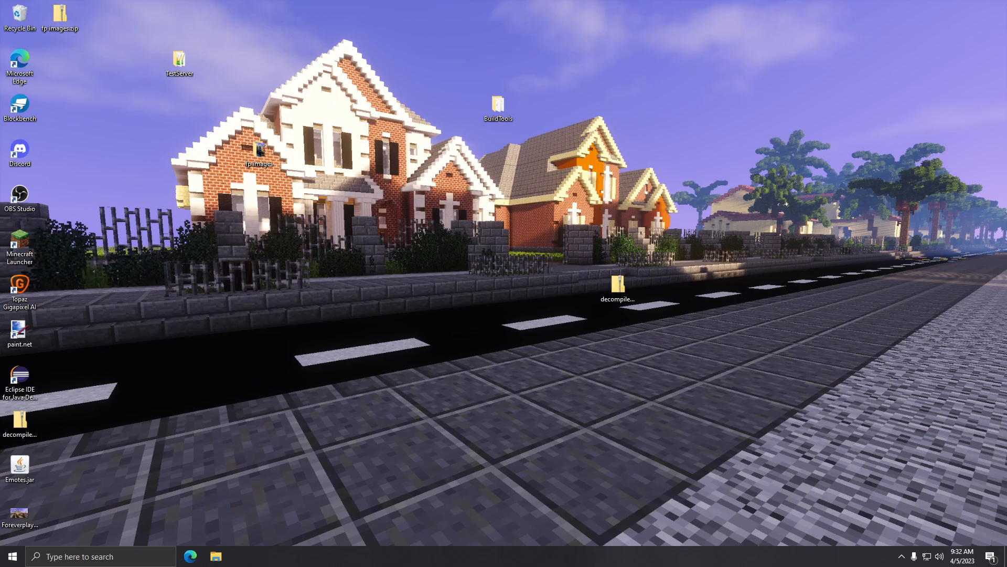
{"action": "mouse_move", "coordinate": [316, 553]}
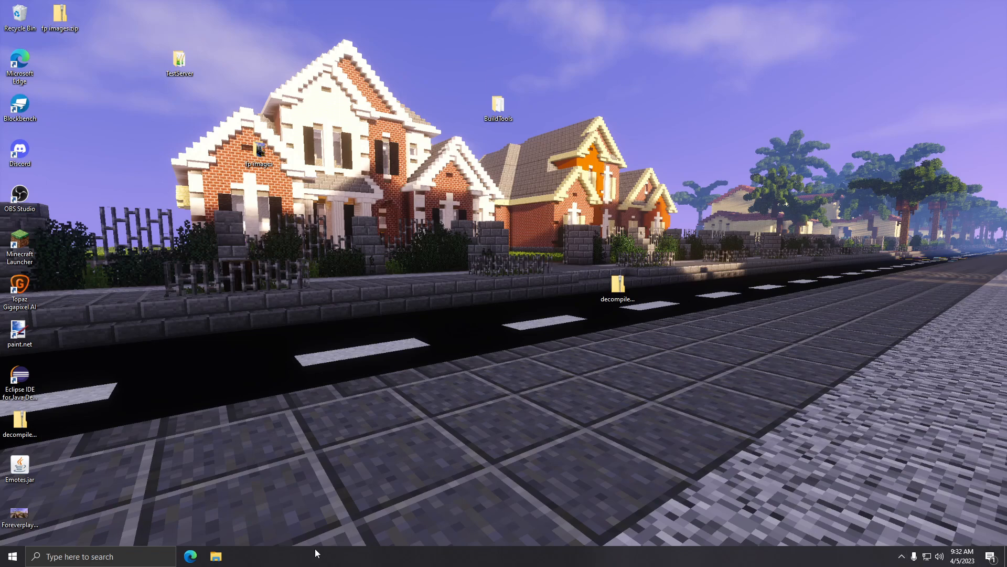
{"action": "mouse_move", "coordinate": [196, 546]}
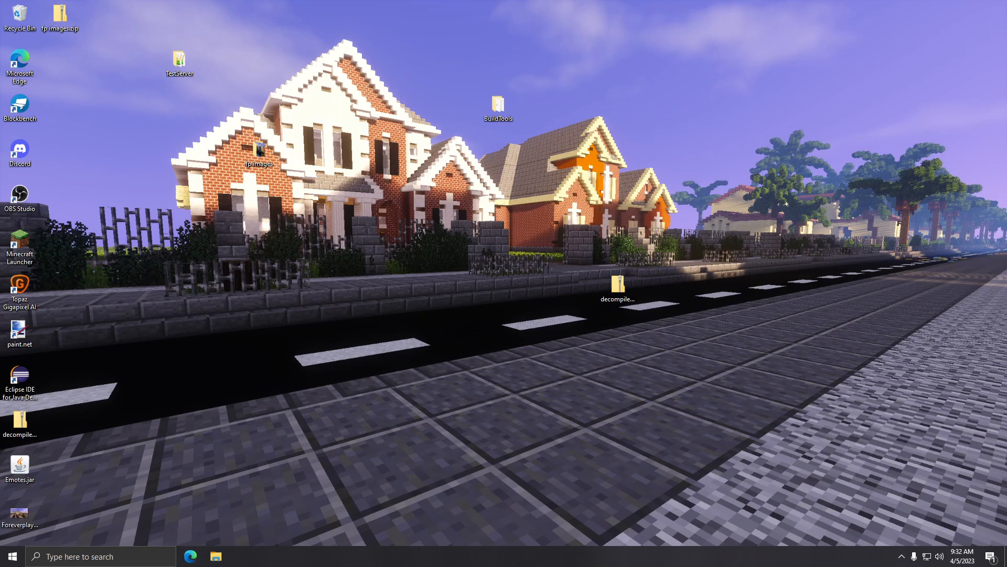
Download Horizon-Setup.exe from the WeMod Horizon page in Edge
{"action": "left_click", "coordinate": [190, 557]}
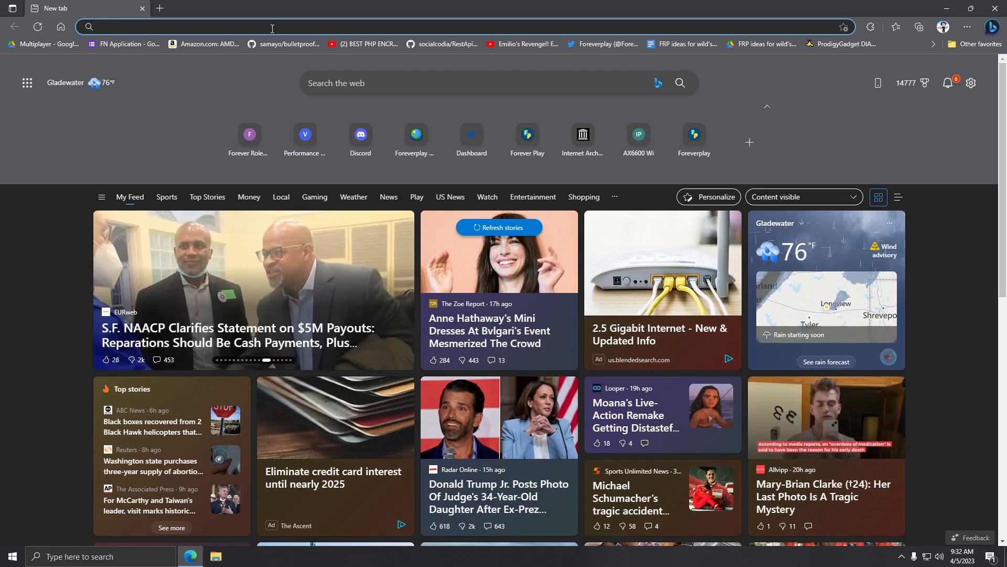
{"action": "type", "text": "wemod.com/horizon"}
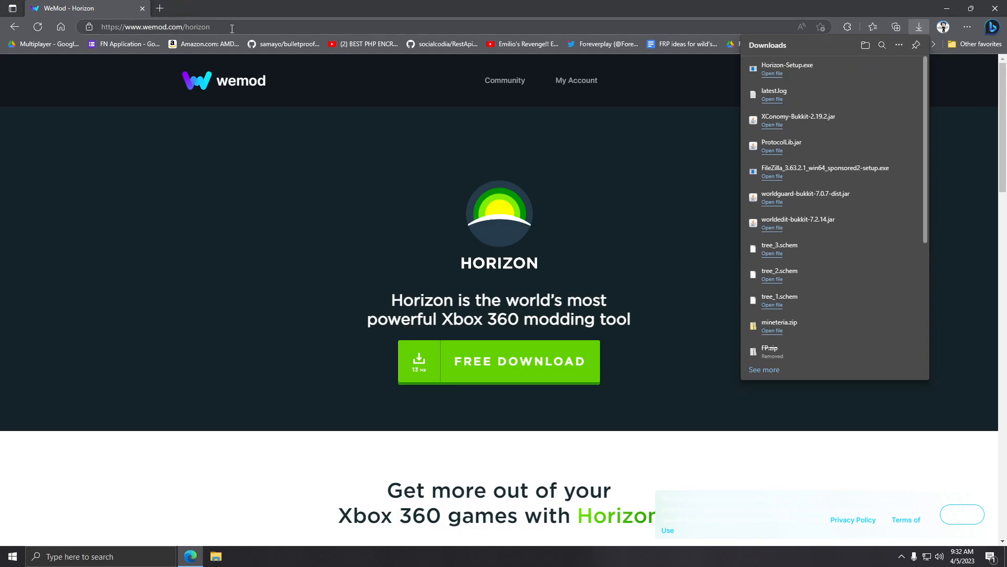
{"action": "type", "text": "Xenon.bot"}
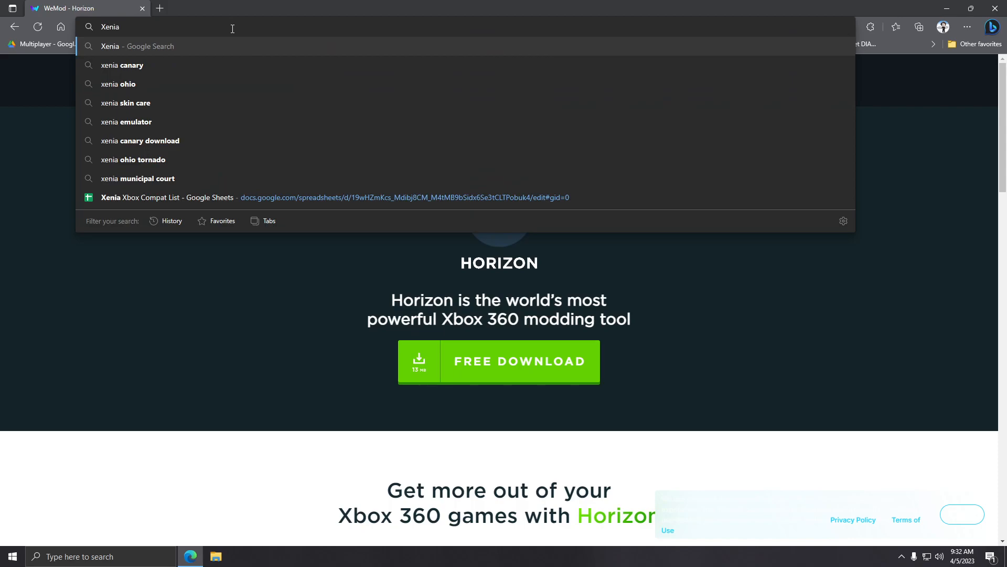
{"action": "type", "text": "C"}
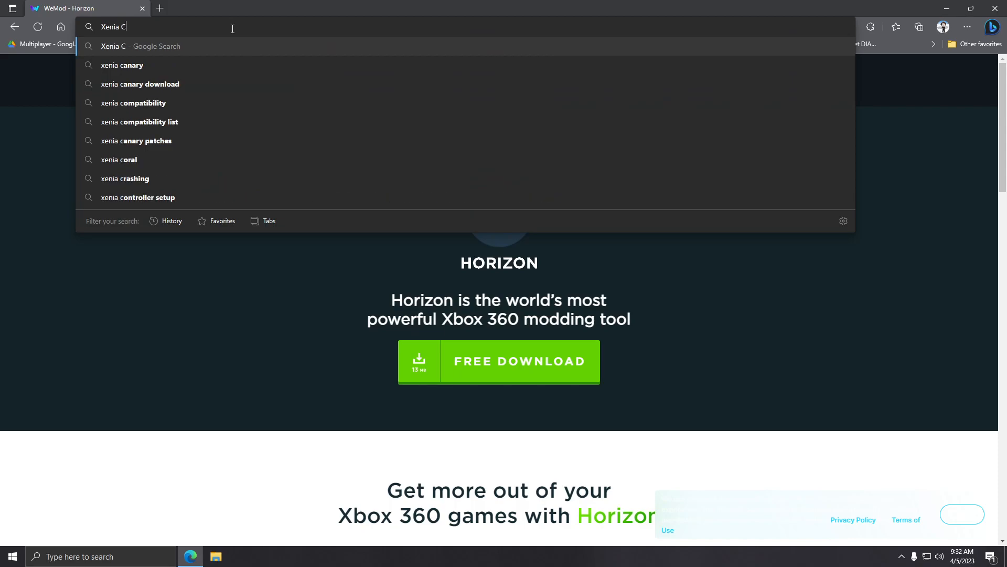
Search for xenia canary and download xenia_canary.zip from the GitHub latest release
{"action": "left_click", "coordinate": [121, 65]}
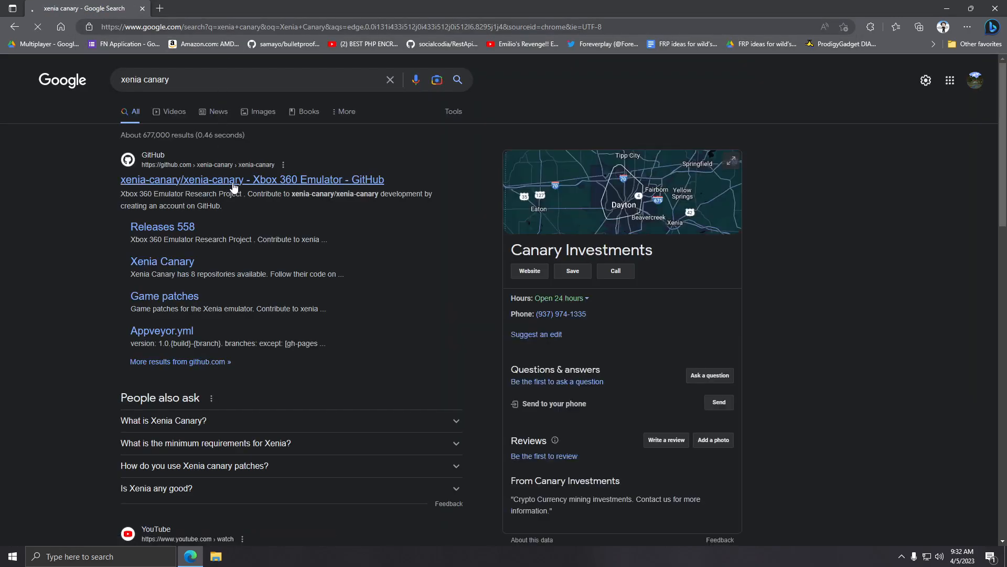
{"action": "left_click", "coordinate": [252, 180]}
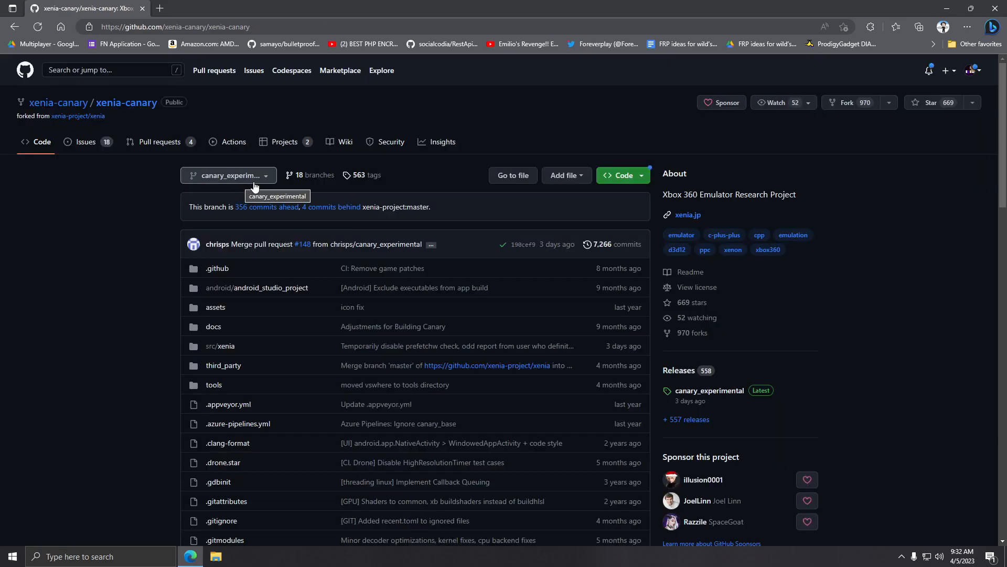
{"action": "mouse_move", "coordinate": [709, 390]}
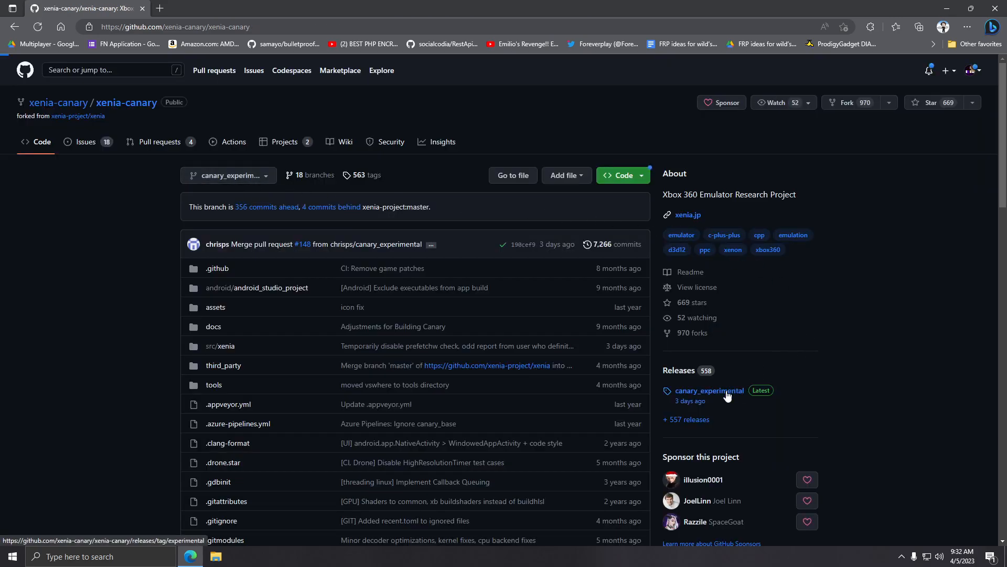
{"action": "left_click", "coordinate": [710, 391]}
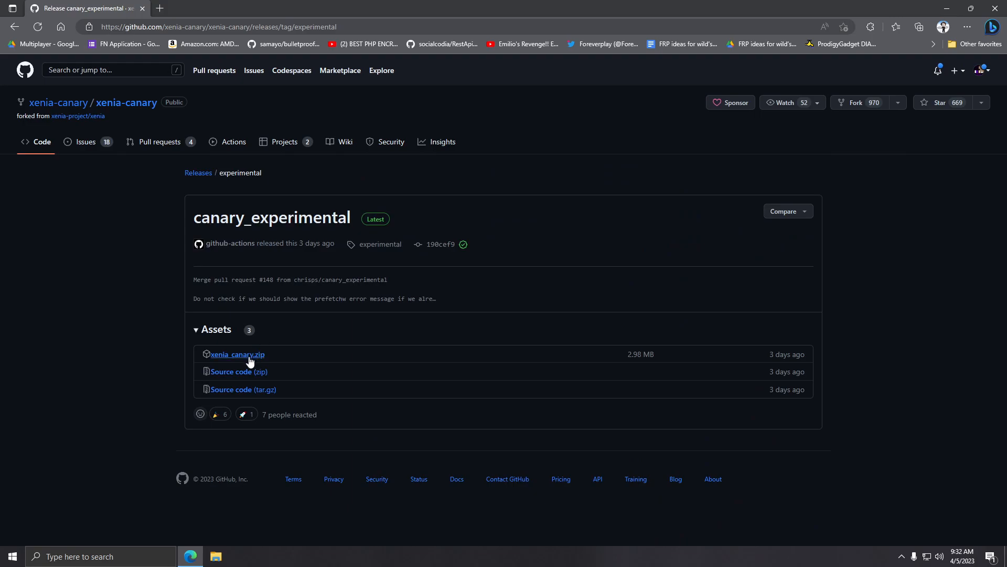
{"action": "left_click", "coordinate": [919, 26]}
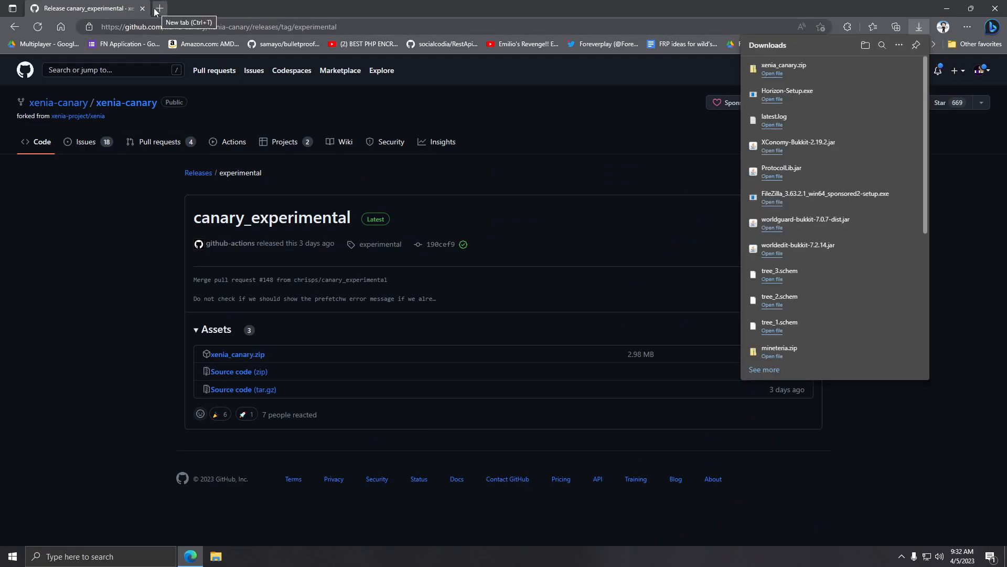
{"action": "mouse_move", "coordinate": [142, 8]}
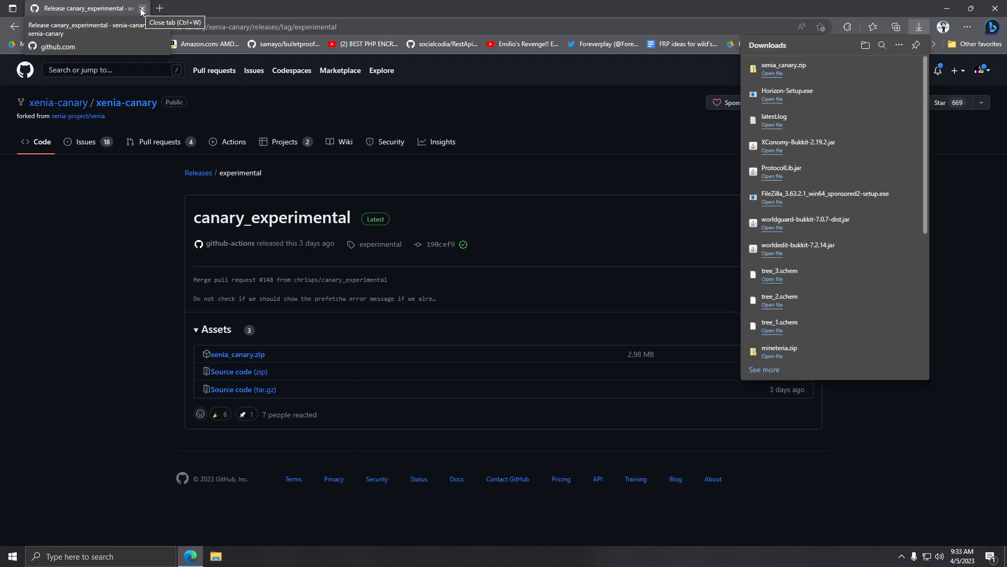
{"action": "mouse_move", "coordinate": [784, 69]}
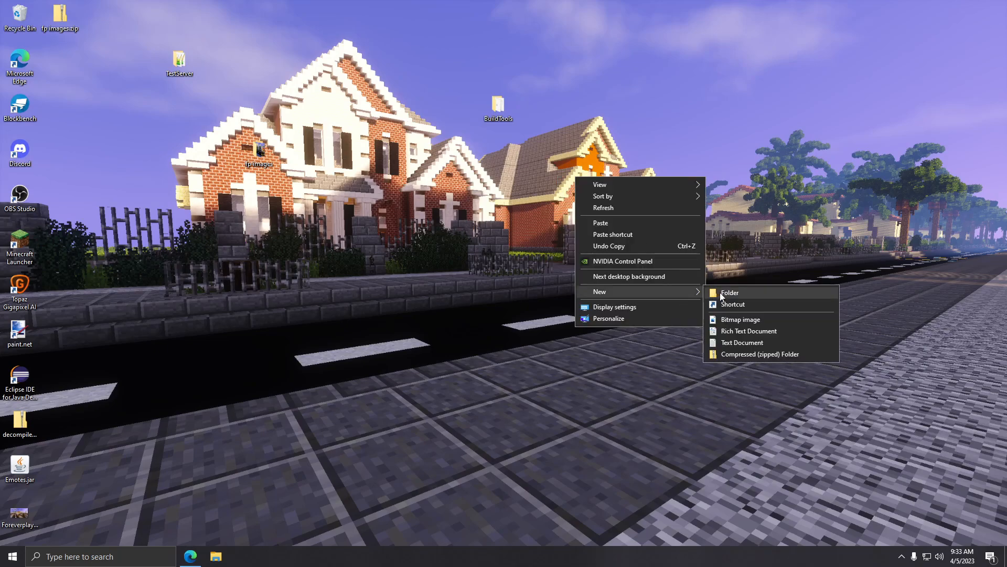
Create a desktop folder Xenia with xenia_canary.exe and run it once, choosing Run anyway
{"action": "left_click", "coordinate": [729, 293]}
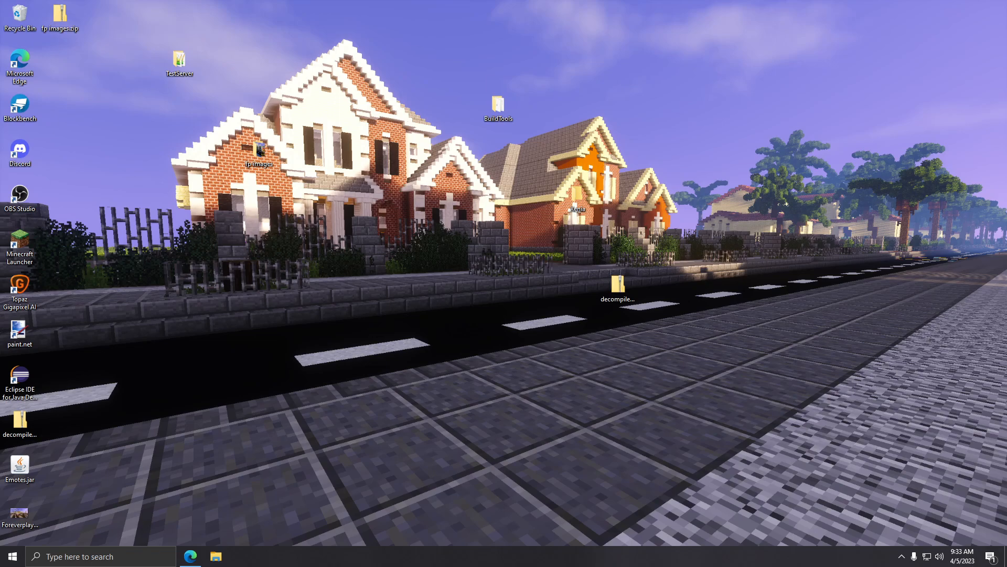
{"action": "double_click", "coordinate": [576, 199]}
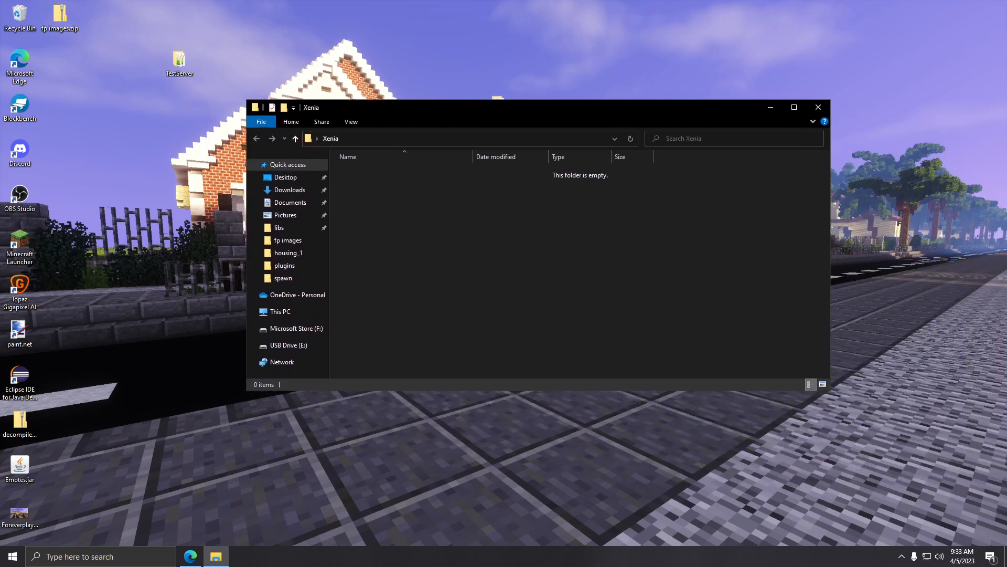
{"action": "mouse_move", "coordinate": [372, 225]}
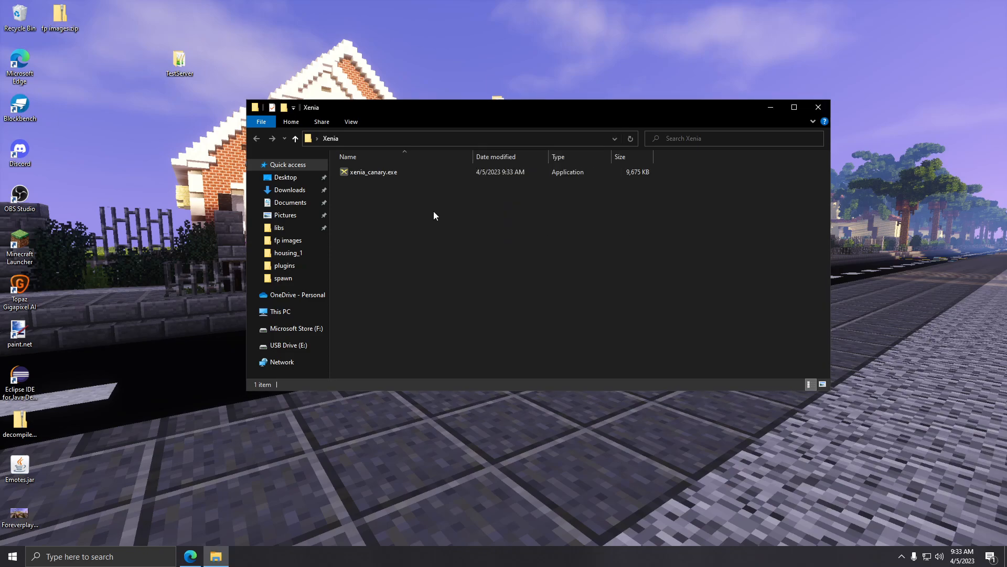
{"action": "mouse_move", "coordinate": [441, 216]}
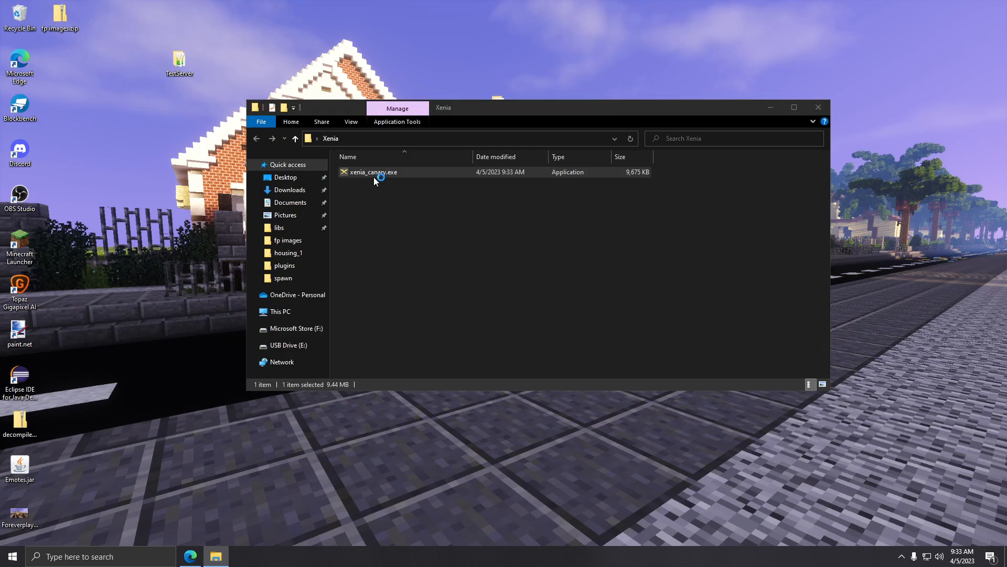
{"action": "double_click", "coordinate": [373, 171]}
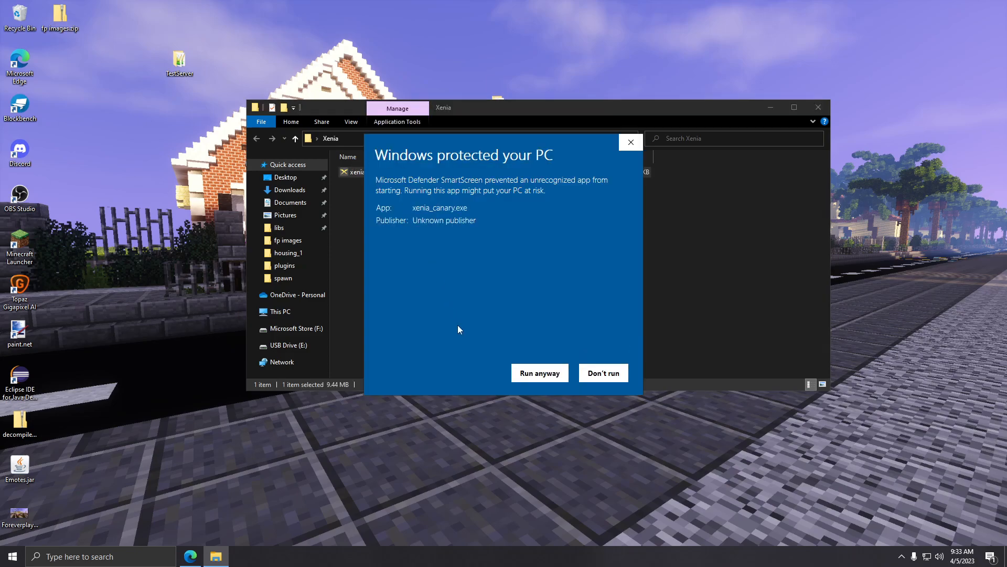
{"action": "left_click", "coordinate": [539, 373]}
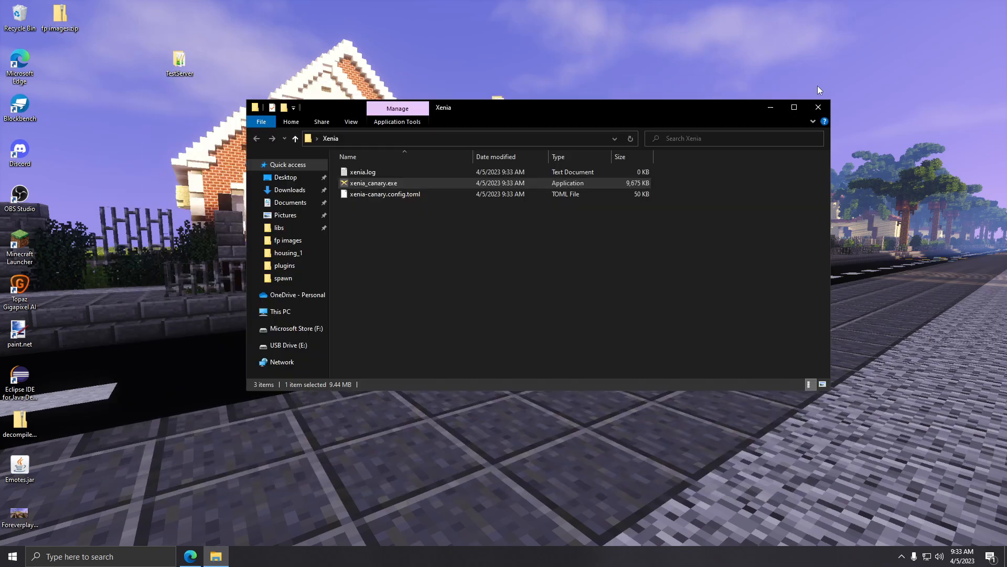
Associate xenia-canary.config.toml with Notepad++ through its Properties
{"action": "left_click", "coordinate": [385, 193]}
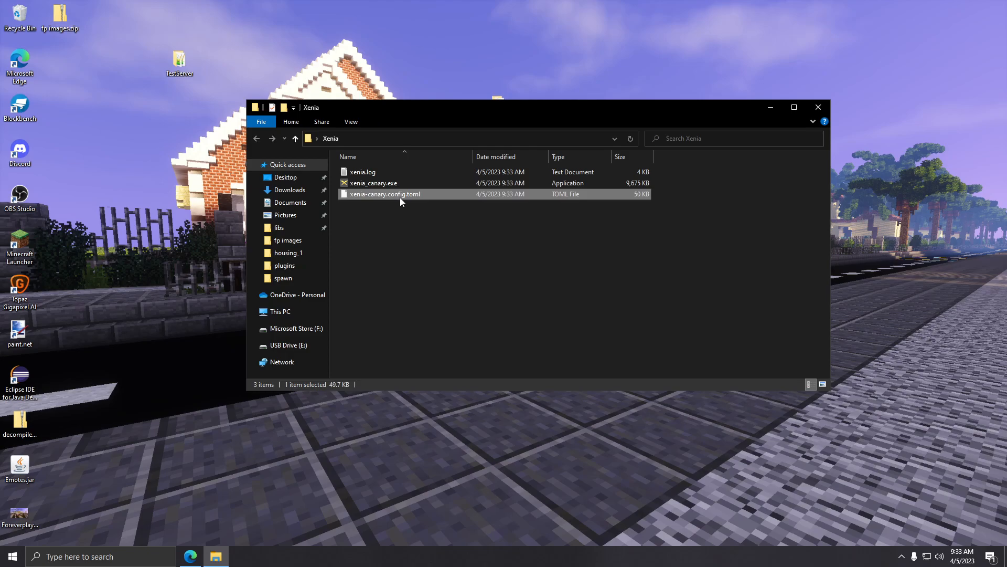
{"action": "right_click", "coordinate": [385, 193]}
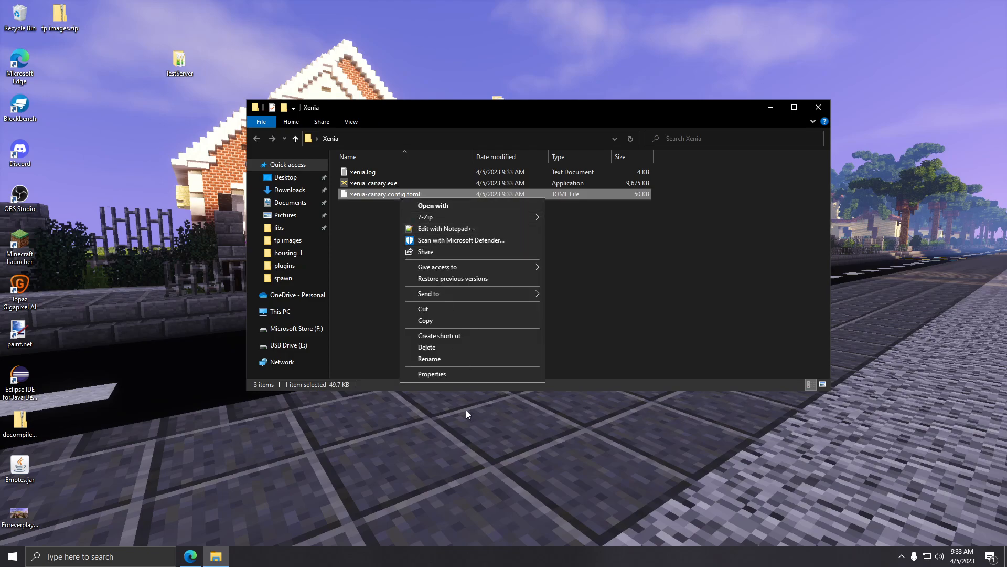
{"action": "left_click", "coordinate": [431, 373]}
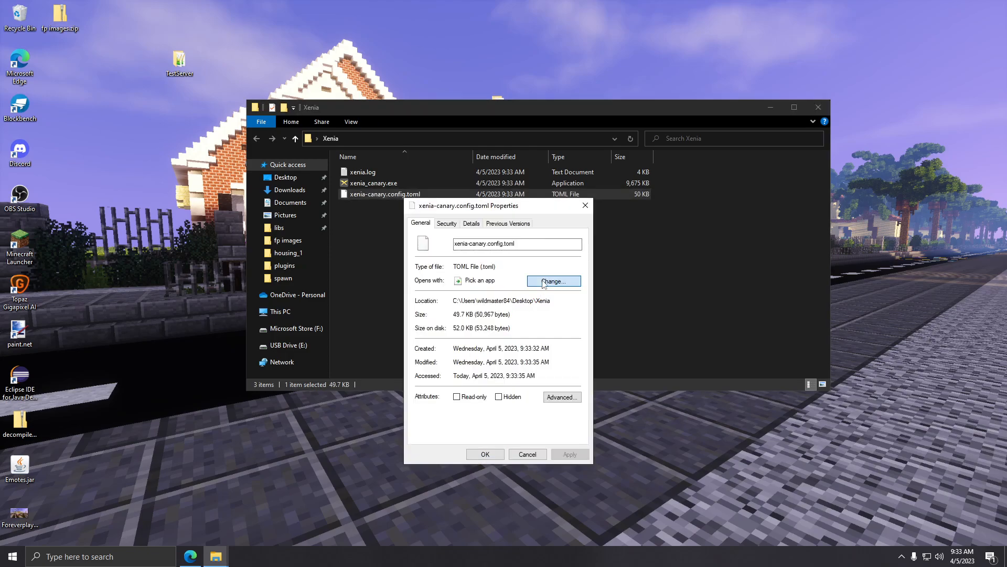
{"action": "left_click", "coordinate": [553, 281]}
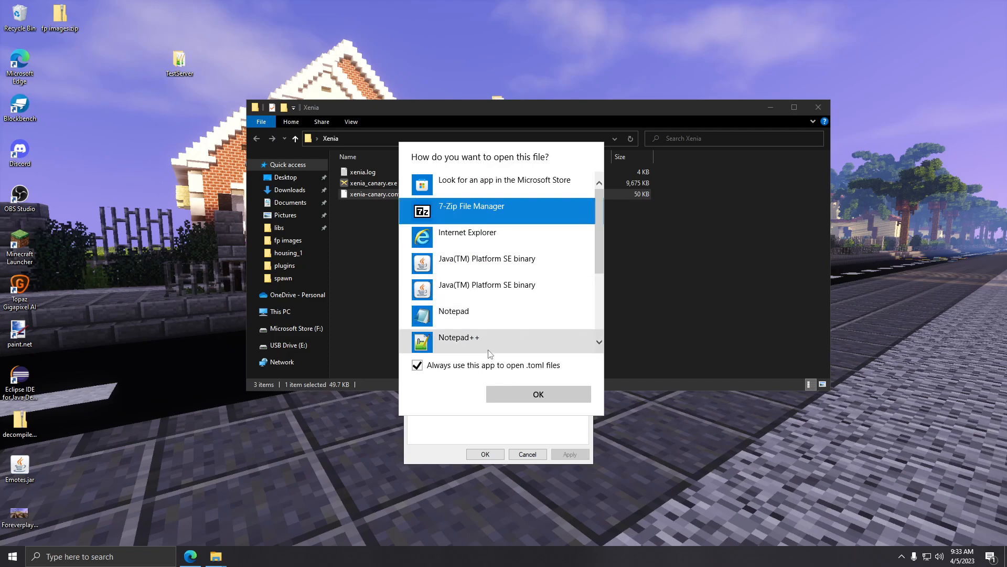
{"action": "left_click", "coordinate": [538, 393]}
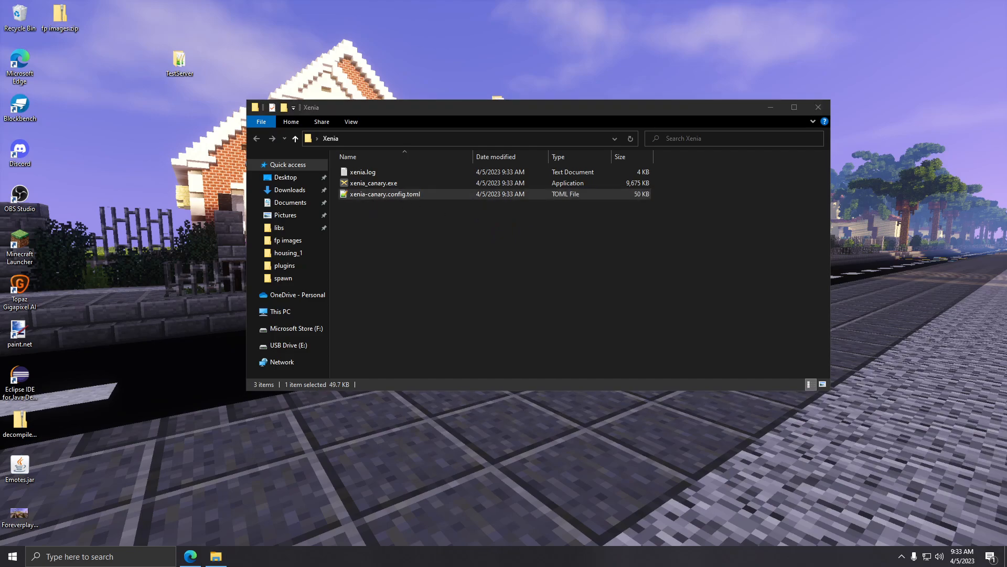
Open the config file in Notepad++ to check it loads, then return to the Xenia folder
{"action": "double_click", "coordinate": [385, 193]}
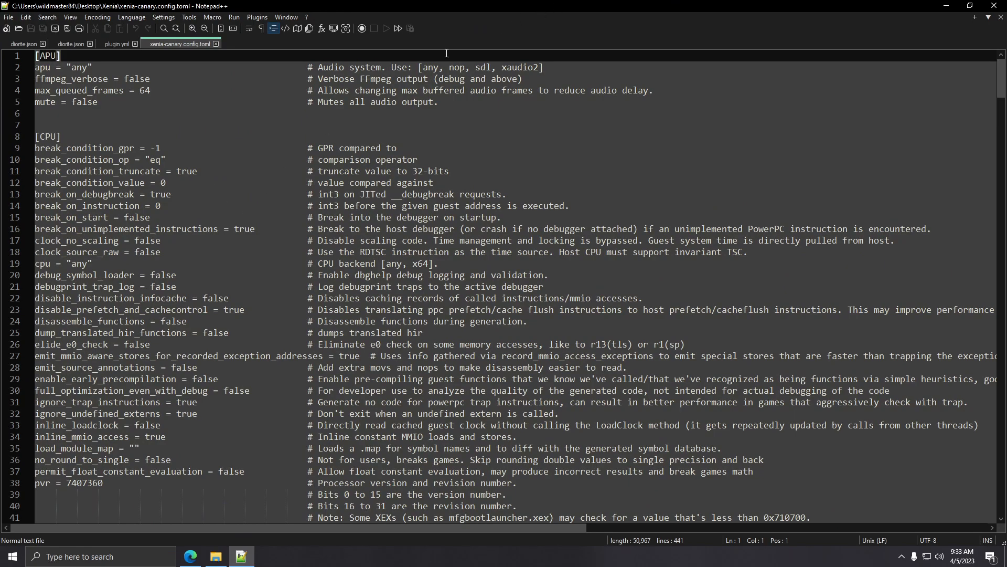
{"action": "left_click", "coordinate": [968, 6]}
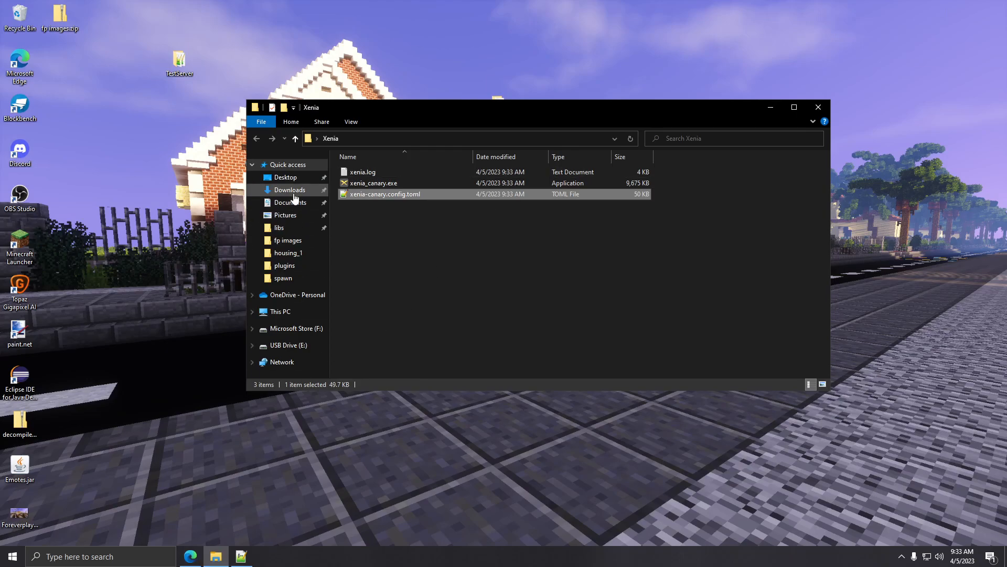
Run Horizon-Setup.exe from Downloads and launch Horizon to see the USB flash drives detected
{"action": "left_click", "coordinate": [290, 190]}
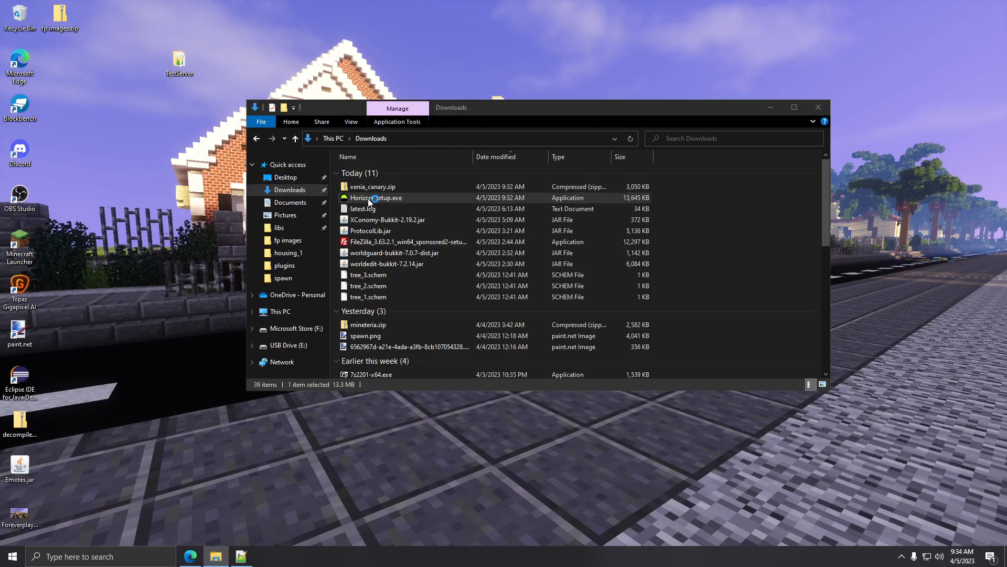
{"action": "double_click", "coordinate": [376, 197]}
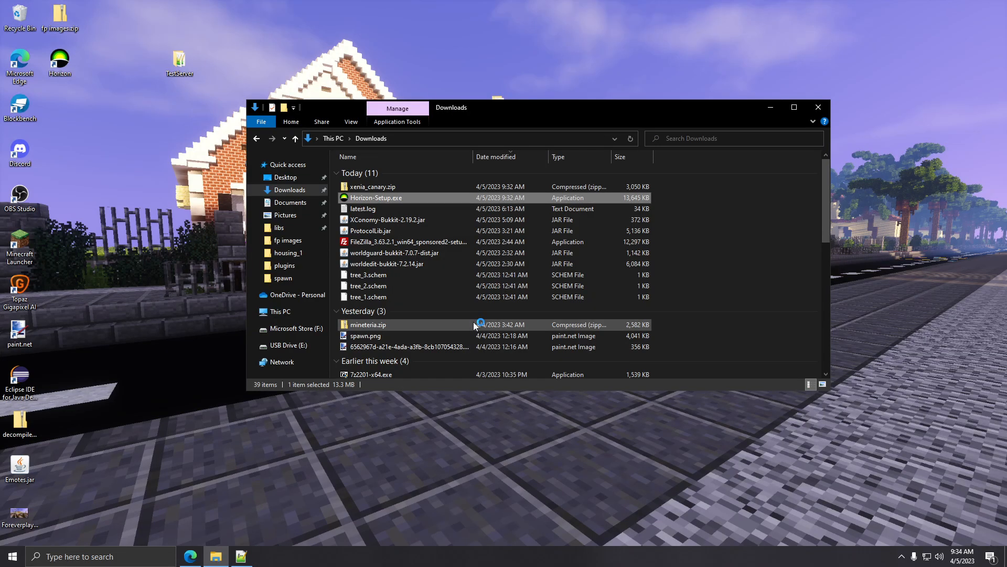
{"action": "double_click", "coordinate": [377, 197]}
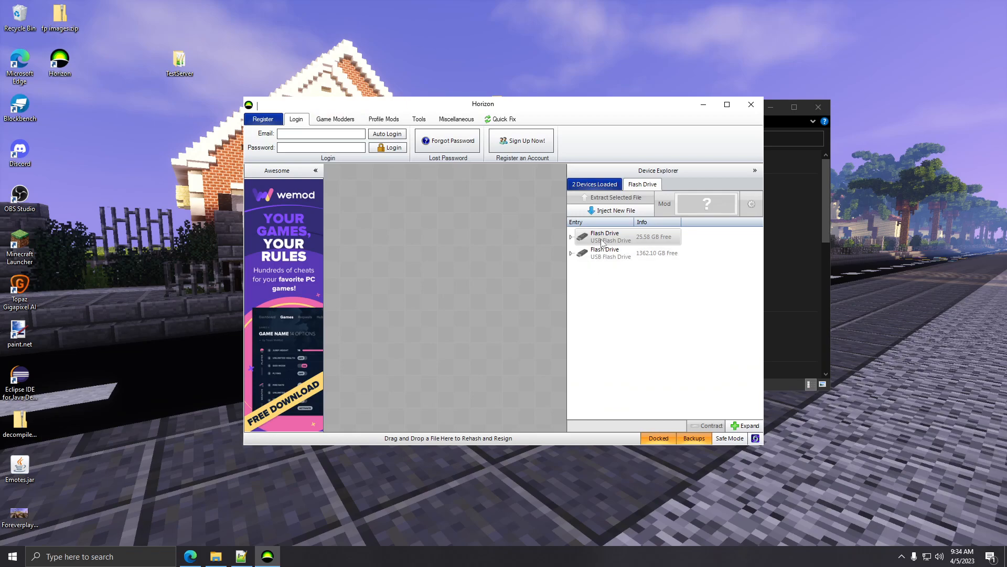
{"action": "mouse_move", "coordinate": [729, 143]}
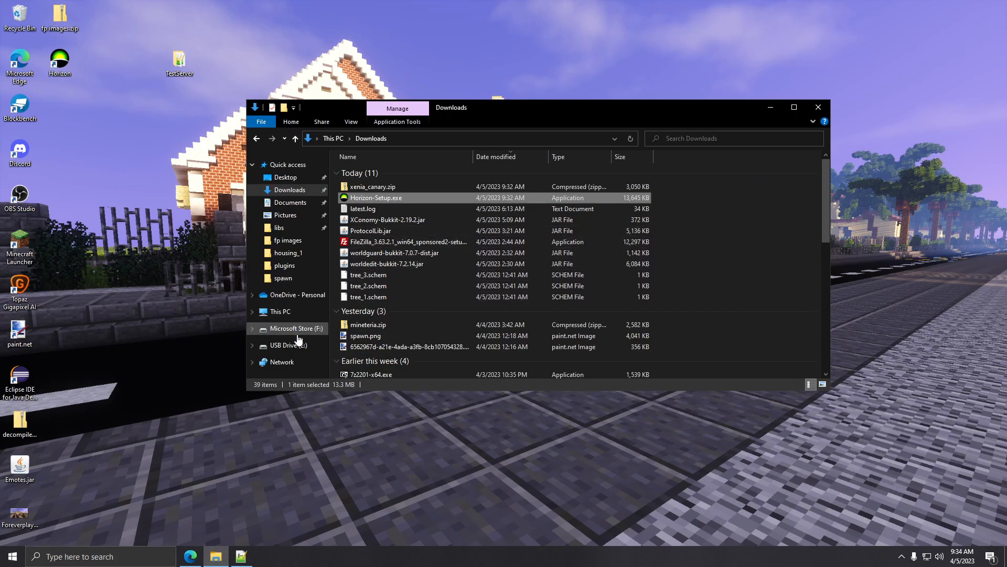
Quick-format USB Drive (E:) as NTFS from This PC's Format dialog
{"action": "left_click", "coordinate": [289, 345]}
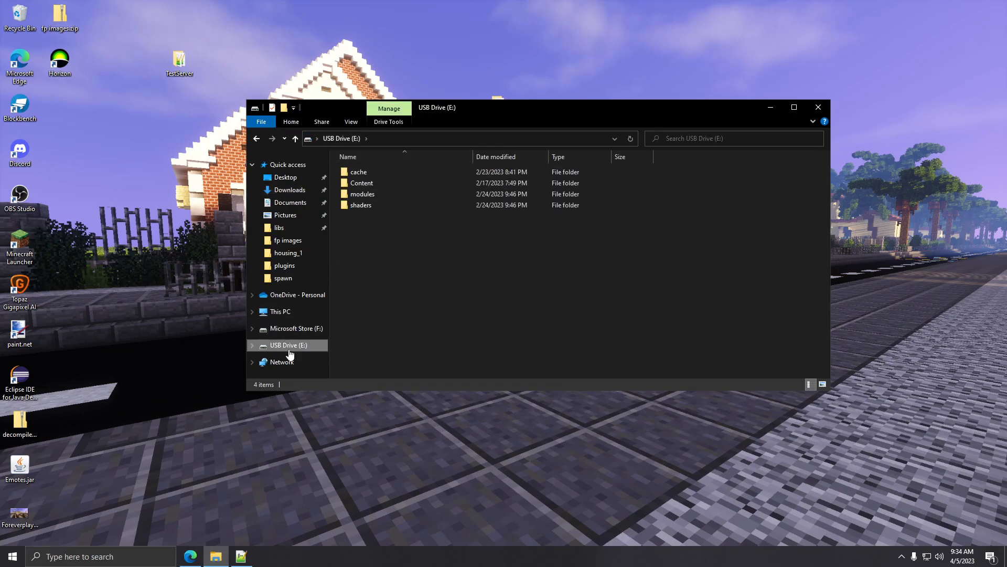
{"action": "left_click", "coordinate": [281, 310]}
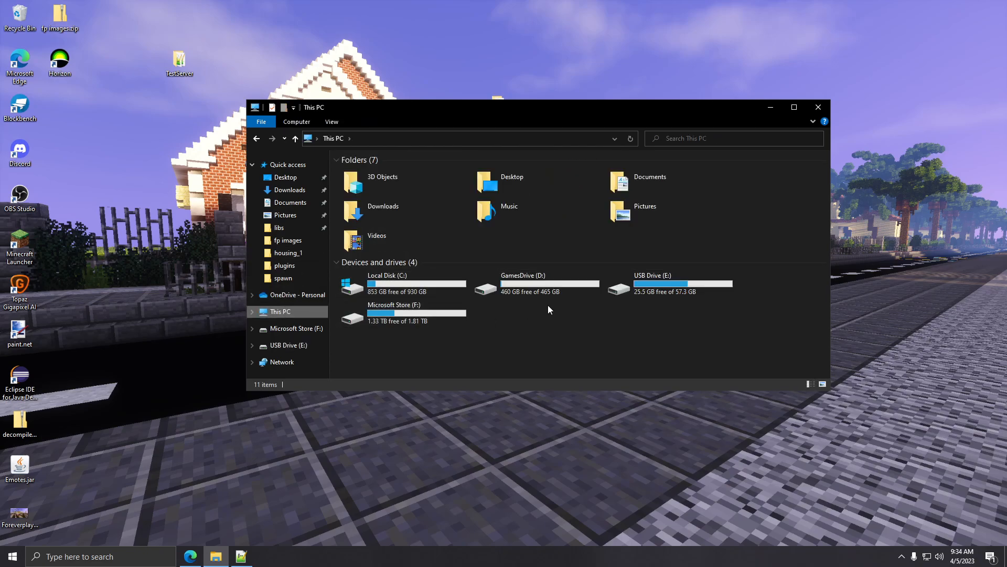
{"action": "right_click", "coordinate": [669, 285]}
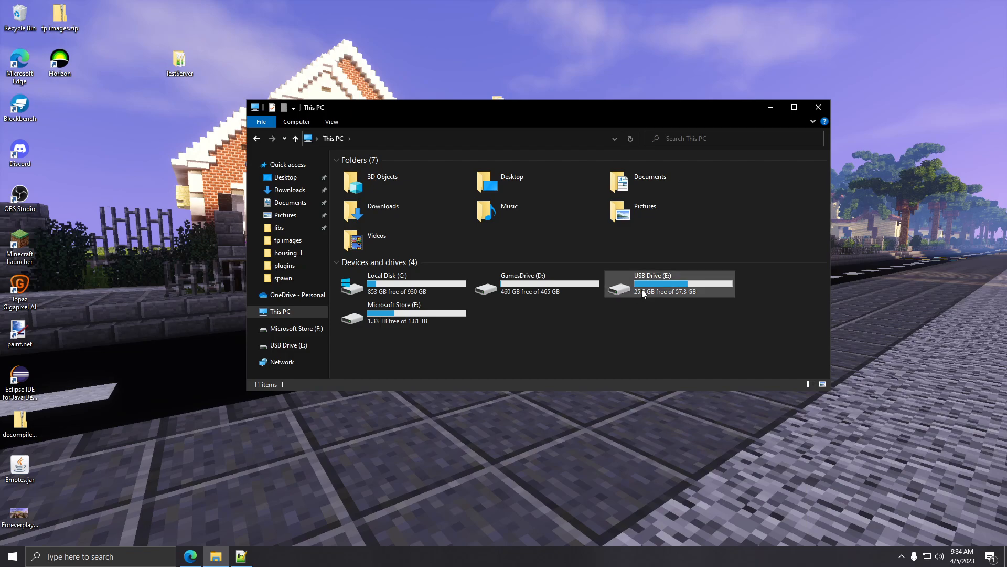
{"action": "right_click", "coordinate": [646, 291]}
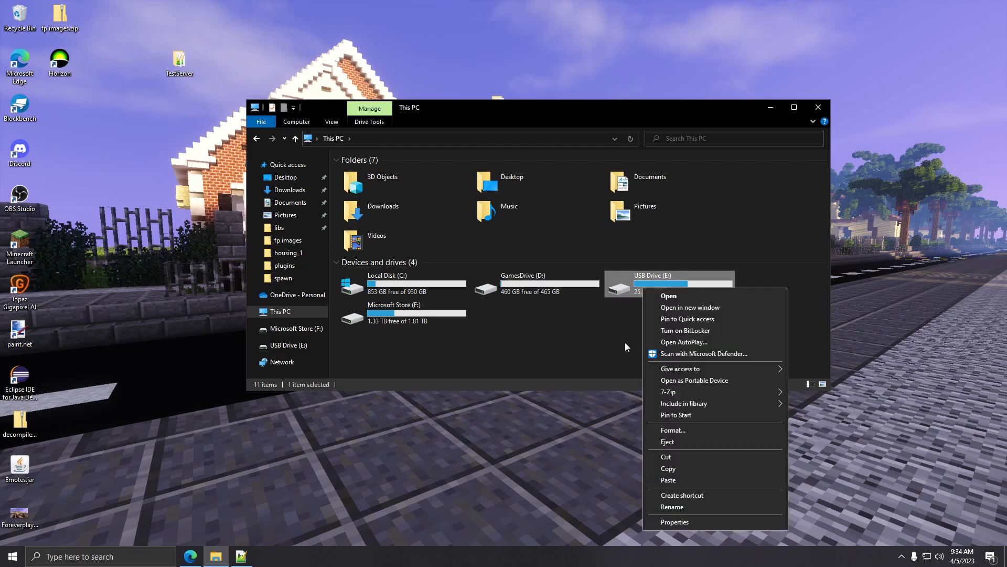
{"action": "mouse_move", "coordinate": [681, 462]}
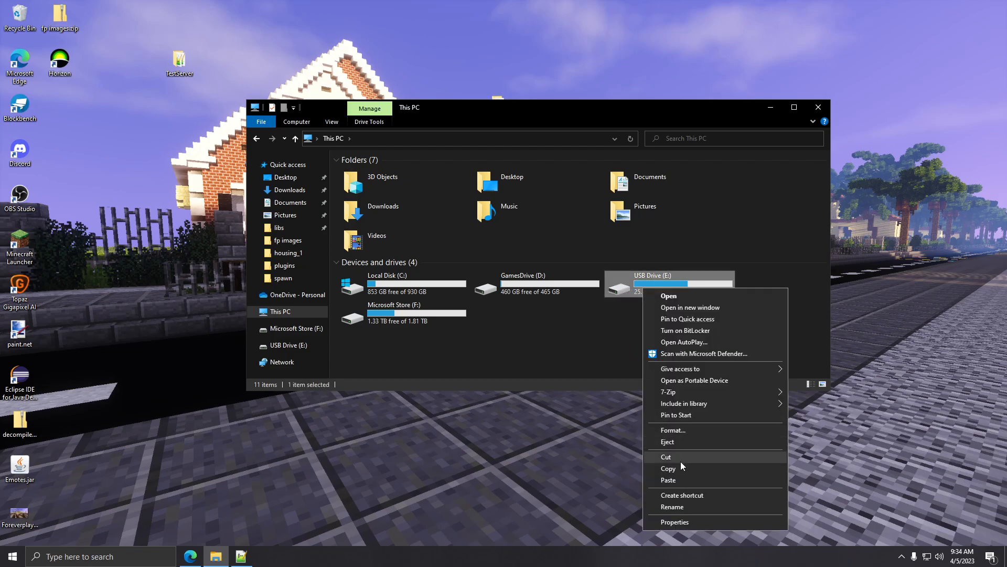
{"action": "left_click", "coordinate": [672, 429]}
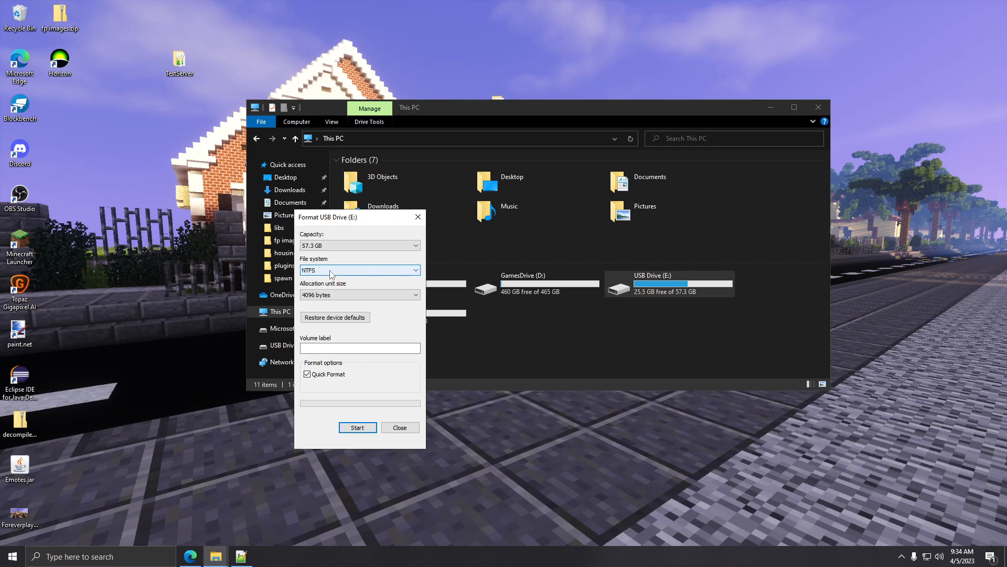
{"action": "left_click", "coordinate": [414, 269]}
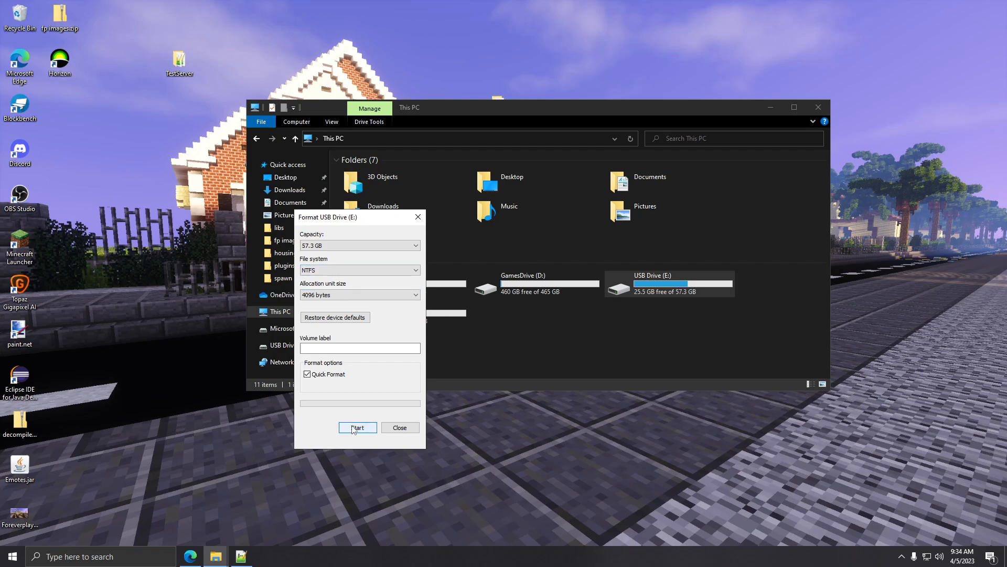
{"action": "left_click", "coordinate": [358, 427]}
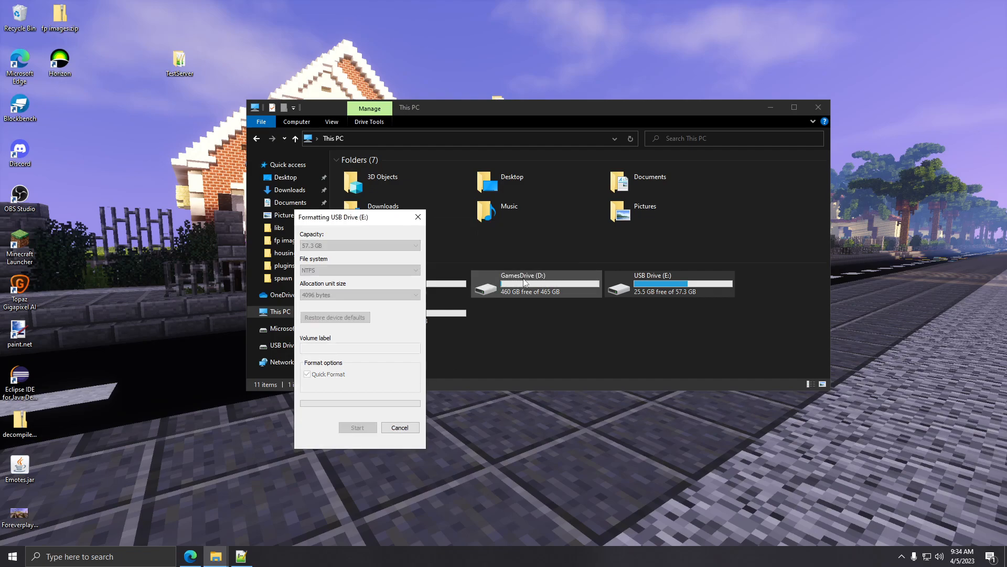
{"action": "mouse_move", "coordinate": [510, 349]}
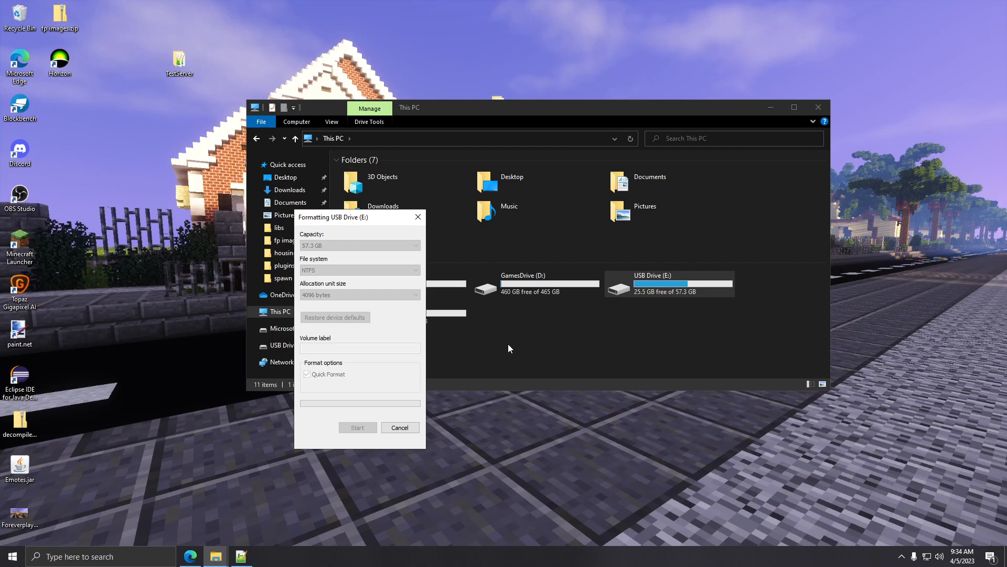
{"action": "mouse_move", "coordinate": [418, 383]}
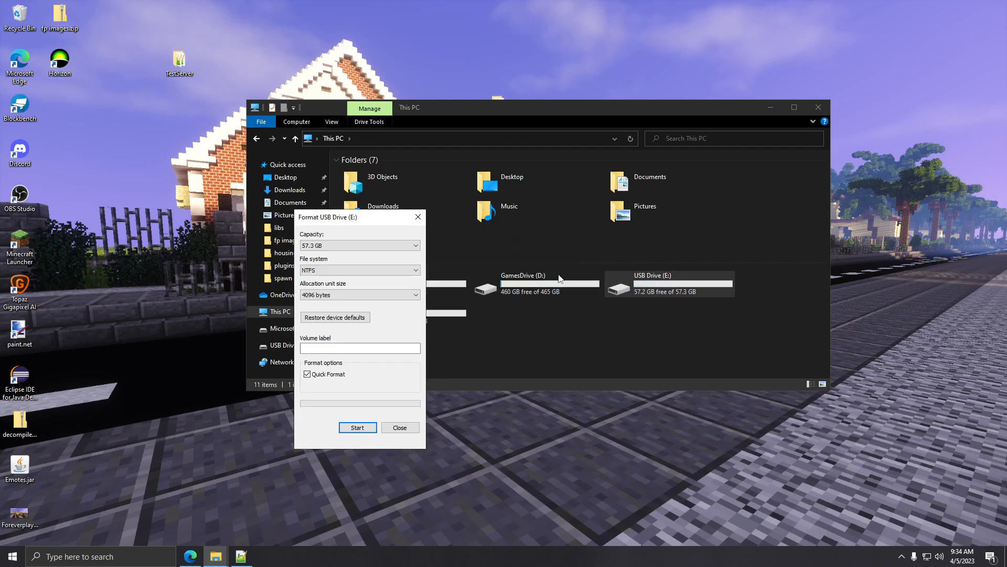
Start Horizon to list the large flash drive in Device Explorer
{"action": "left_click", "coordinate": [398, 427]}
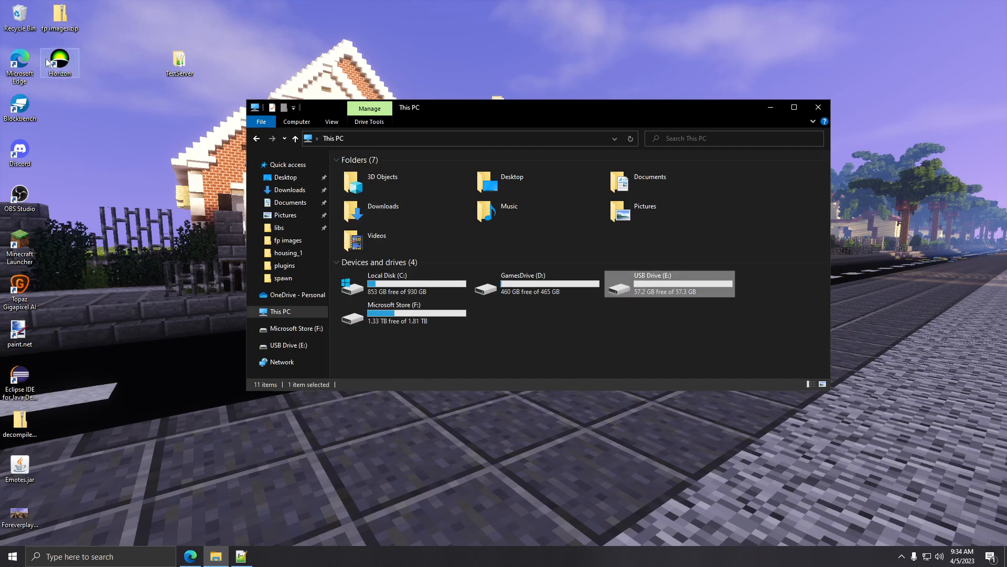
{"action": "mouse_move", "coordinate": [59, 62]}
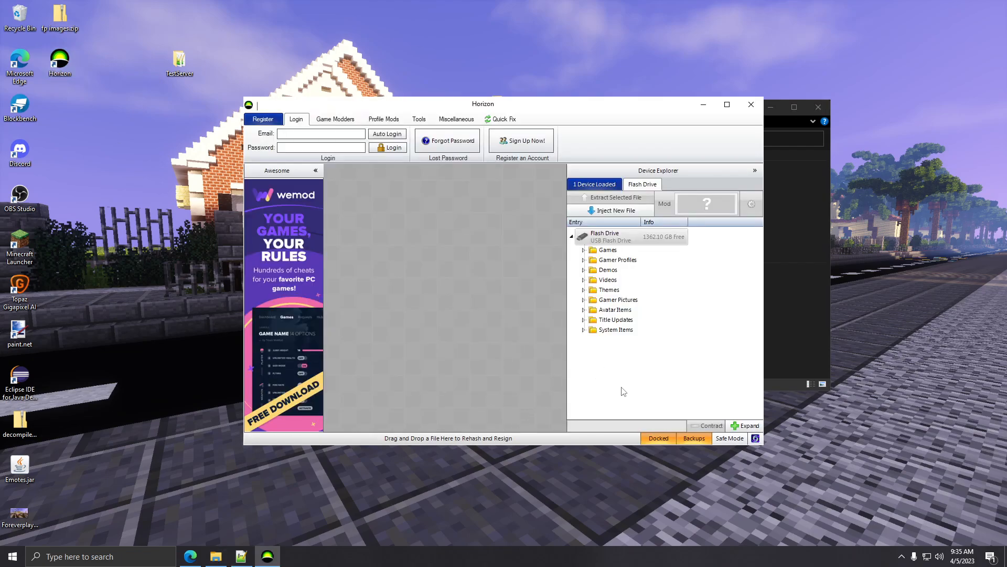
{"action": "mouse_move", "coordinate": [479, 363]}
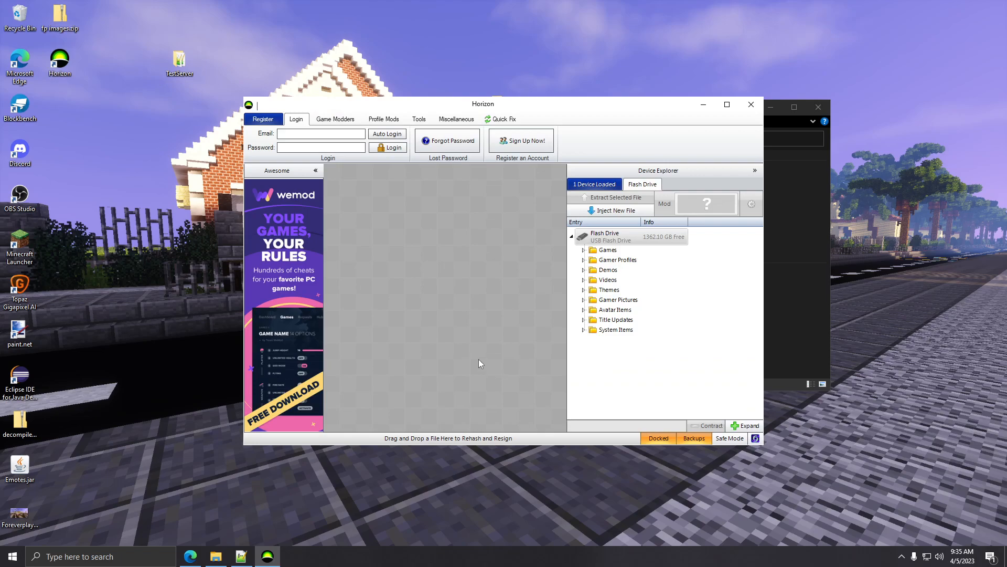
{"action": "mouse_move", "coordinate": [751, 104]}
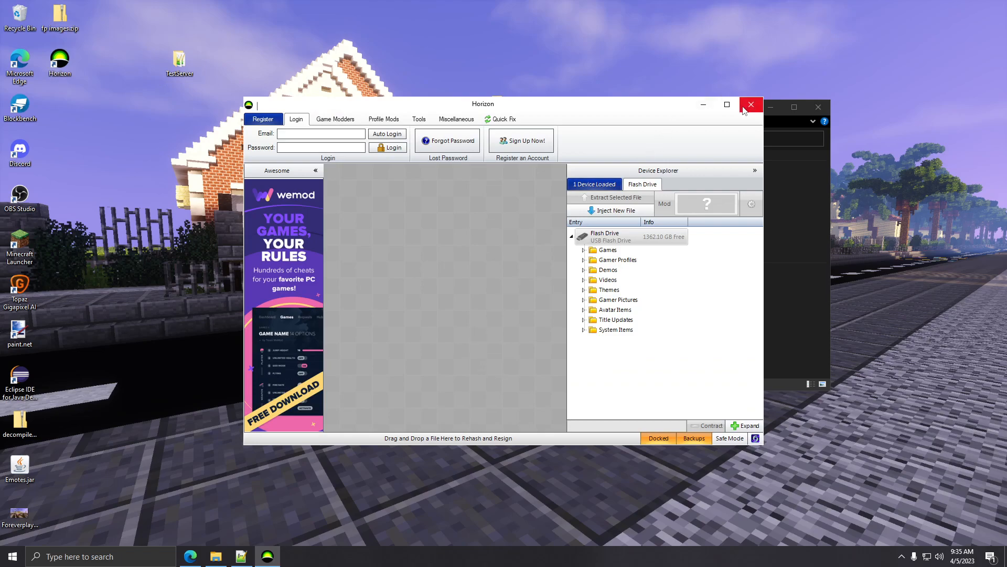
Create a Content folder on USB Drive (E:) so Horizon lists it as a second flash drive
{"action": "left_click", "coordinate": [750, 105]}
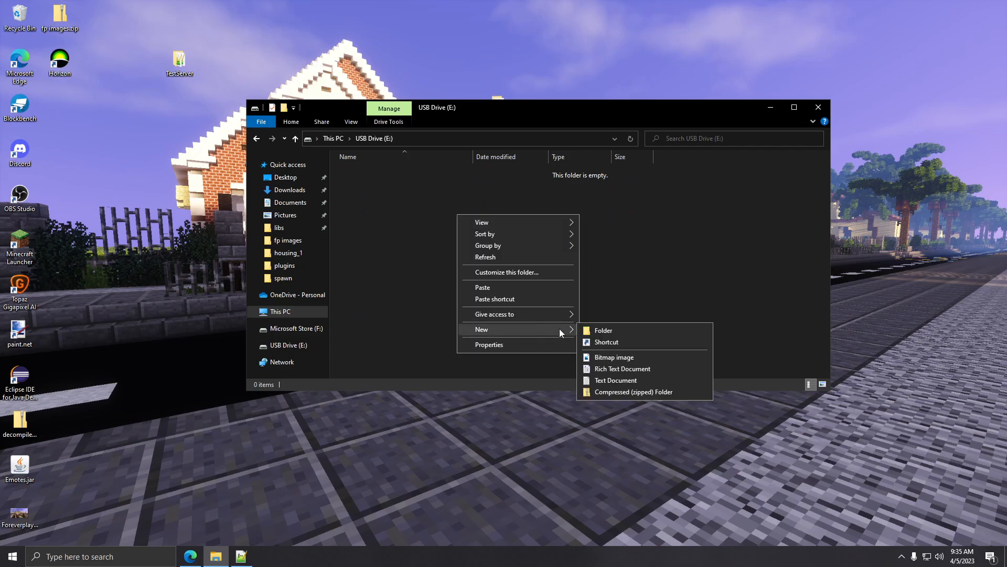
{"action": "left_click", "coordinate": [604, 331]}
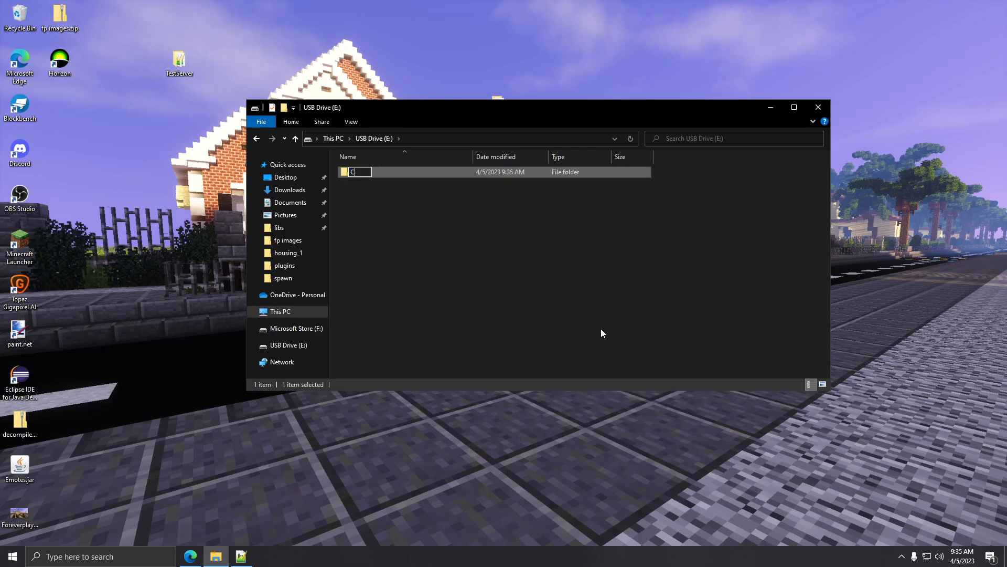
{"action": "type", "text": "Content"}
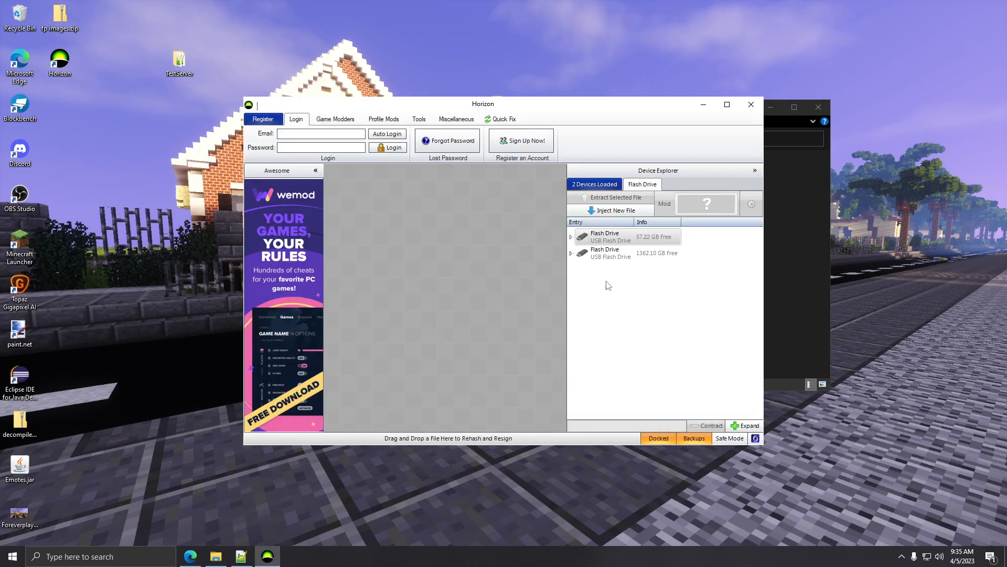
{"action": "left_click", "coordinate": [571, 237]}
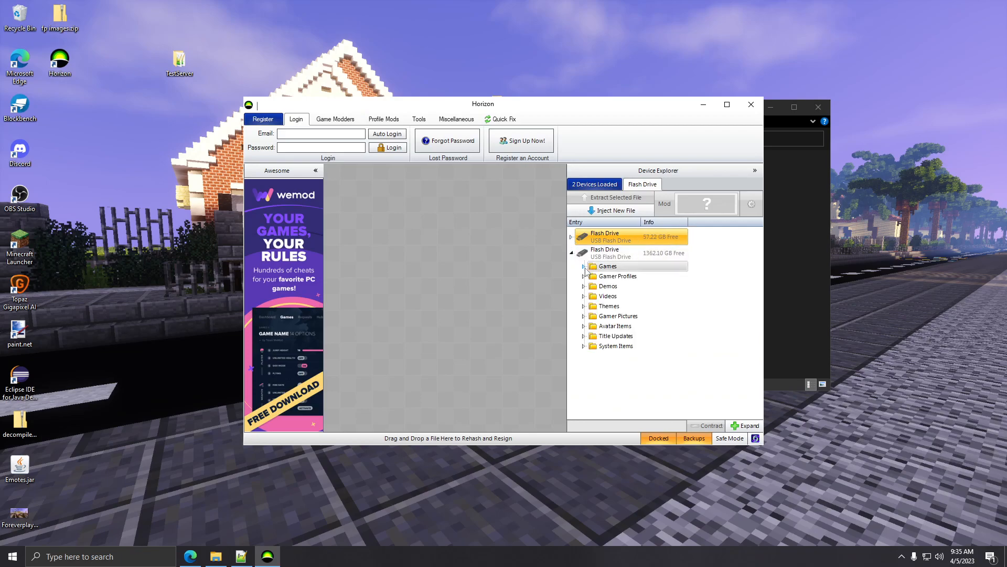
Go to the Game DLCs site and open its Resources title update listing
{"action": "left_click", "coordinate": [189, 556]}
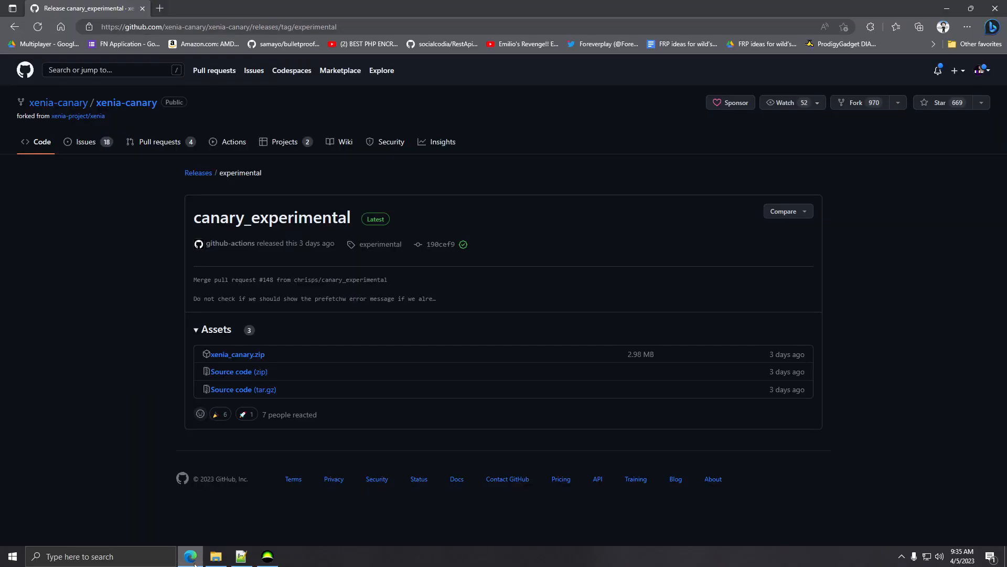
{"action": "left_click", "coordinate": [218, 27]}
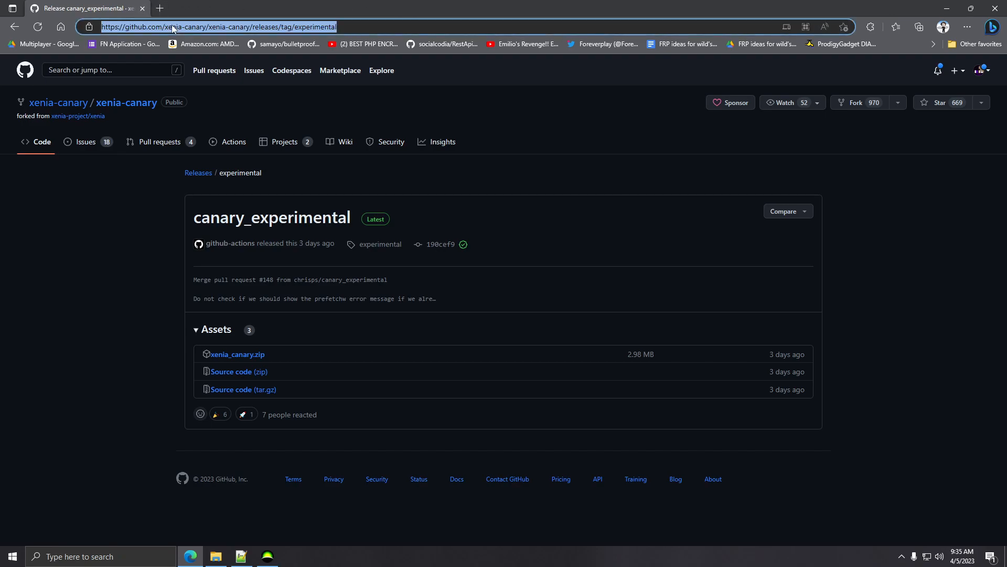
{"action": "type", "text": "gamestop.com"}
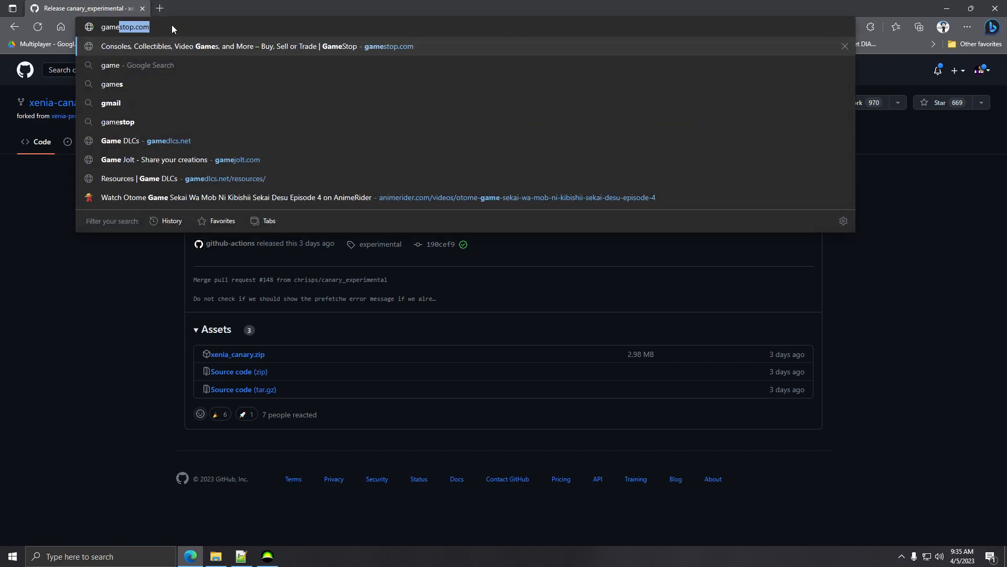
{"action": "left_click", "coordinate": [168, 141]}
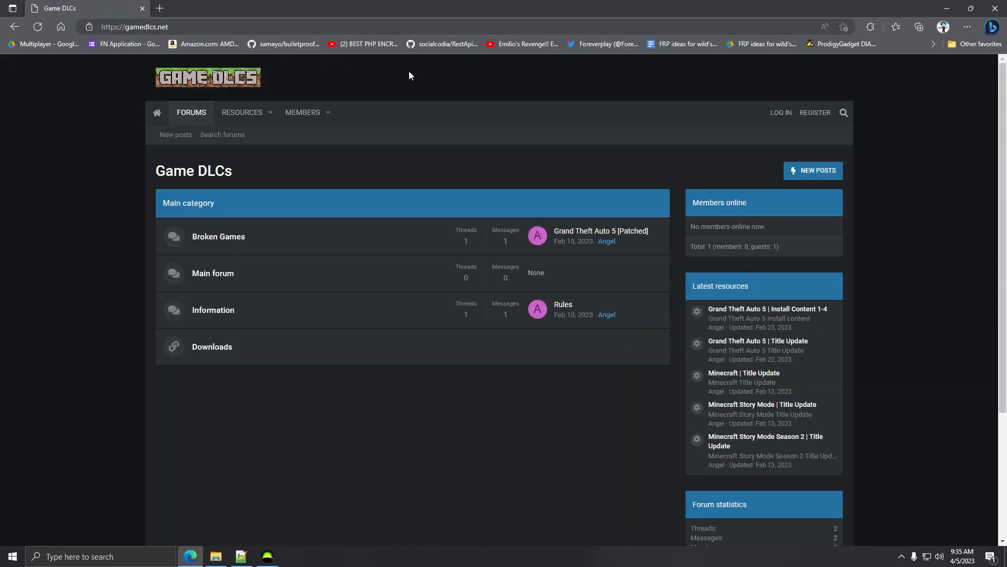
{"action": "mouse_move", "coordinate": [233, 325]}
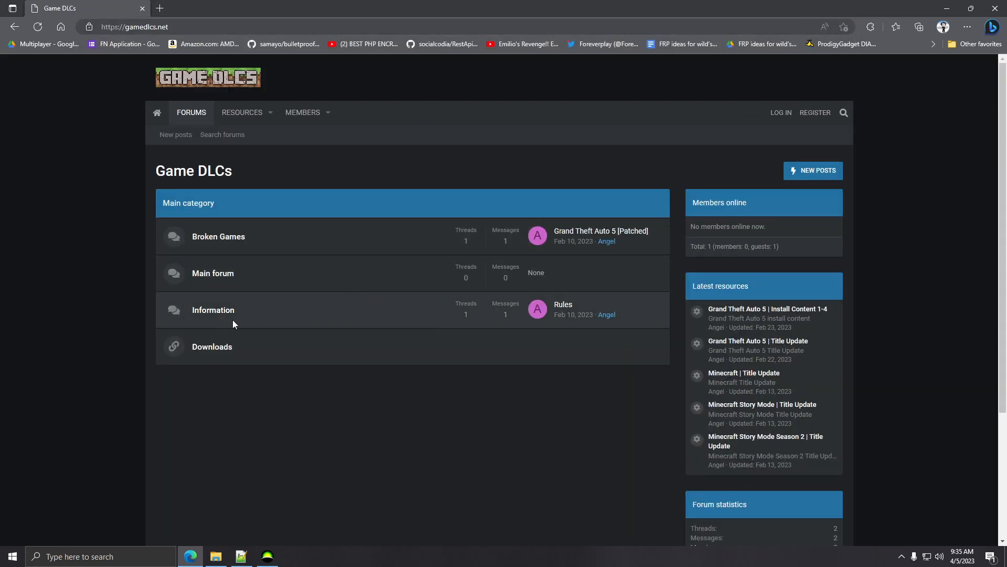
{"action": "left_click", "coordinate": [241, 112]}
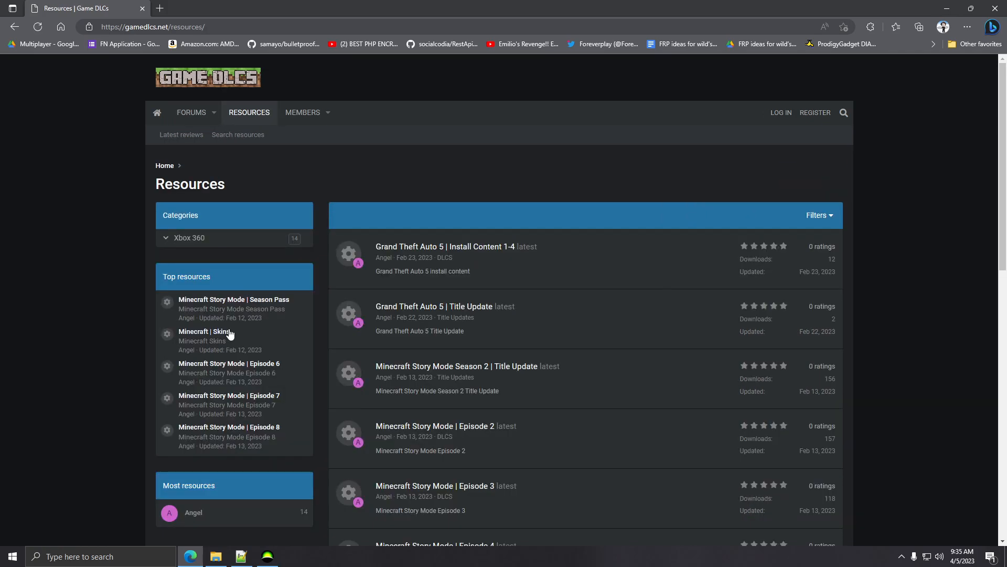
{"action": "mouse_move", "coordinate": [202, 331]}
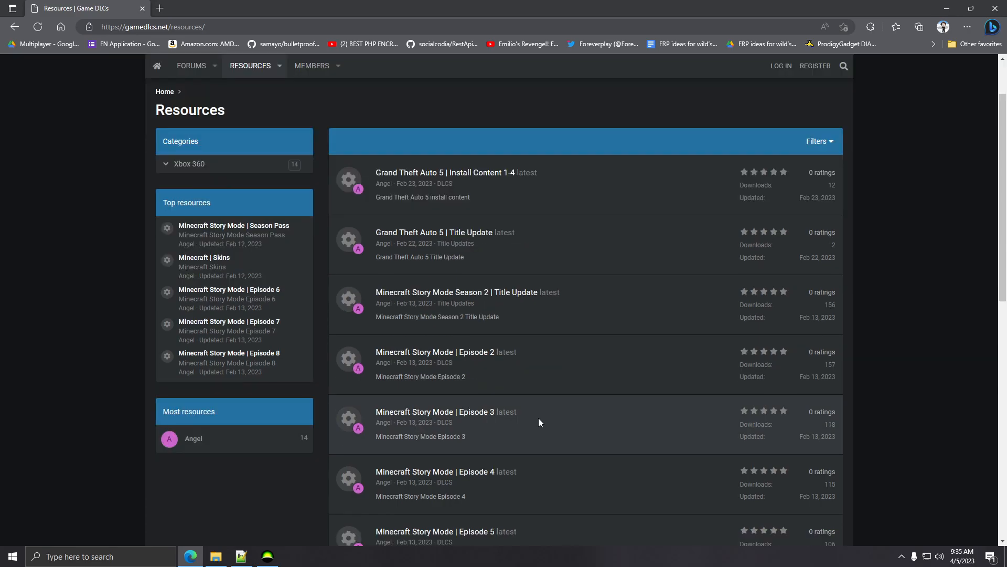
{"action": "mouse_move", "coordinate": [468, 339]}
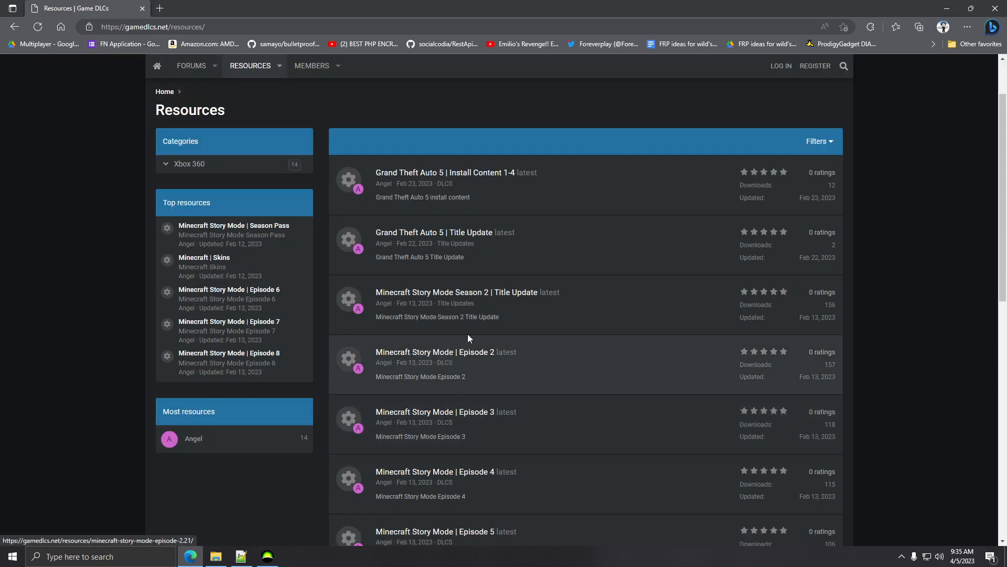
{"action": "mouse_move", "coordinate": [418, 357]}
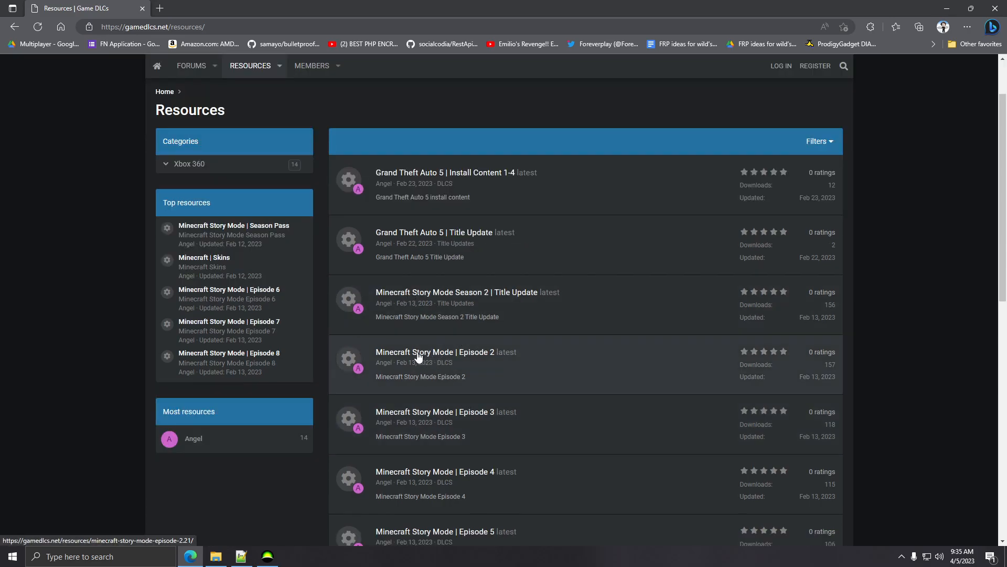
{"action": "mouse_move", "coordinate": [254, 219]}
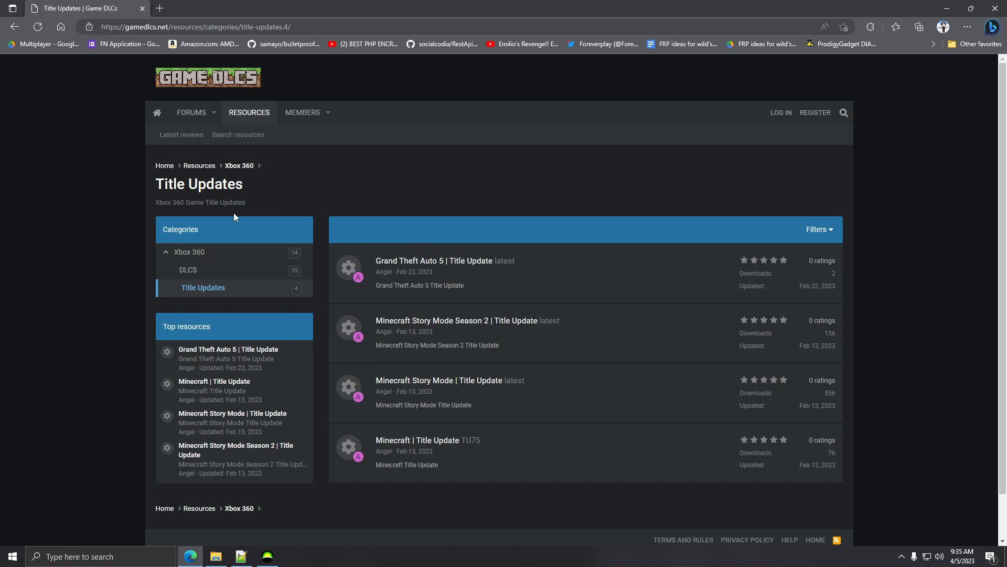
{"action": "mouse_move", "coordinate": [488, 267]}
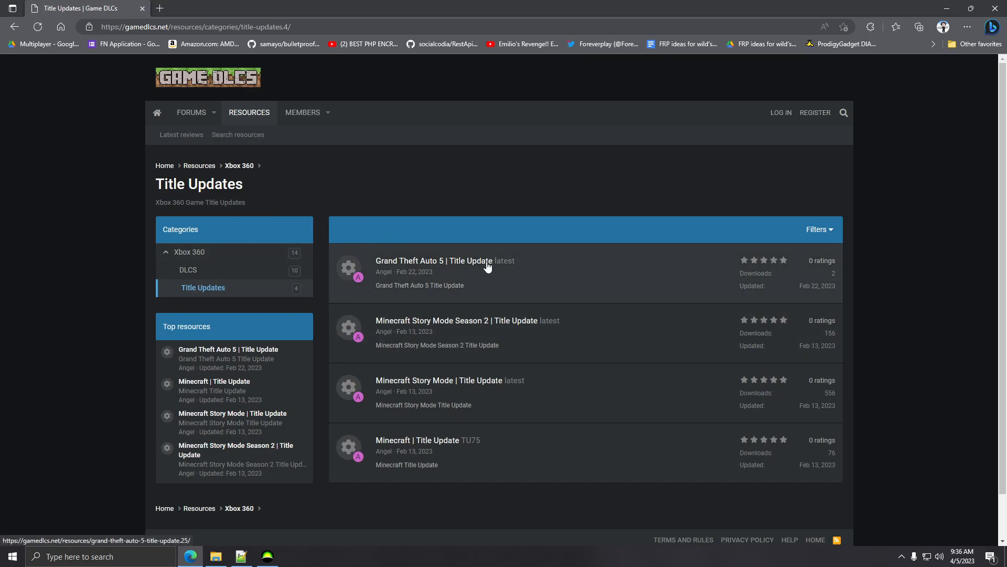
{"action": "mouse_move", "coordinate": [474, 390]}
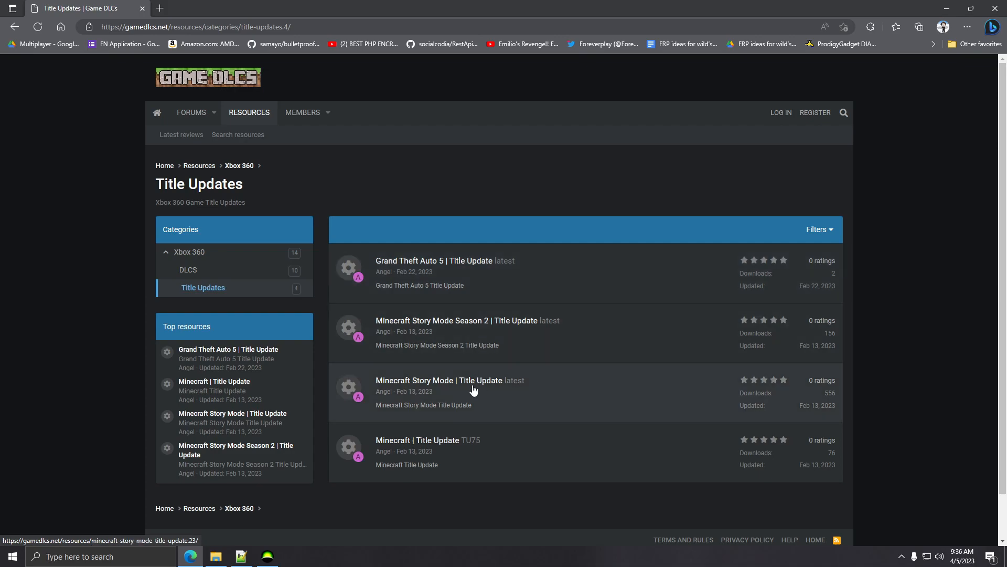
Download the Minecraft Story Mode title update archive from its page
{"action": "left_click", "coordinate": [435, 380]}
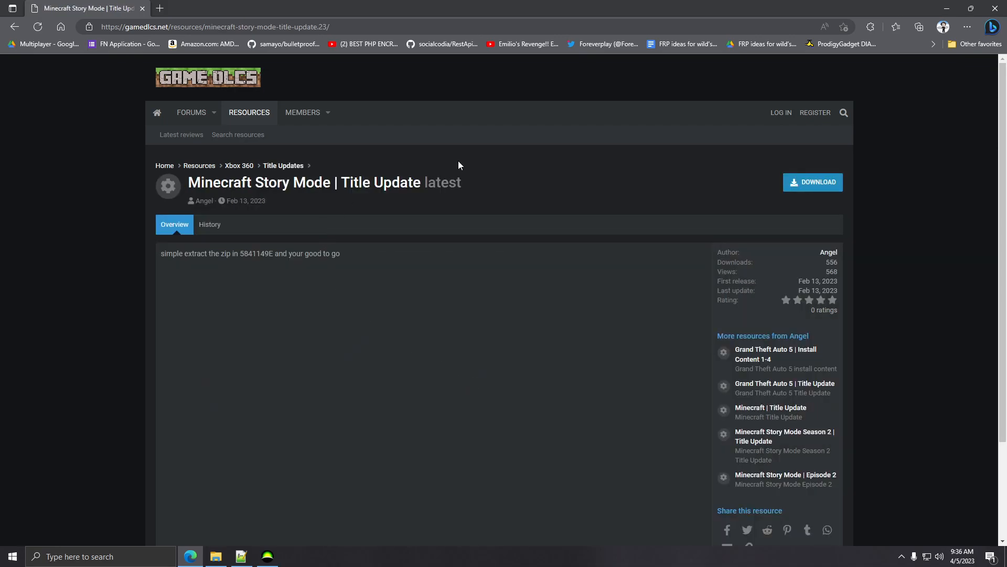
{"action": "left_click", "coordinate": [919, 28]}
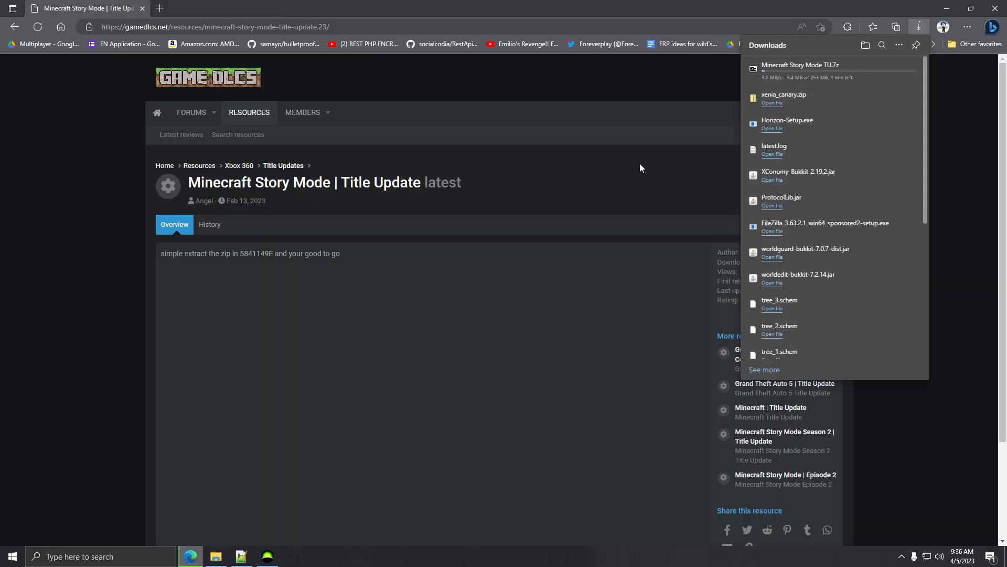
{"action": "mouse_move", "coordinate": [376, 371]}
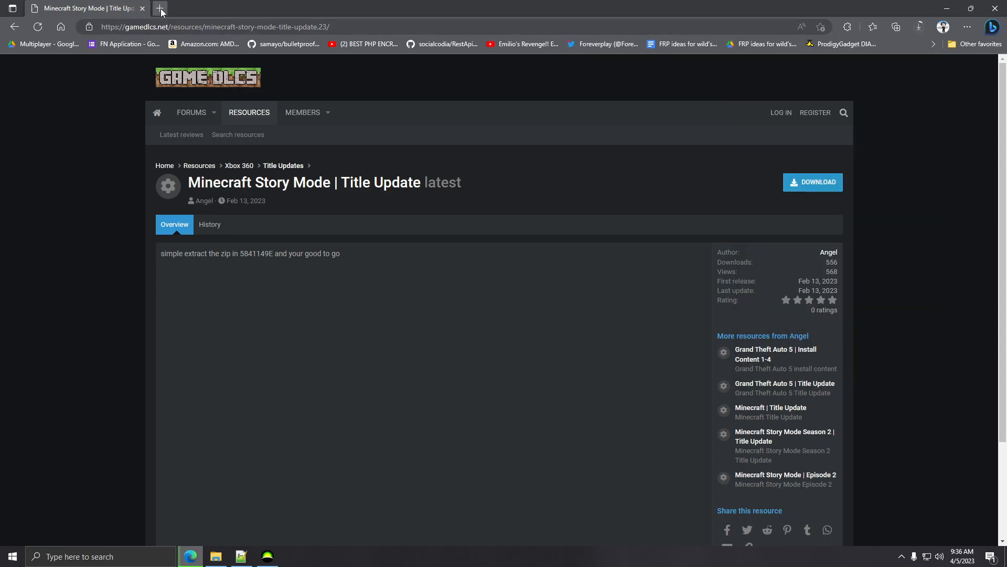
Open the Story Mode all-episodes tutorial from the channel's Videos list on YouTube
{"action": "left_click", "coordinate": [974, 70]}
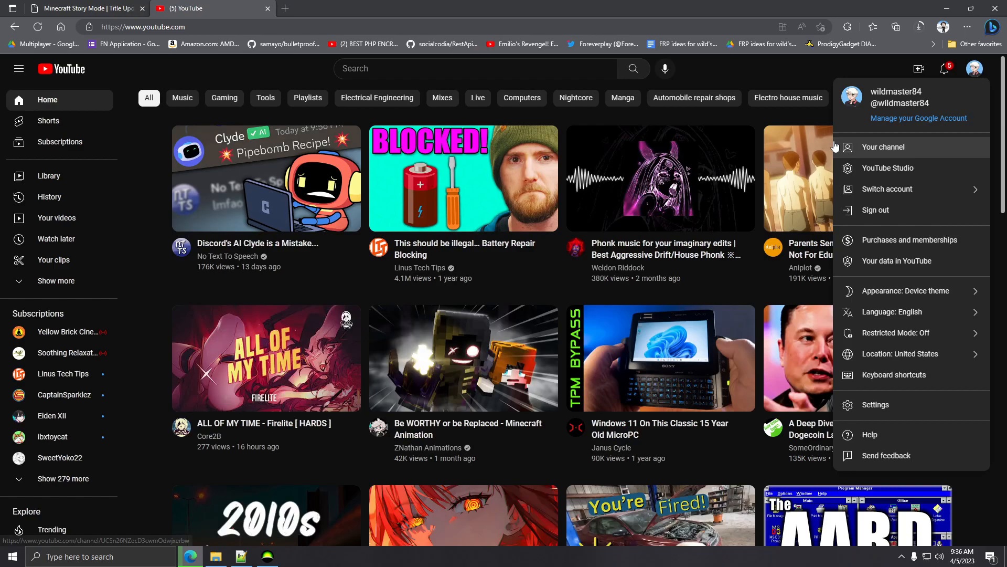
{"action": "left_click", "coordinate": [883, 147]}
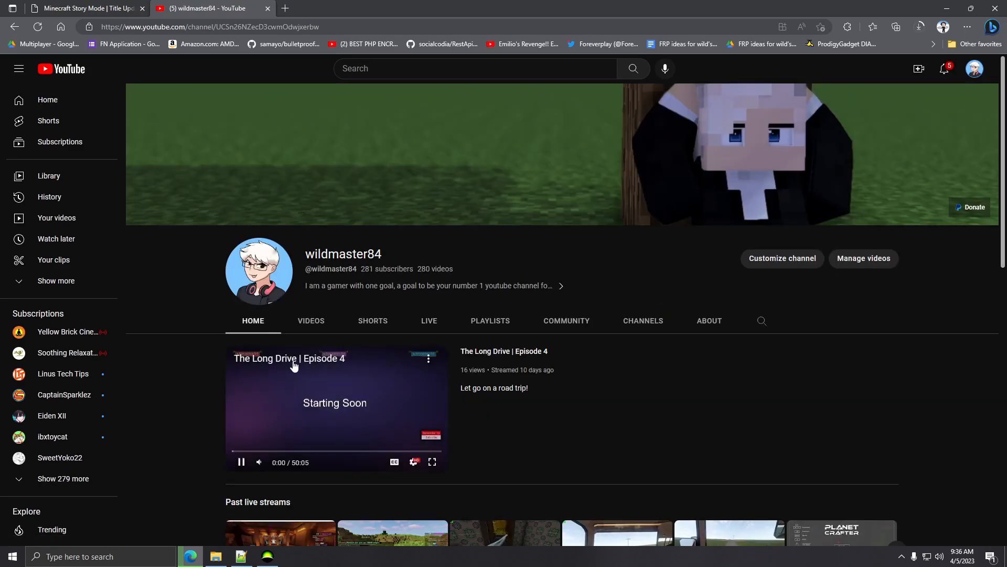
{"action": "left_click", "coordinate": [311, 321]}
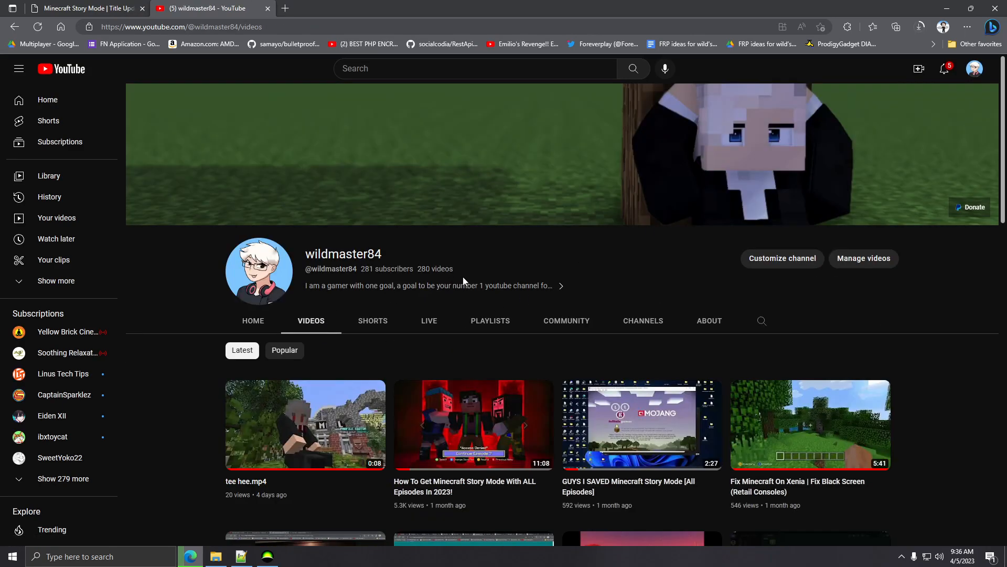
{"action": "scroll", "scroll_direction": "down", "scroll_amount": 3}
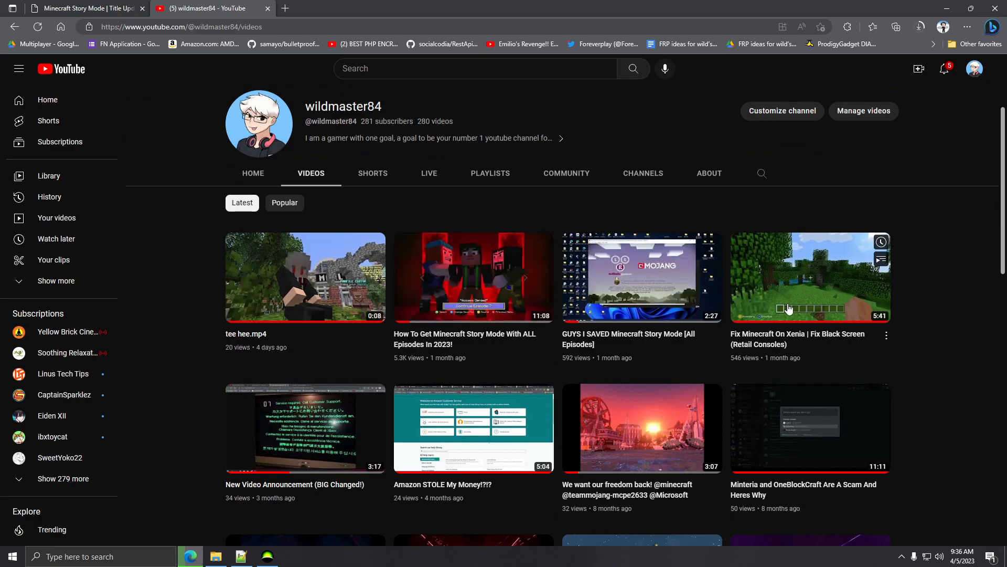
{"action": "scroll", "scroll_direction": "down", "scroll_amount": 3}
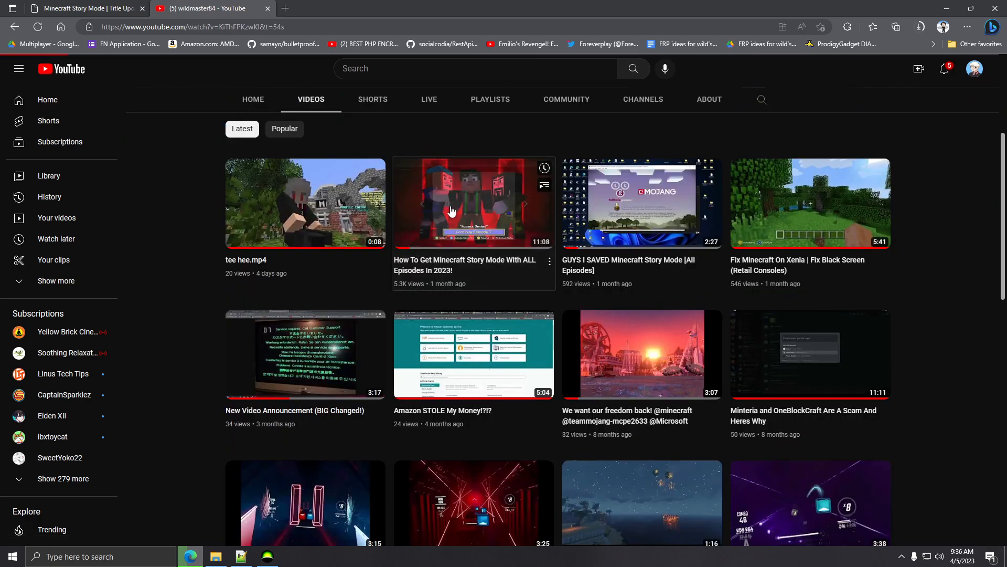
{"action": "left_click", "coordinate": [473, 202]}
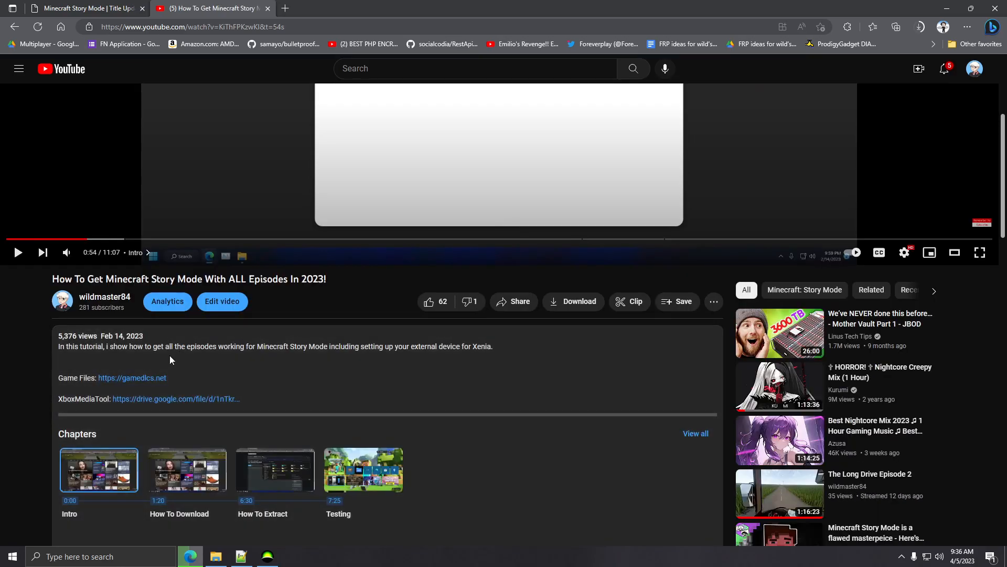
{"action": "mouse_move", "coordinate": [133, 402]}
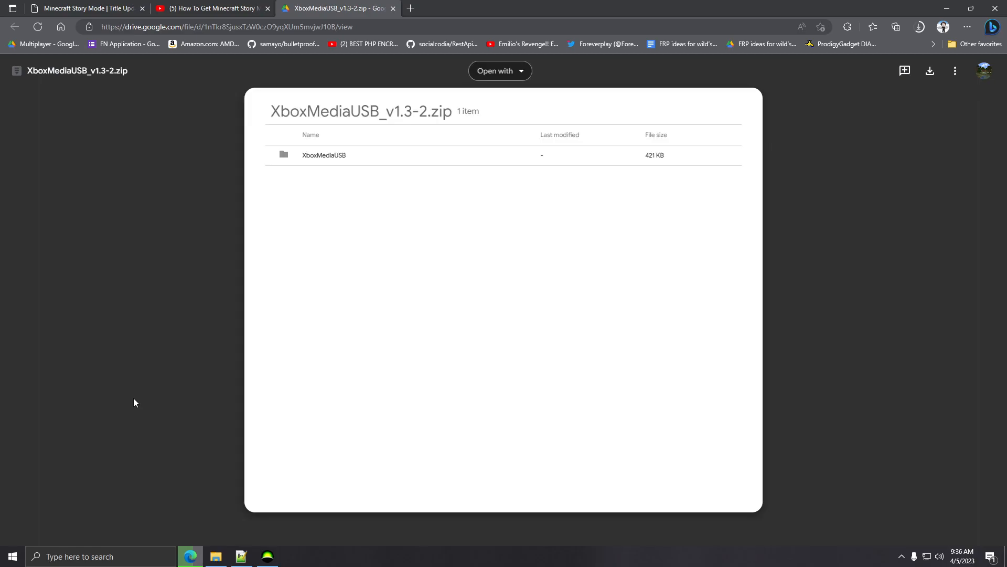
{"action": "mouse_move", "coordinate": [171, 380]}
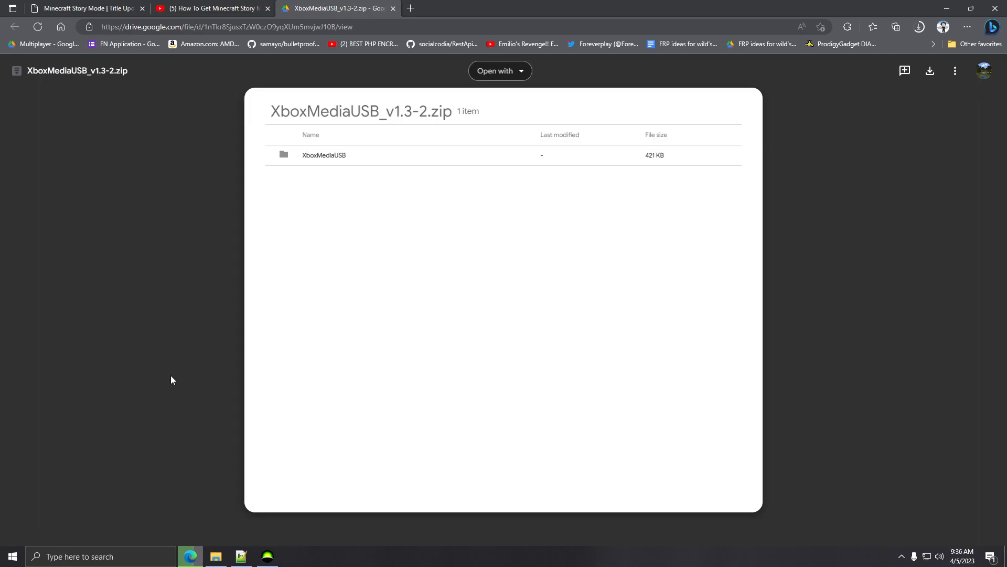
{"action": "mouse_move", "coordinate": [450, 190]}
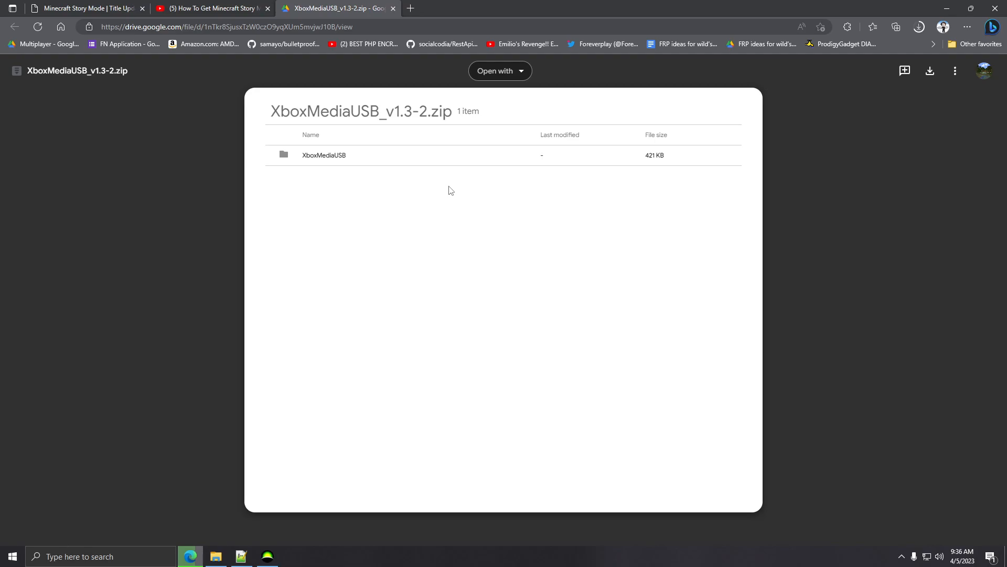
{"action": "mouse_move", "coordinate": [942, 84]}
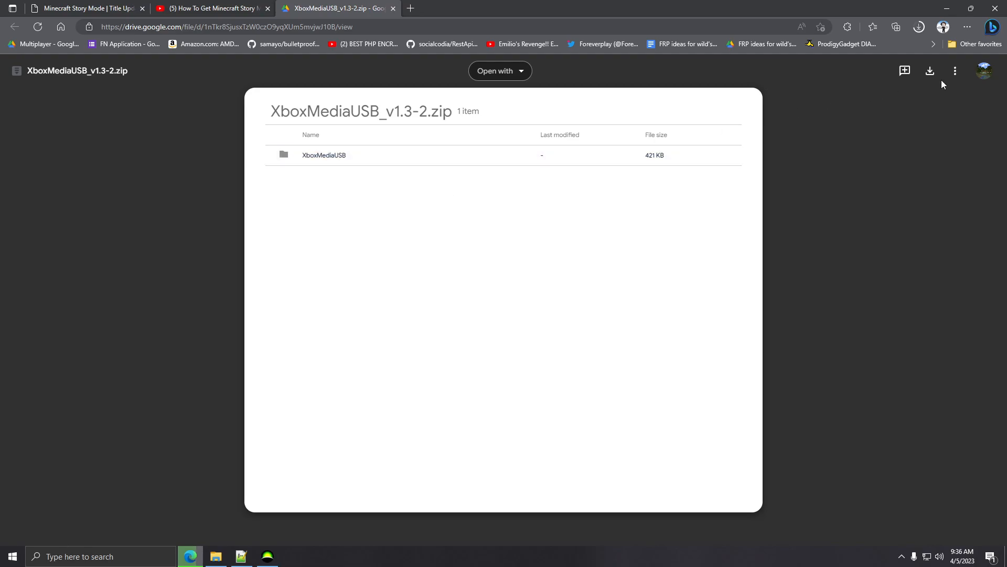
Follow the description's XboxMediaTool link to the XboxMediaUSB_v1.3-2.zip download page
{"action": "left_click", "coordinate": [918, 26]}
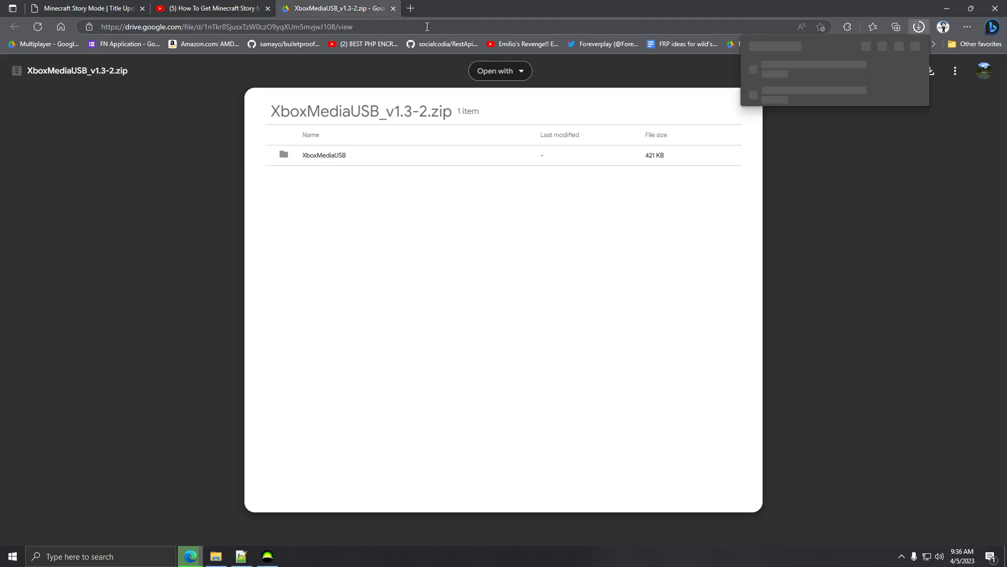
Scroll Horizon's game list to Minecraft: Story Mode and expand its episode content packages
{"action": "left_click", "coordinate": [919, 26]}
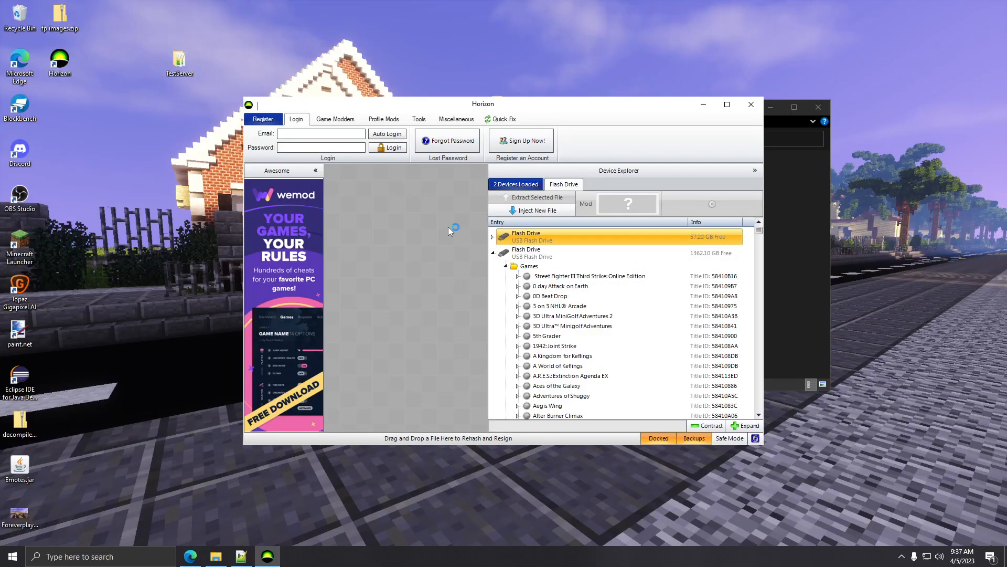
{"action": "scroll", "scroll_direction": "down", "scroll_amount": 3}
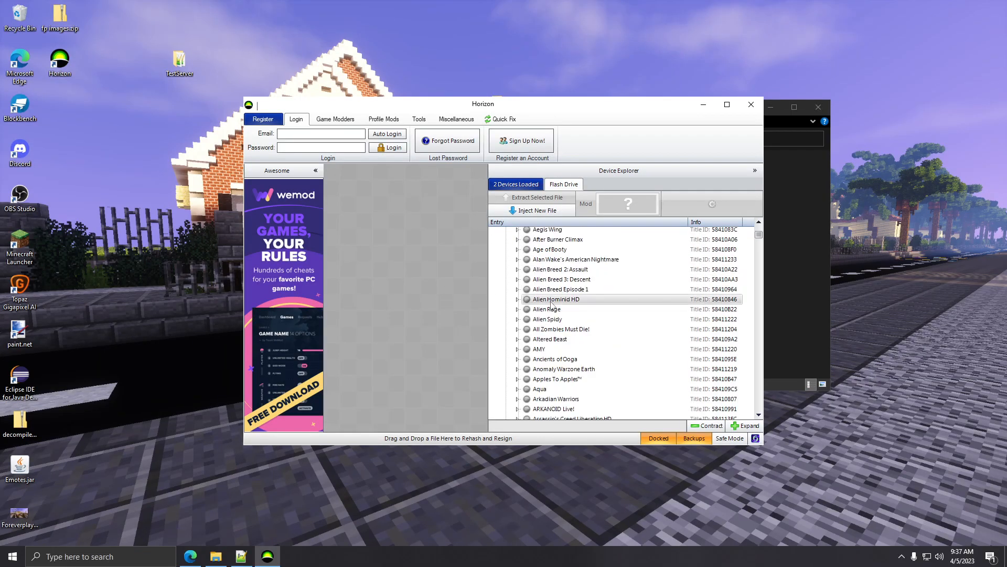
{"action": "scroll", "scroll_direction": "down", "scroll_amount": 3}
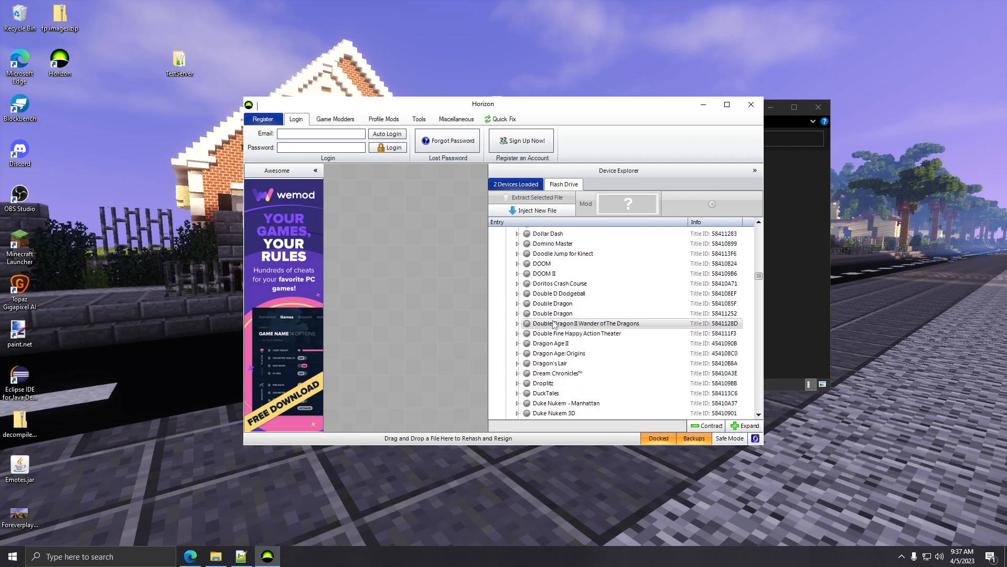
{"action": "scroll", "scroll_direction": "down", "scroll_amount": 3}
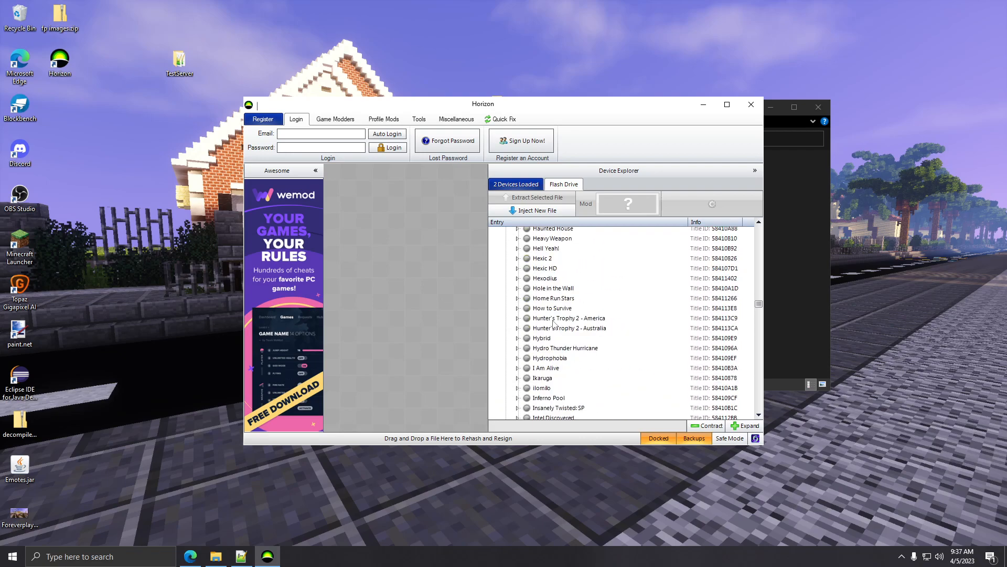
{"action": "scroll", "scroll_direction": "down", "scroll_amount": 3}
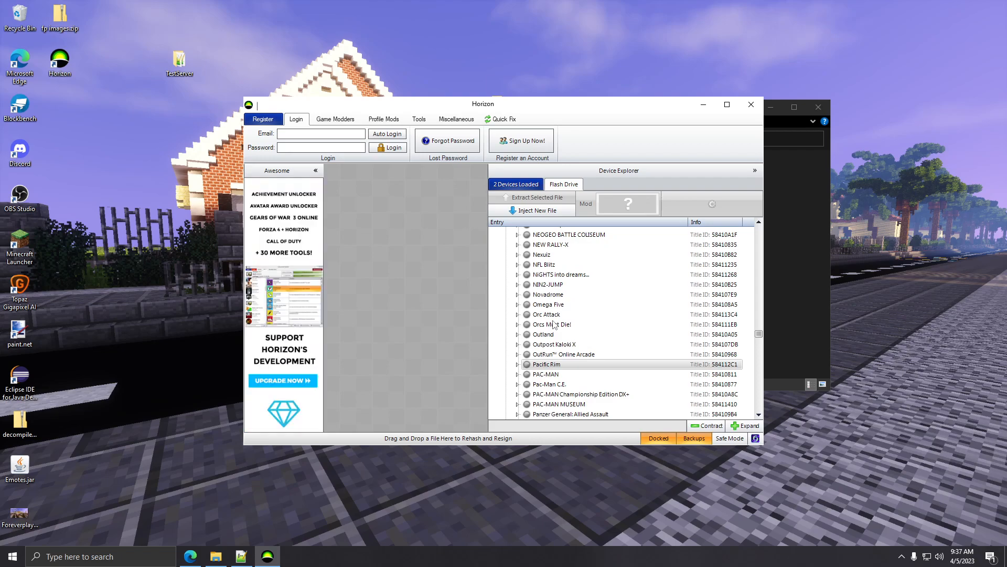
{"action": "scroll", "scroll_direction": "up", "scroll_amount": 3}
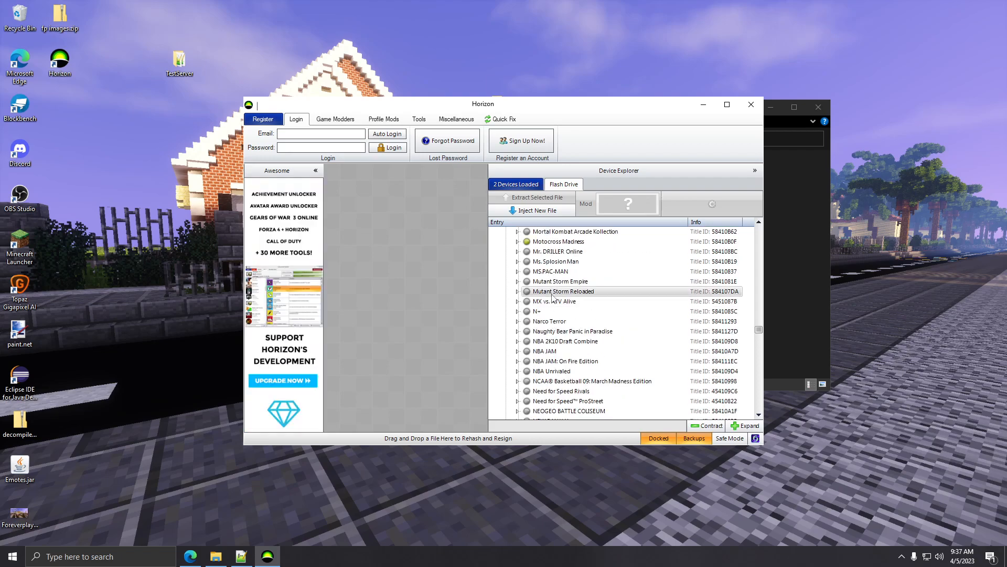
{"action": "scroll", "scroll_direction": "up", "scroll_amount": 3}
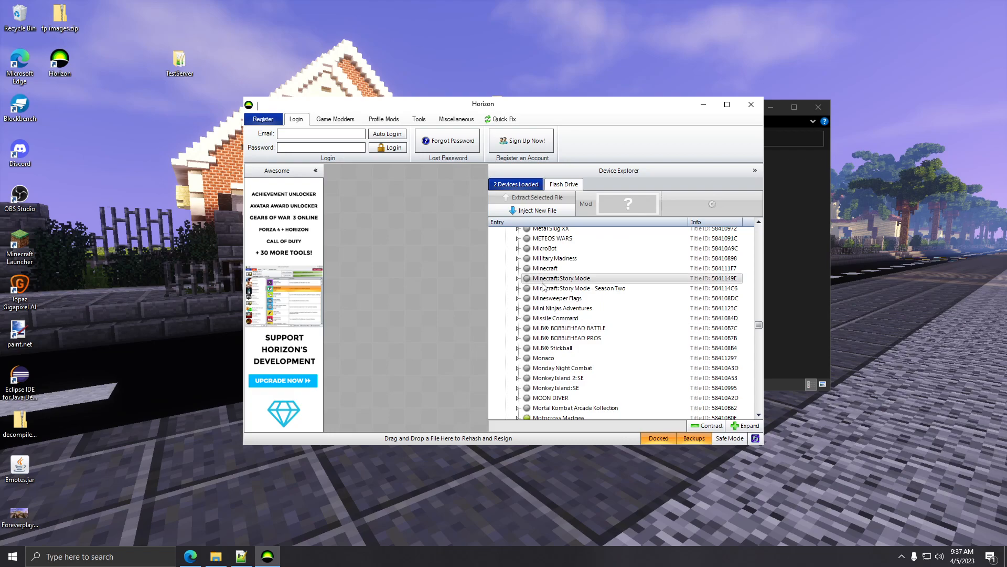
{"action": "left_click", "coordinate": [518, 277]}
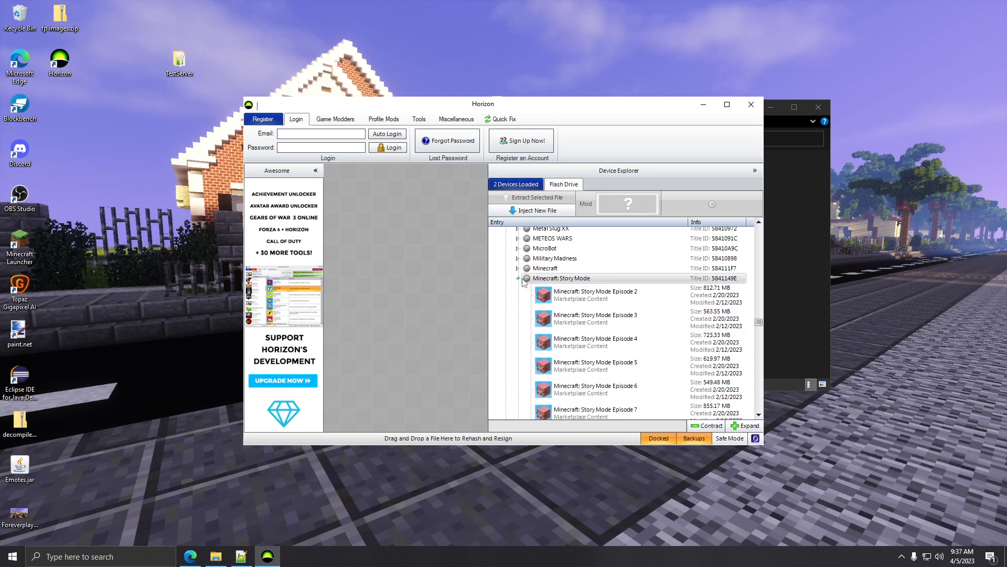
{"action": "mouse_move", "coordinate": [787, 285]}
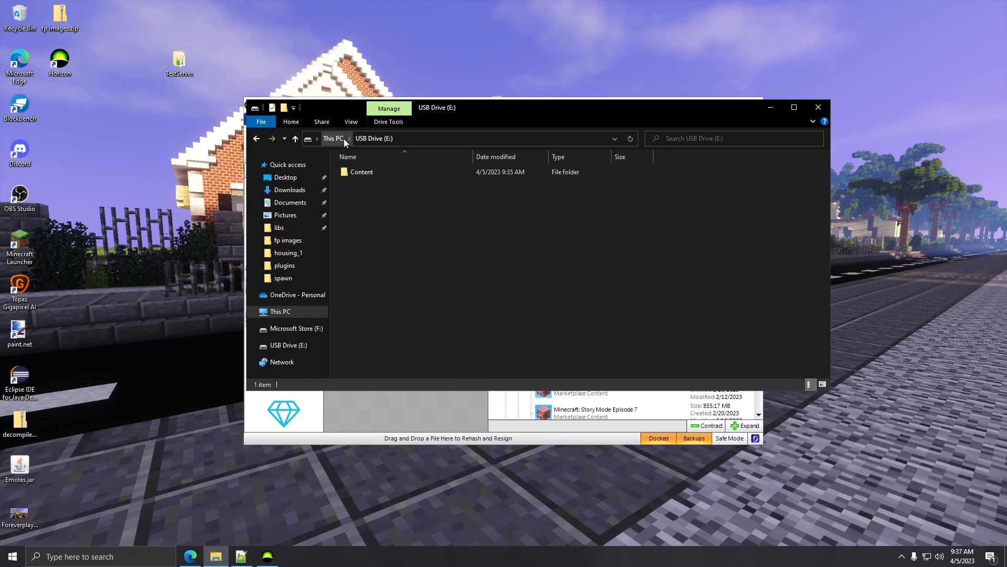
Browse into the Content folder on the Microsoft Store (F:) drive and look through its title folders
{"action": "left_click", "coordinate": [295, 328]}
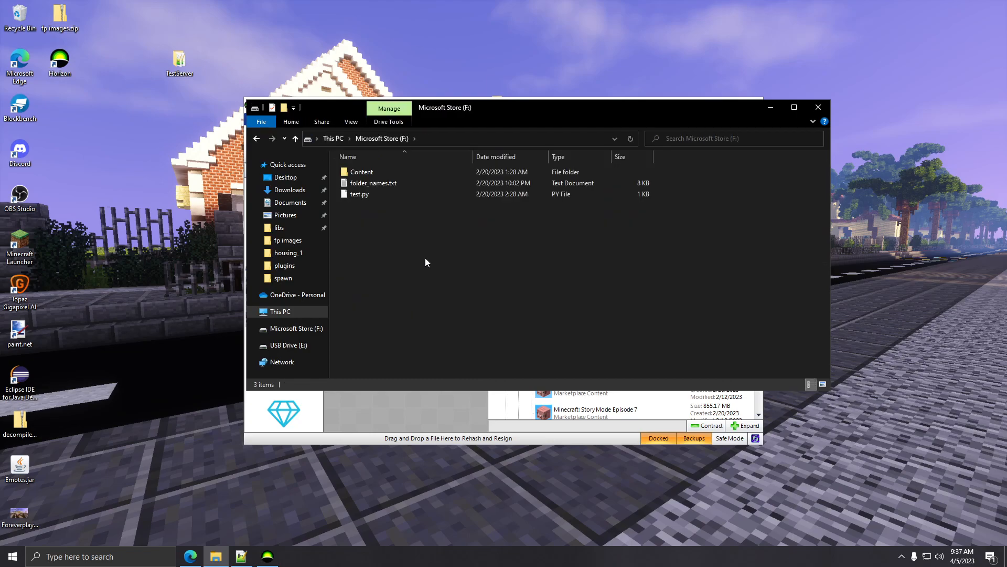
{"action": "double_click", "coordinate": [362, 171]}
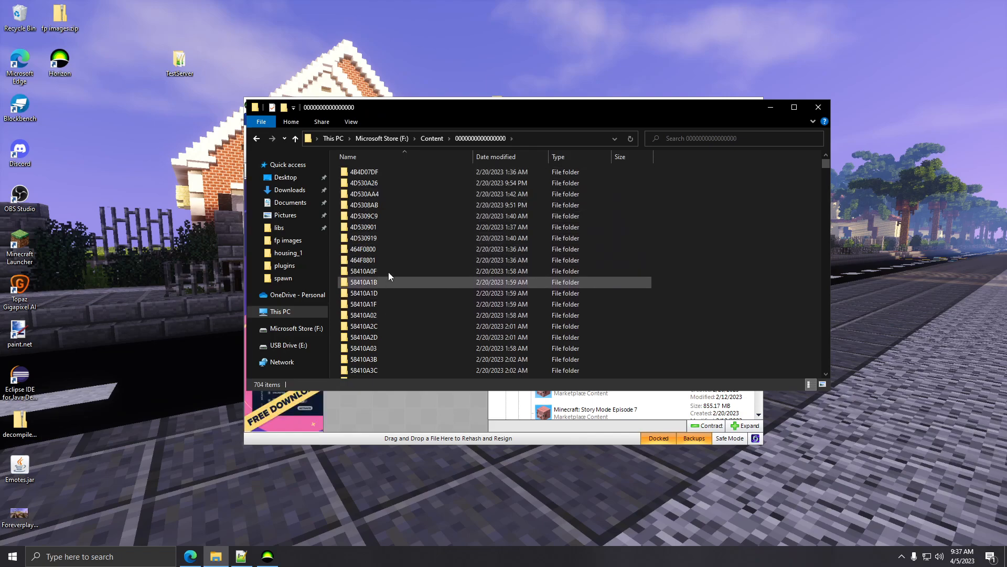
{"action": "scroll", "scroll_direction": "down", "scroll_amount": 3}
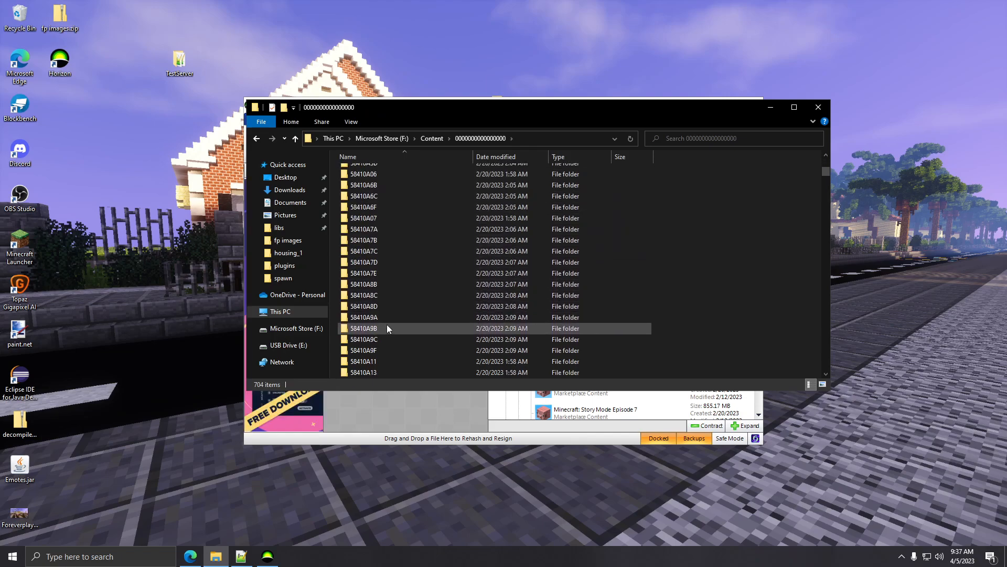
{"action": "scroll", "scroll_direction": "down", "scroll_amount": 3}
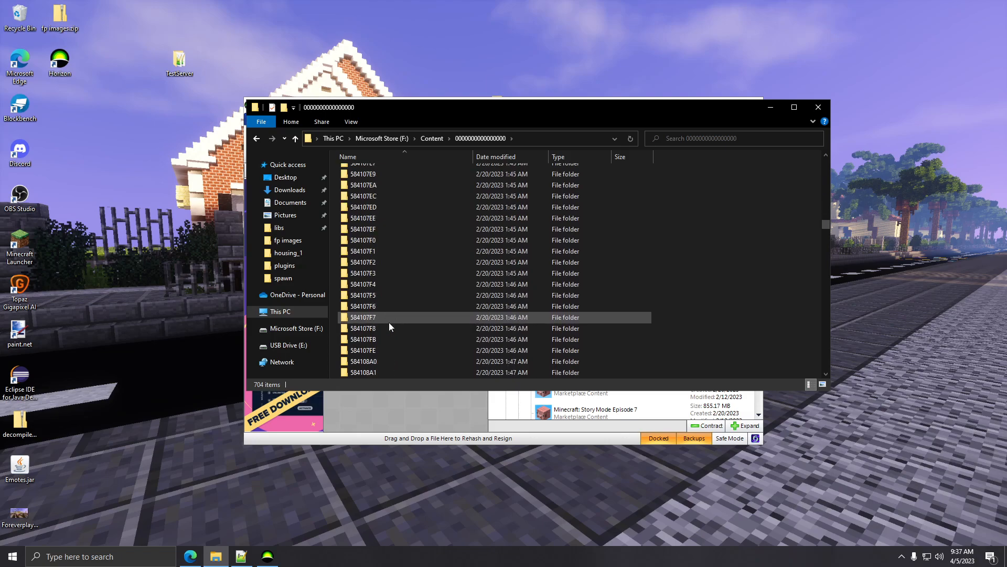
{"action": "scroll", "scroll_direction": "up", "scroll_amount": 3}
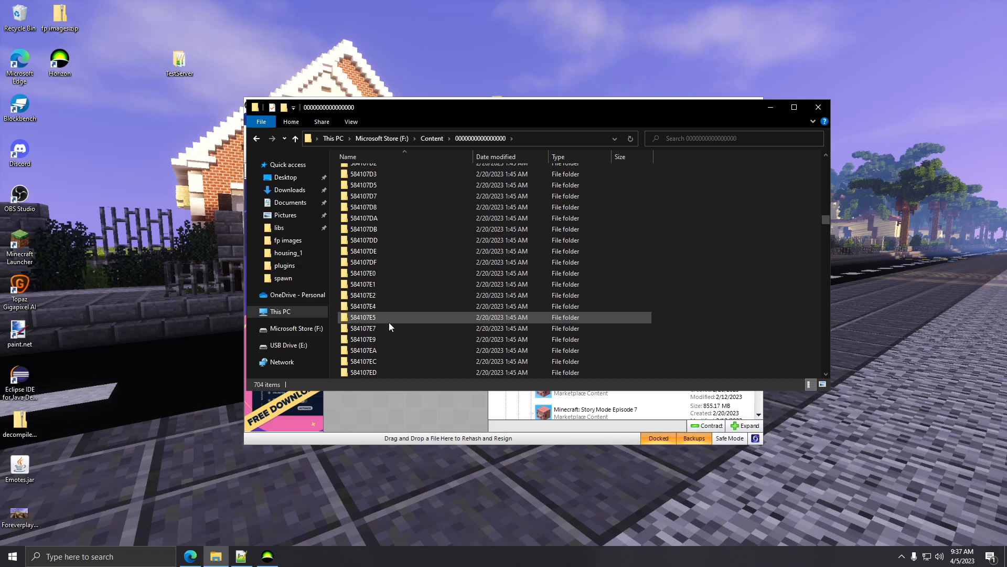
{"action": "scroll", "scroll_direction": "down", "scroll_amount": 3}
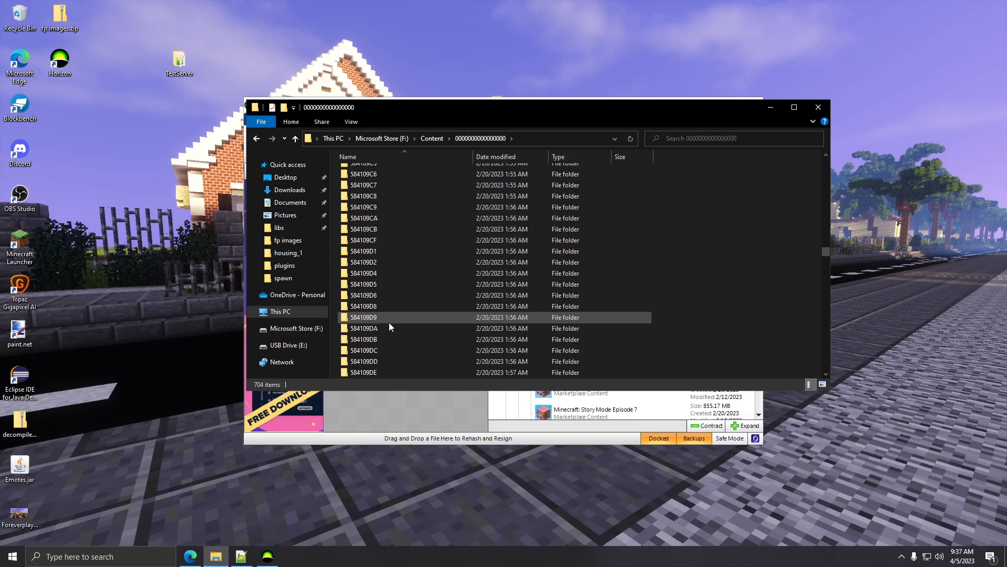
{"action": "scroll", "scroll_direction": "down", "scroll_amount": 3}
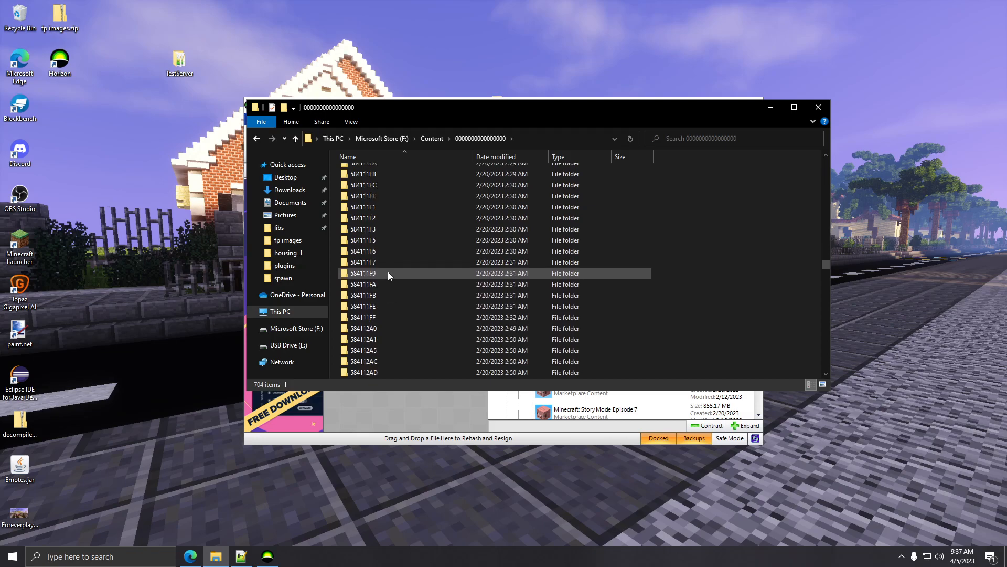
{"action": "scroll", "scroll_direction": "up", "scroll_amount": 3}
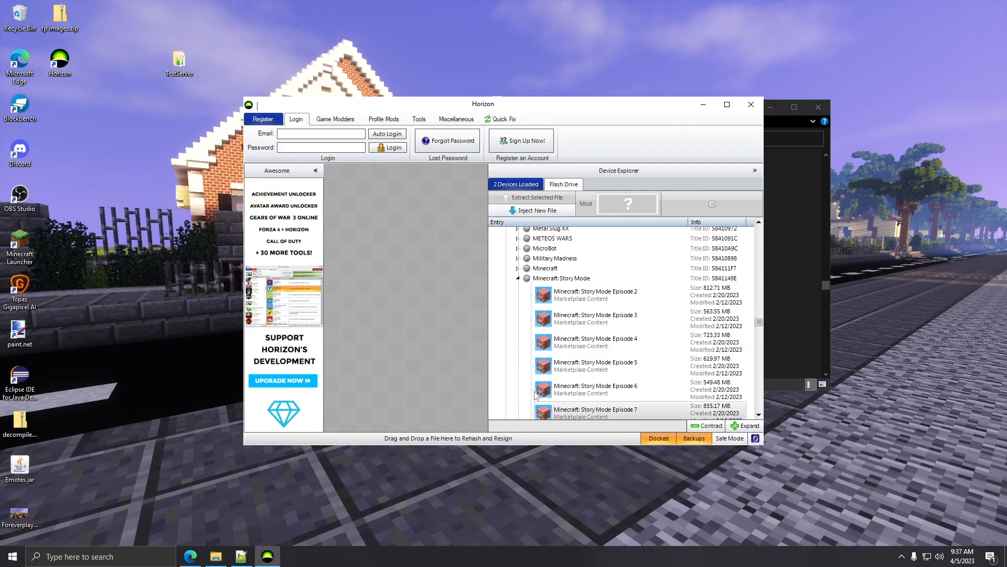
Go to the 5841149E\000D0000 folder via the address bar and select its single large package file
{"action": "left_click", "coordinate": [562, 277]}
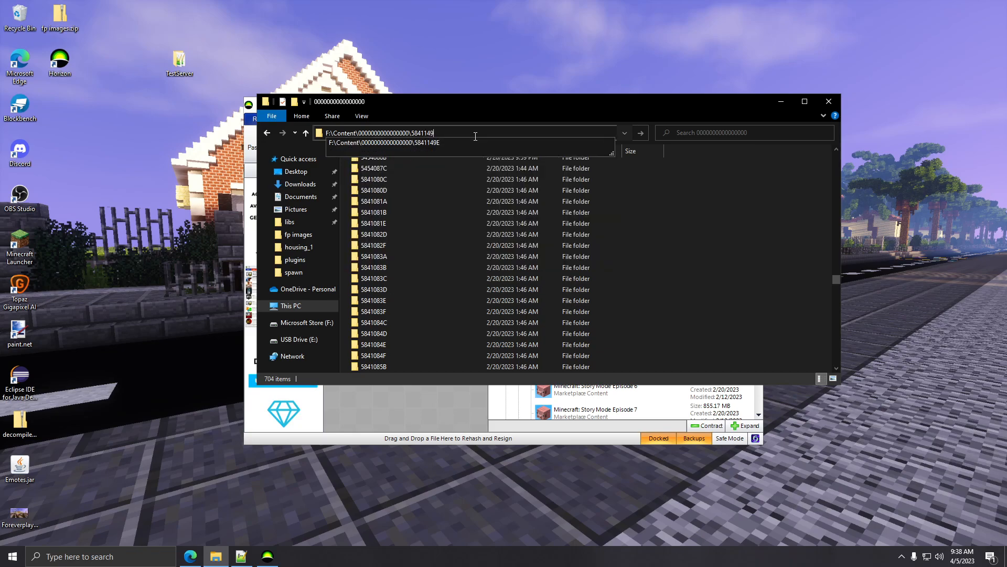
{"action": "key", "text": "Return"}
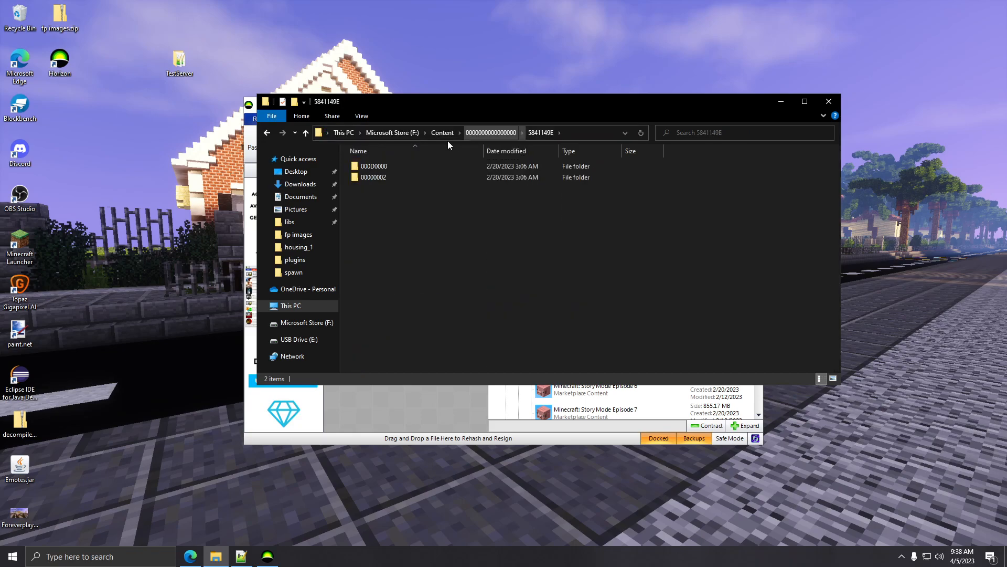
{"action": "double_click", "coordinate": [374, 165]}
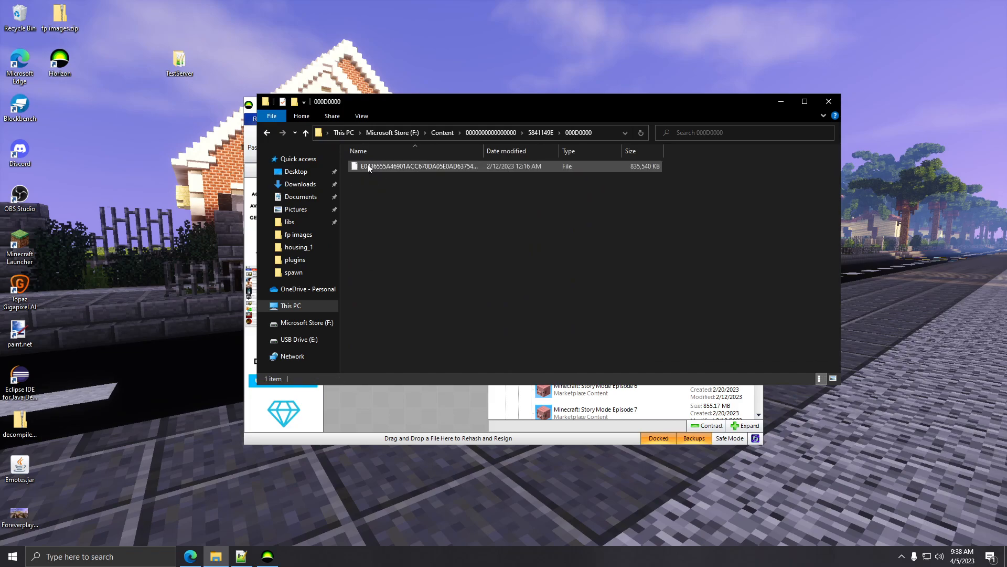
{"action": "left_click", "coordinate": [417, 166]}
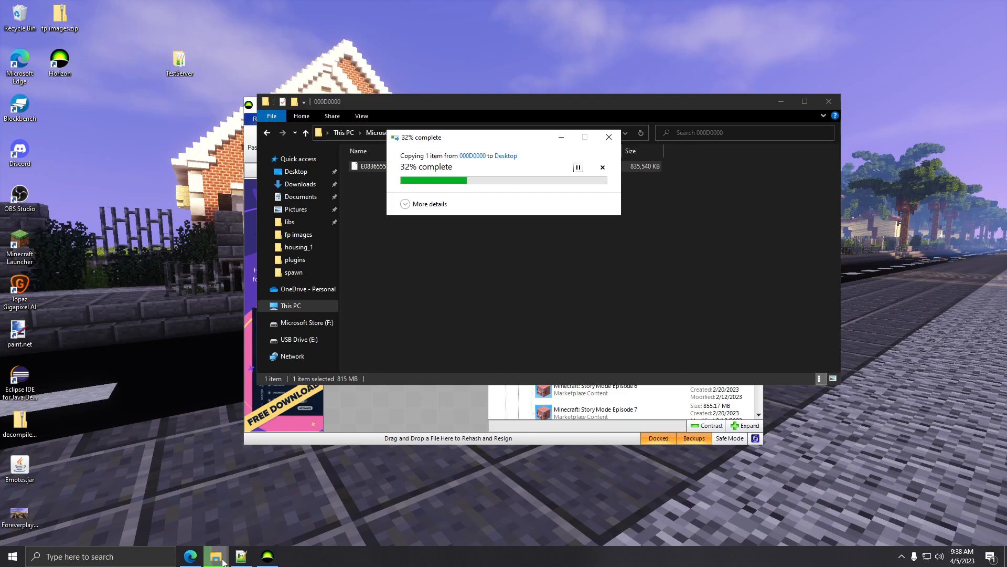
Open the downloaded XboxMediaUSB_v1.3-2.zip from Edge's downloads list into a file window
{"action": "left_click", "coordinate": [189, 556]}
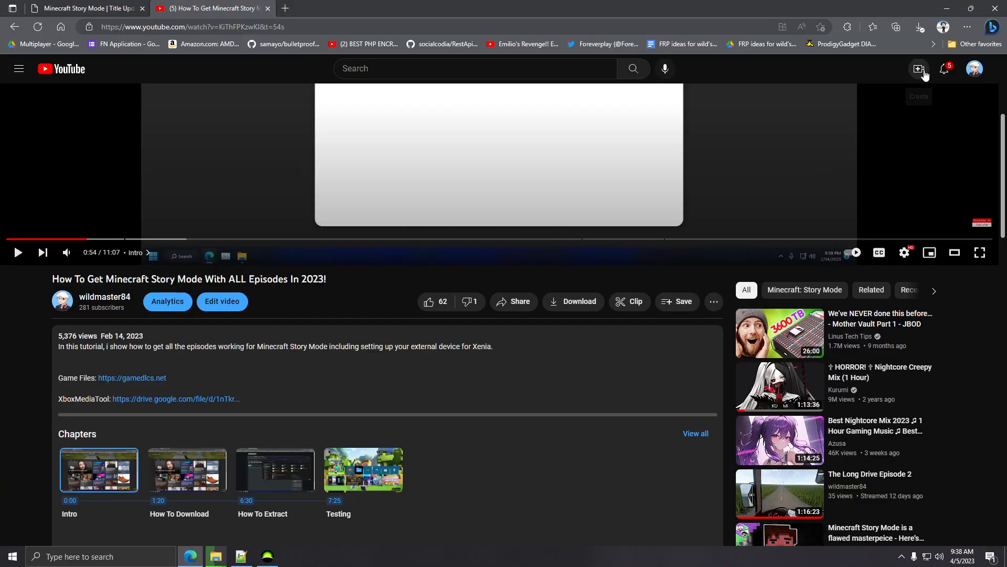
{"action": "left_click", "coordinate": [918, 27]}
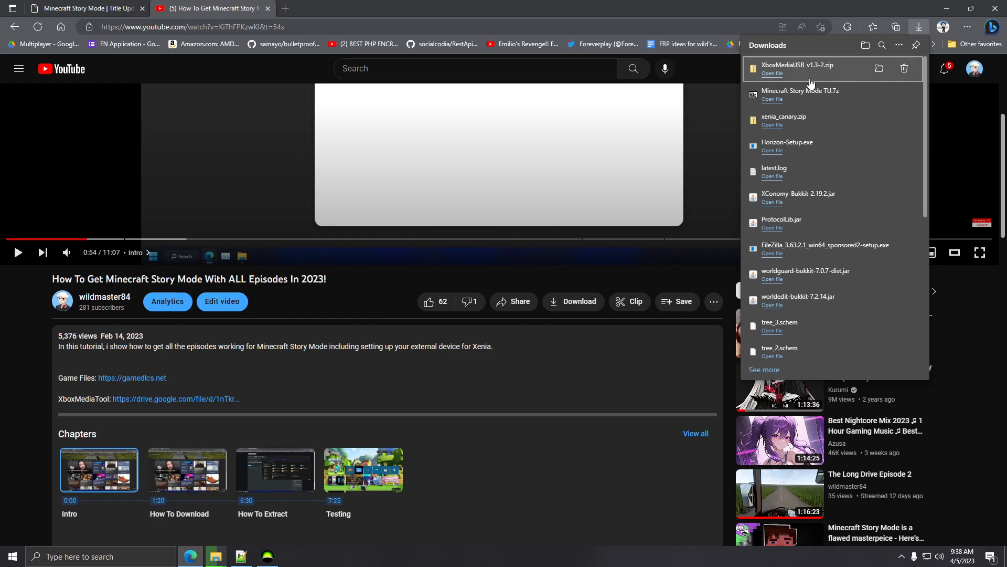
{"action": "mouse_move", "coordinate": [800, 95]}
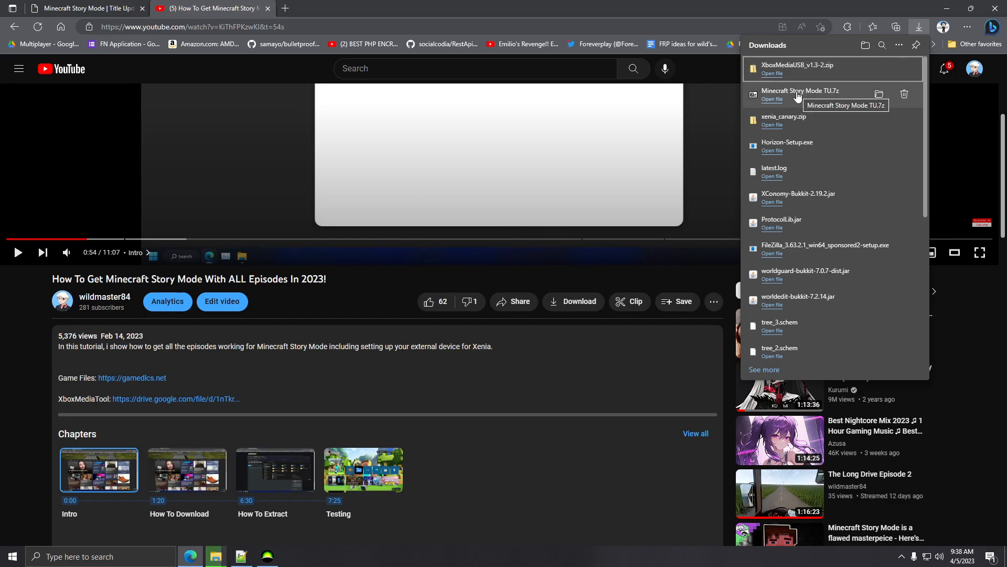
{"action": "mouse_move", "coordinate": [776, 73]}
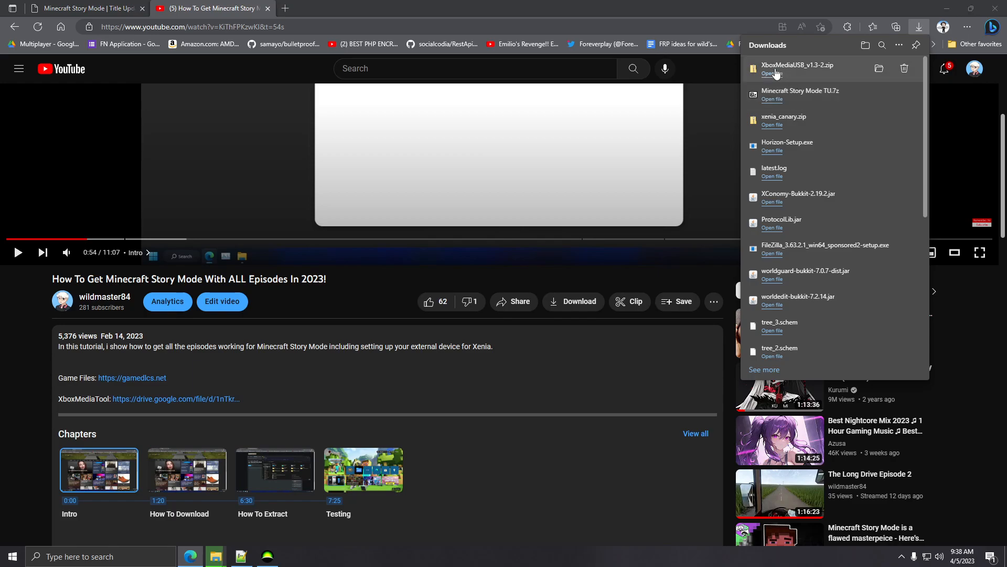
{"action": "left_click", "coordinate": [772, 73]}
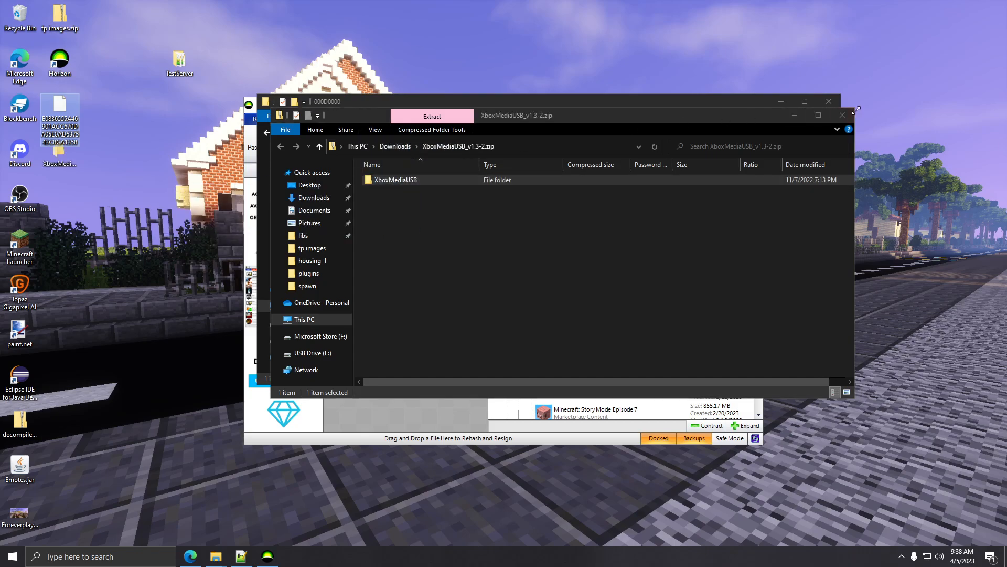
Enter the XboxMediaUSB folder and launch XboxMediaUSB.exe to bring up its drive-preparation window
{"action": "double_click", "coordinate": [395, 179]}
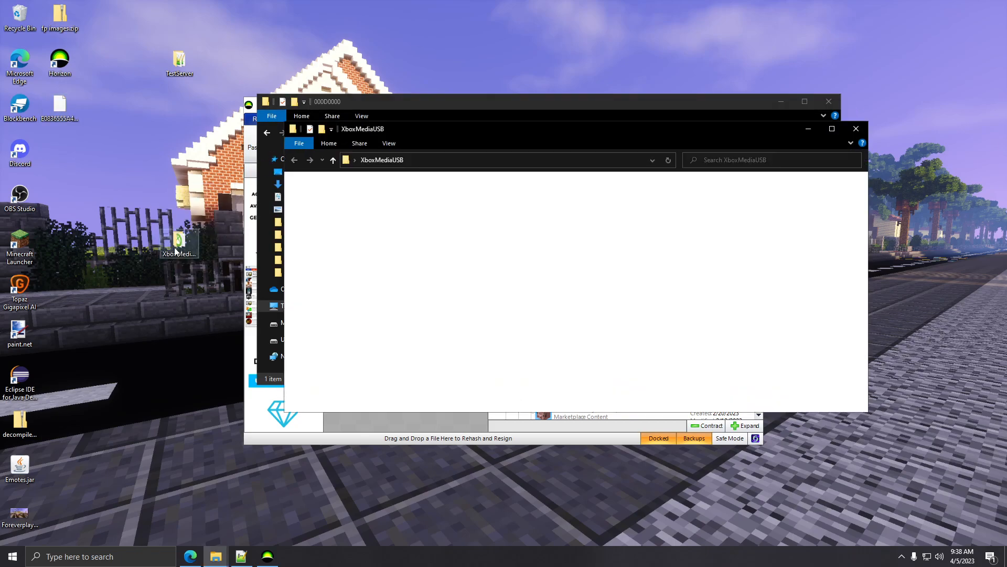
{"action": "right_click", "coordinate": [407, 216]}
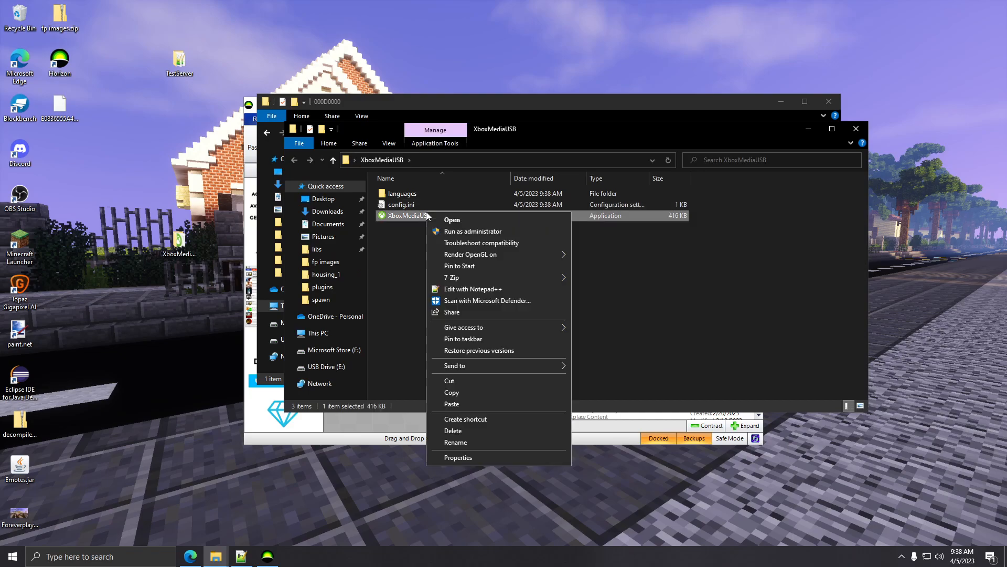
{"action": "left_click", "coordinate": [453, 234]}
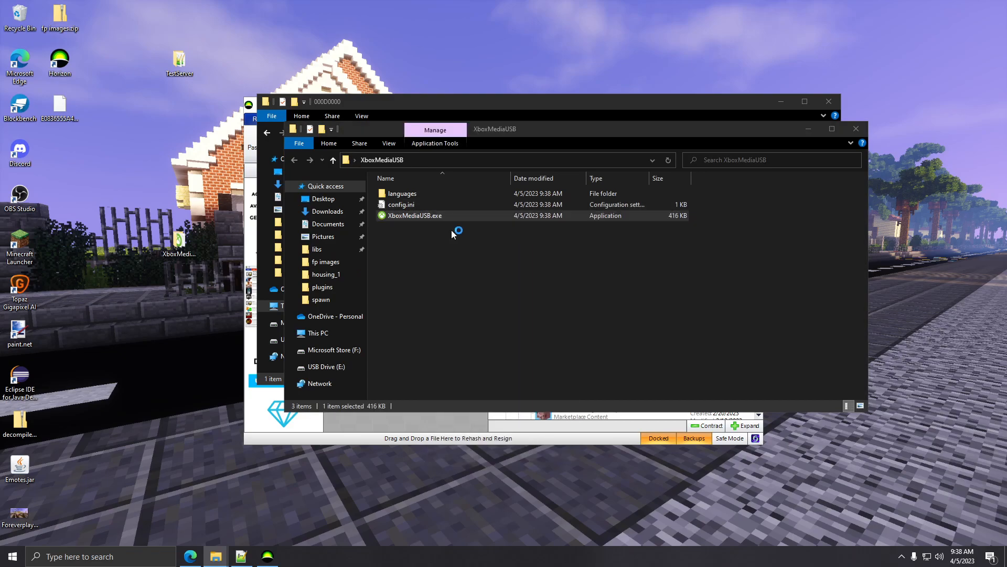
{"action": "double_click", "coordinate": [416, 215]}
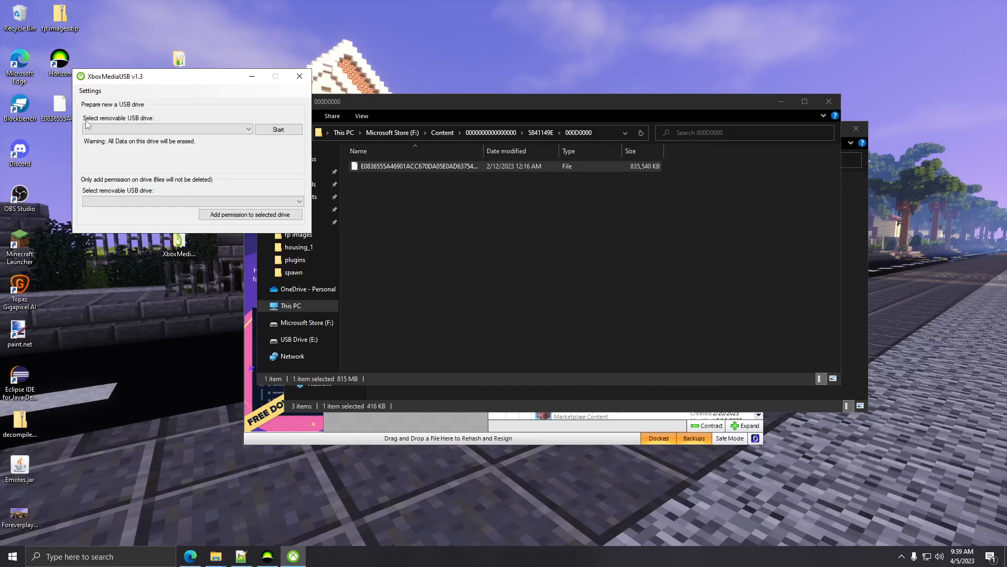
Add Xbox permissions to the E: drive without formatting and acknowledge that E: is prepared
{"action": "left_click", "coordinate": [167, 129]}
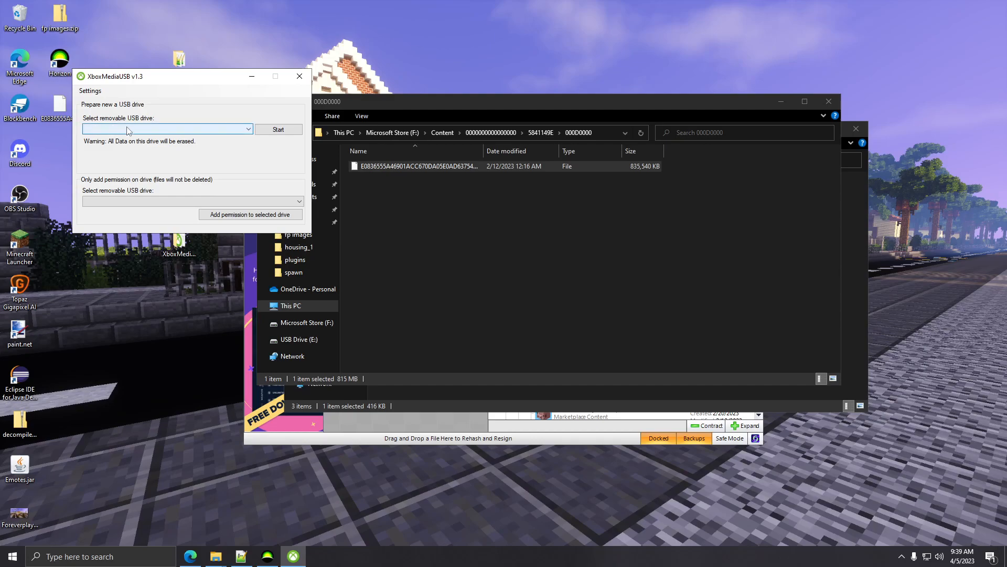
{"action": "mouse_move", "coordinate": [193, 136]}
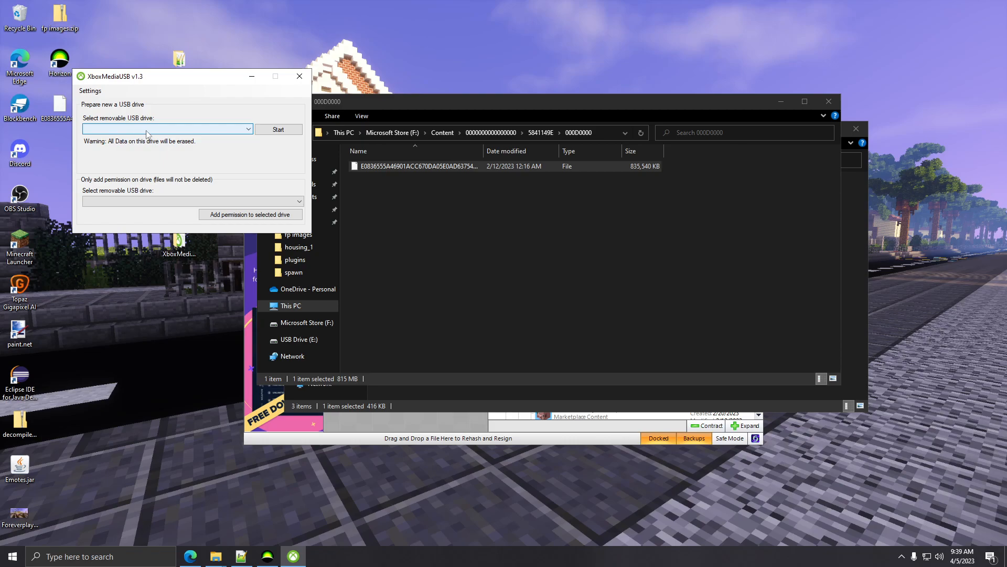
{"action": "mouse_move", "coordinate": [168, 127]}
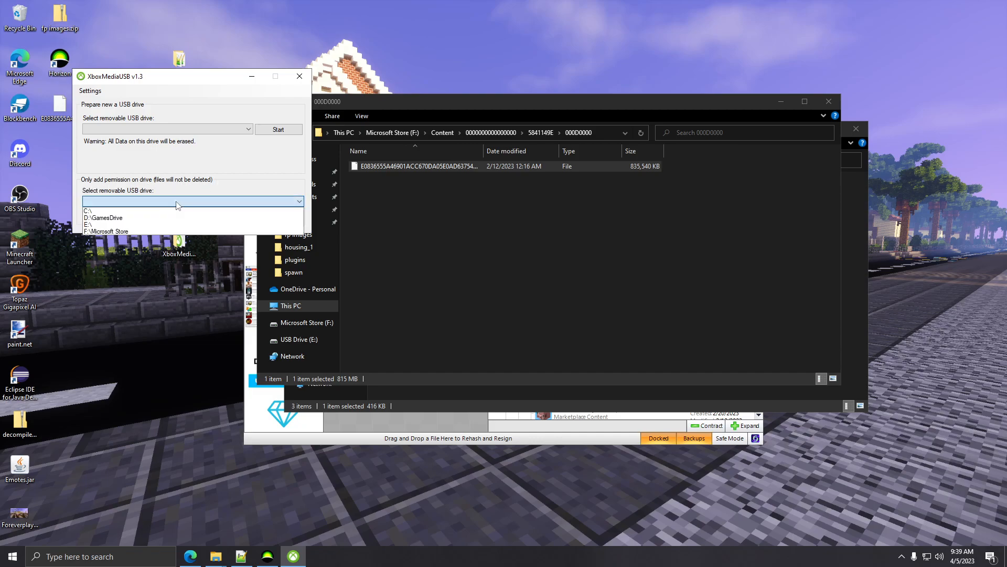
{"action": "mouse_move", "coordinate": [128, 224]}
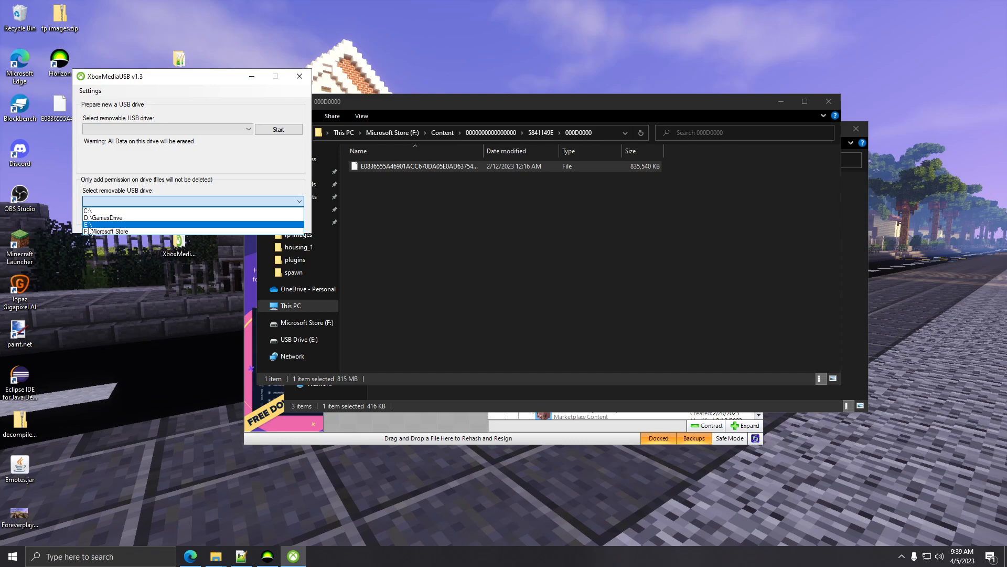
{"action": "mouse_move", "coordinate": [118, 211]}
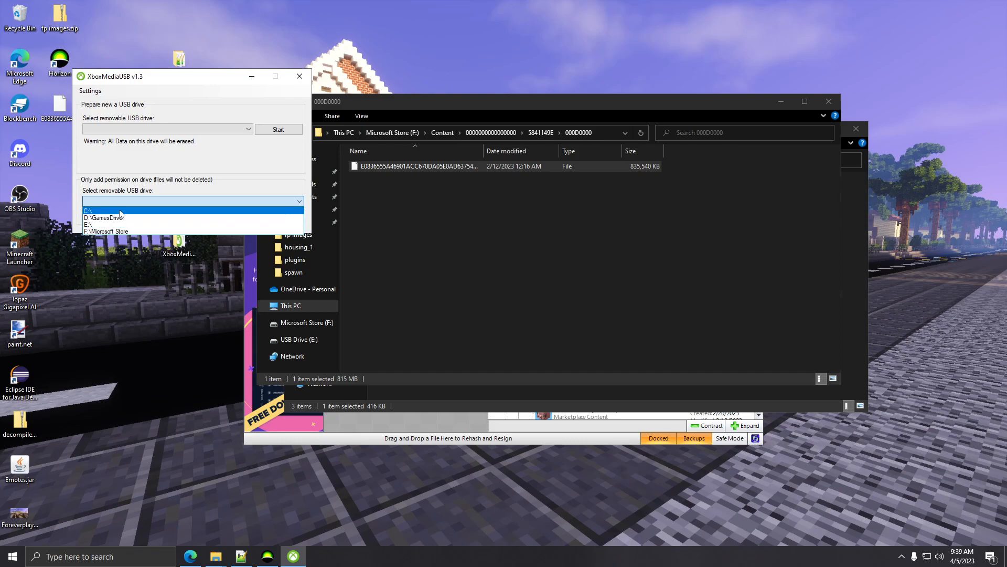
{"action": "left_click", "coordinate": [103, 225]}
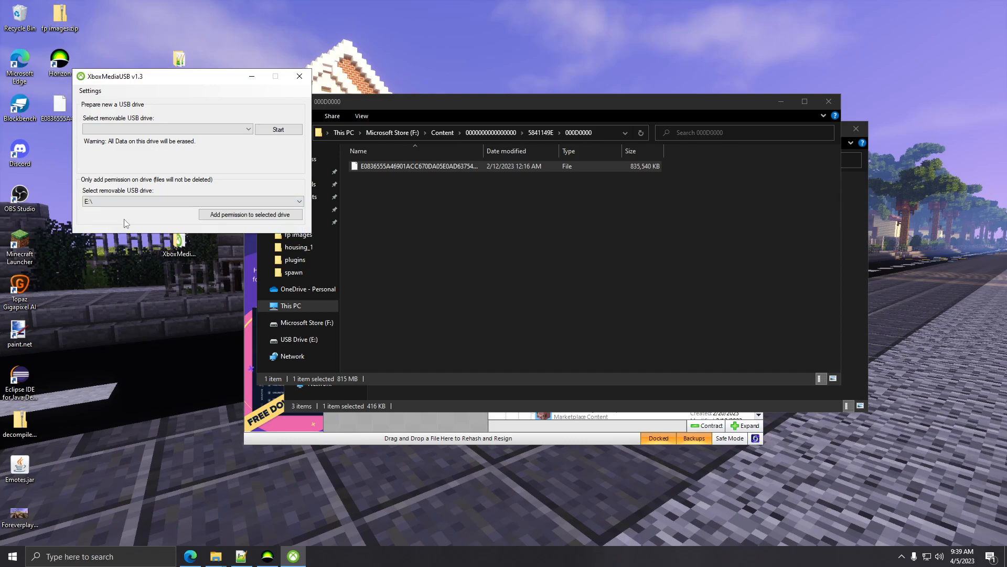
{"action": "left_click", "coordinate": [251, 215]}
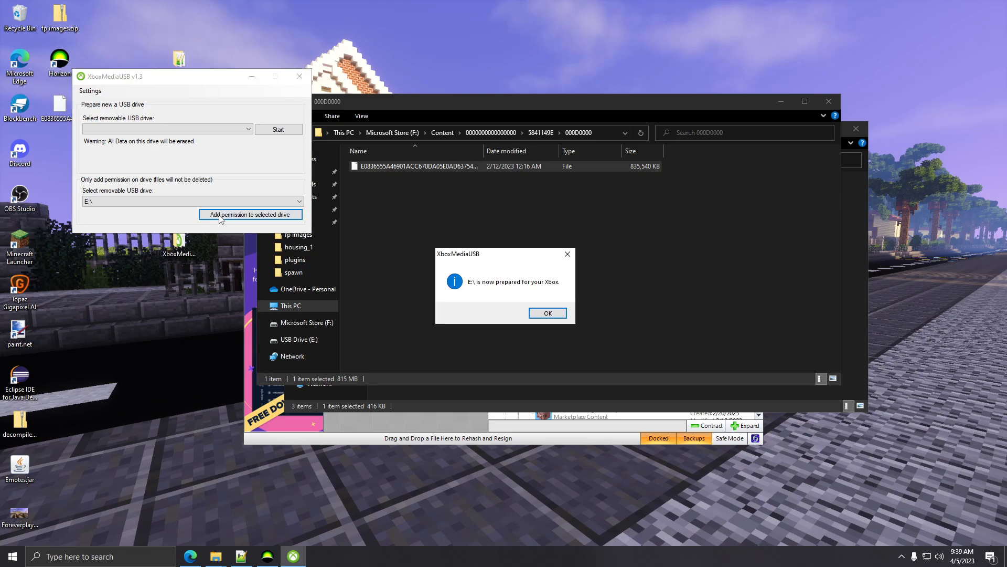
{"action": "mouse_move", "coordinate": [548, 313]}
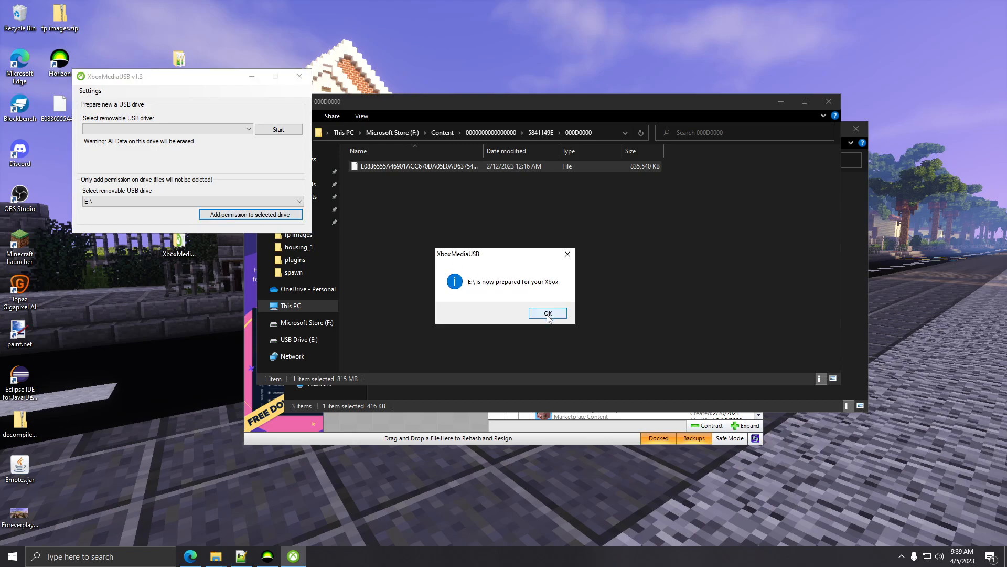
{"action": "left_click", "coordinate": [548, 314]}
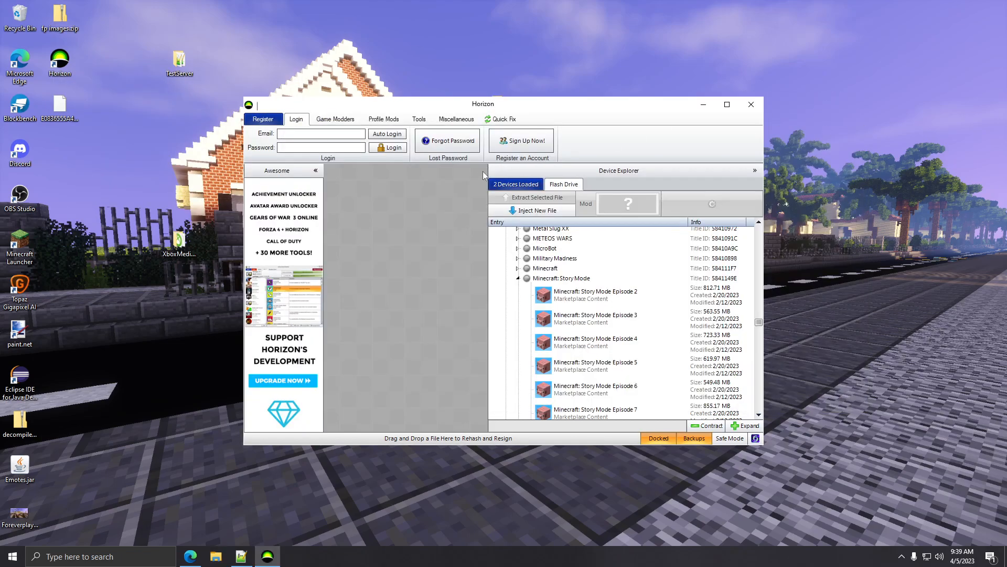
Collapse the flash drive's game list and open the Minecraft: Story Mode package
{"action": "scroll", "scroll_direction": "up", "scroll_amount": 3}
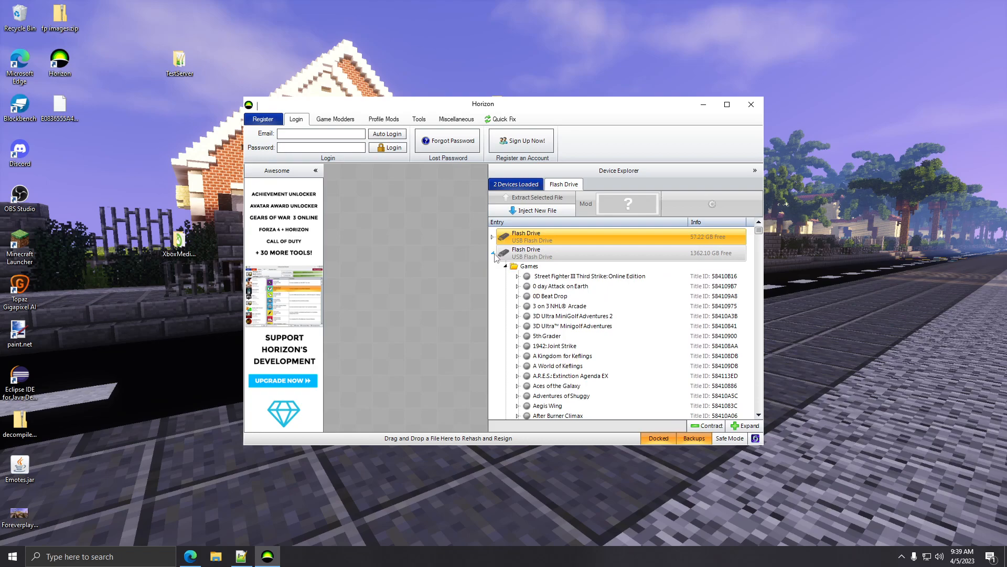
{"action": "left_click", "coordinate": [315, 170]}
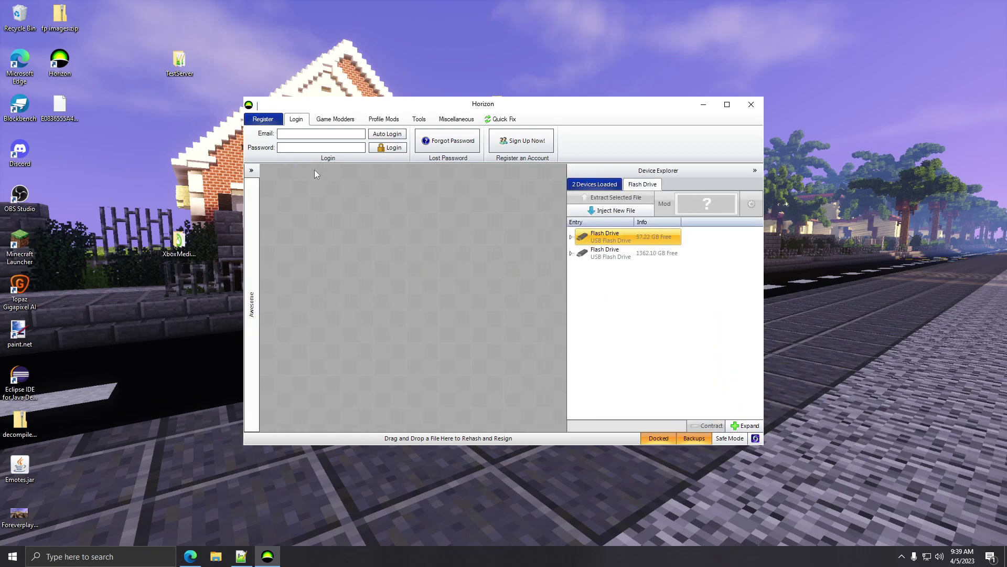
{"action": "left_click", "coordinate": [59, 106]}
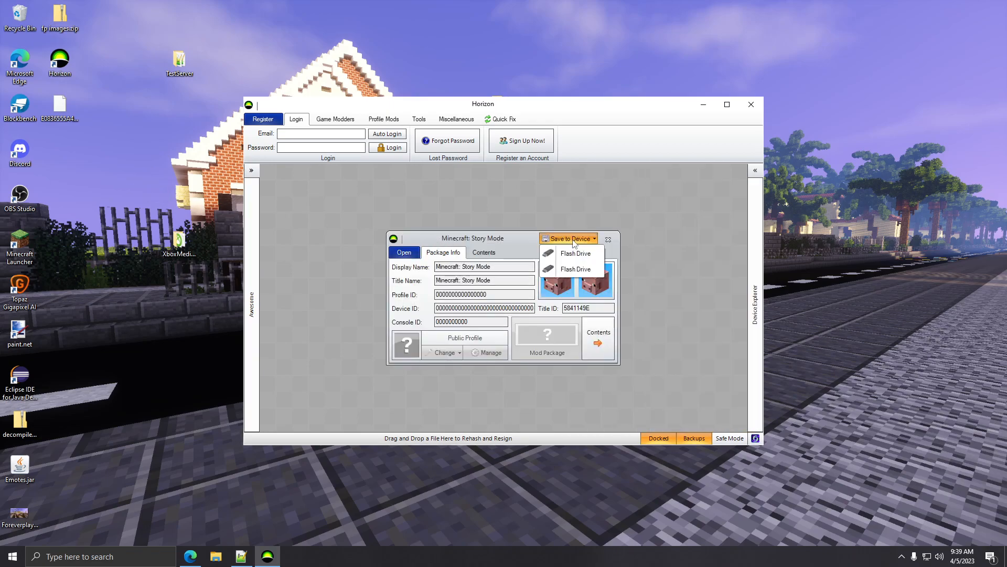
Save the package to the USB flash drive and confirm to start the transfer
{"action": "left_click", "coordinate": [576, 253]}
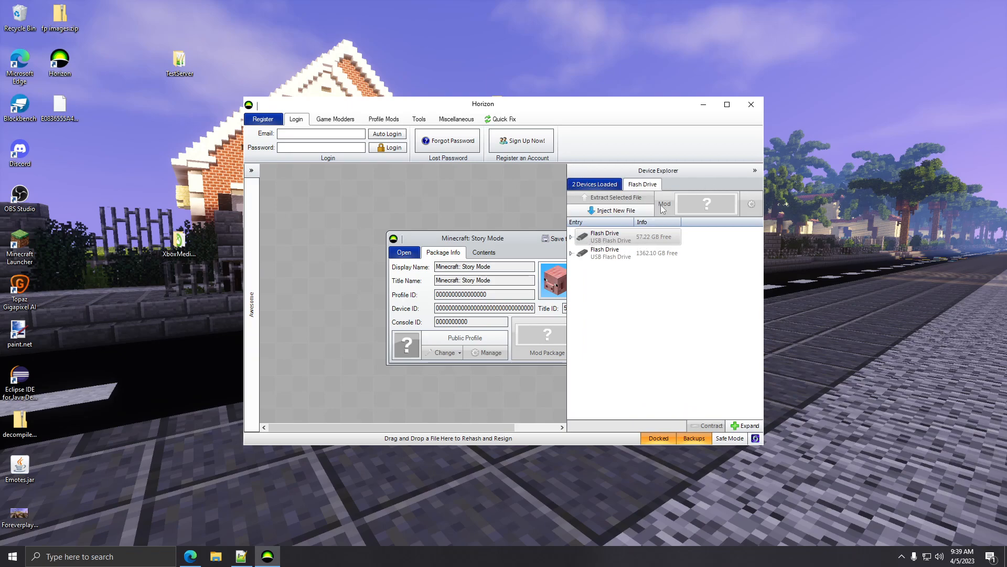
{"action": "left_click", "coordinate": [756, 170]}
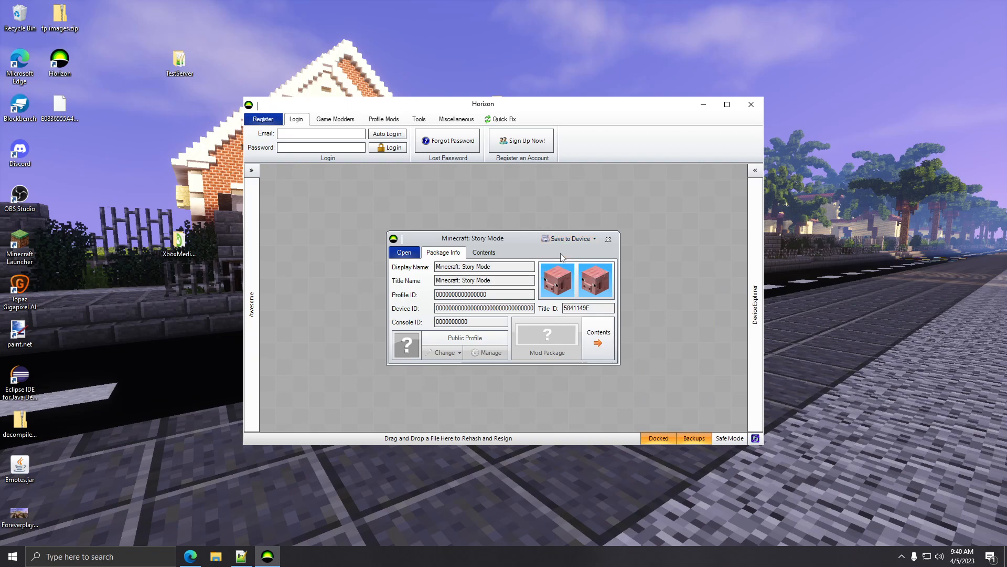
{"action": "left_click", "coordinate": [756, 296]}
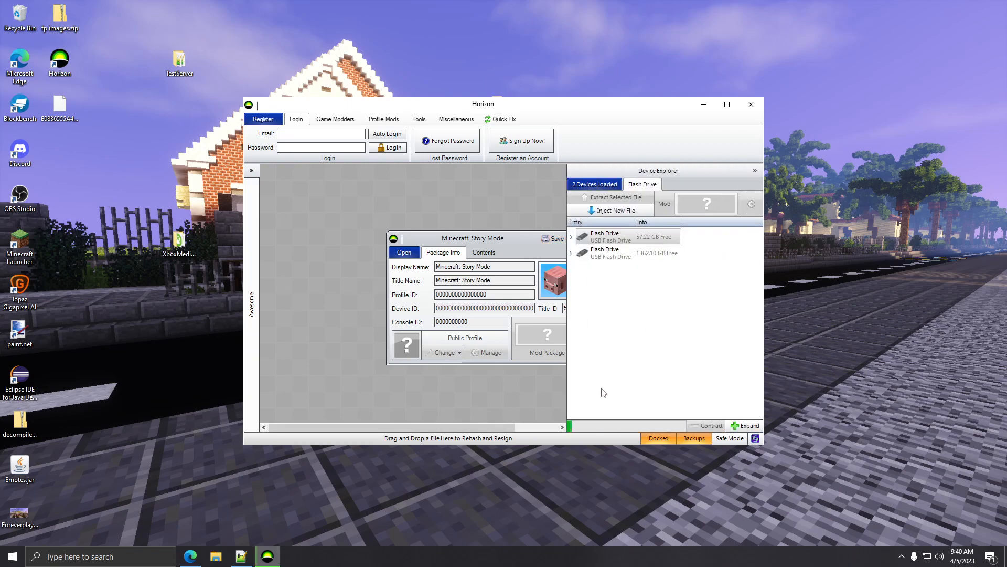
{"action": "mouse_move", "coordinate": [490, 476]}
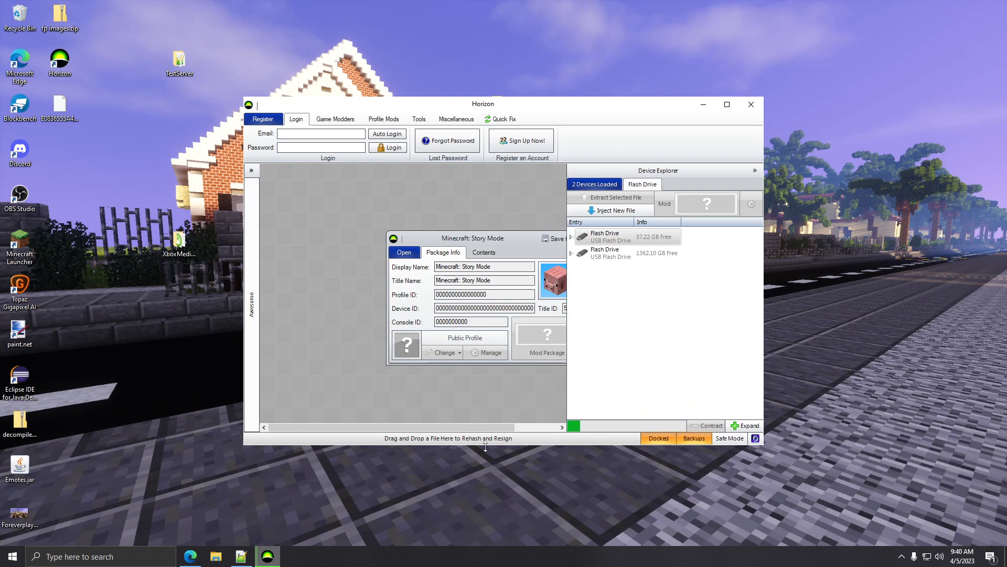
In xenia-canary.config.toml set the license_mask value to -1
{"action": "left_click", "coordinate": [241, 556]}
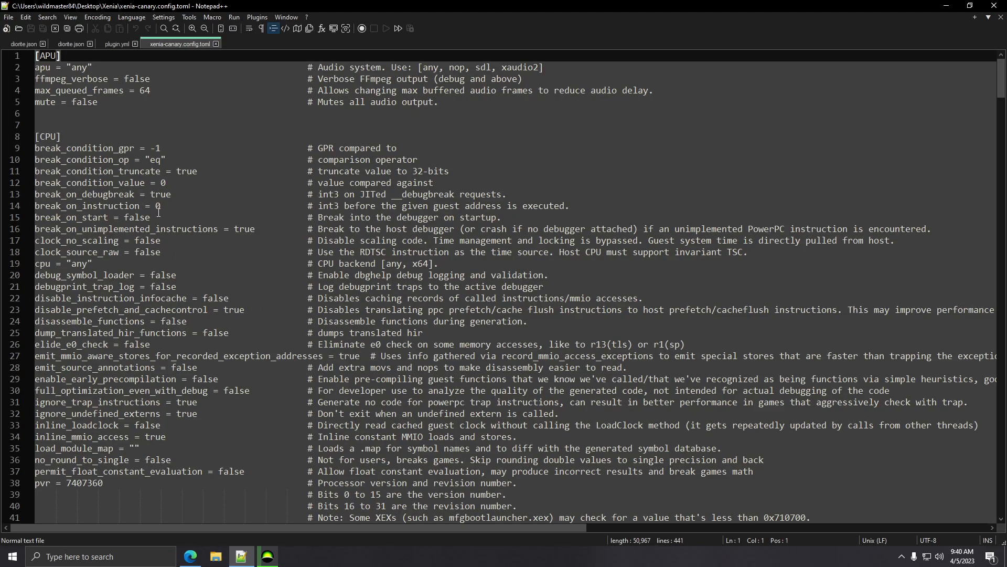
{"action": "scroll", "scroll_direction": "down", "scroll_amount": 3}
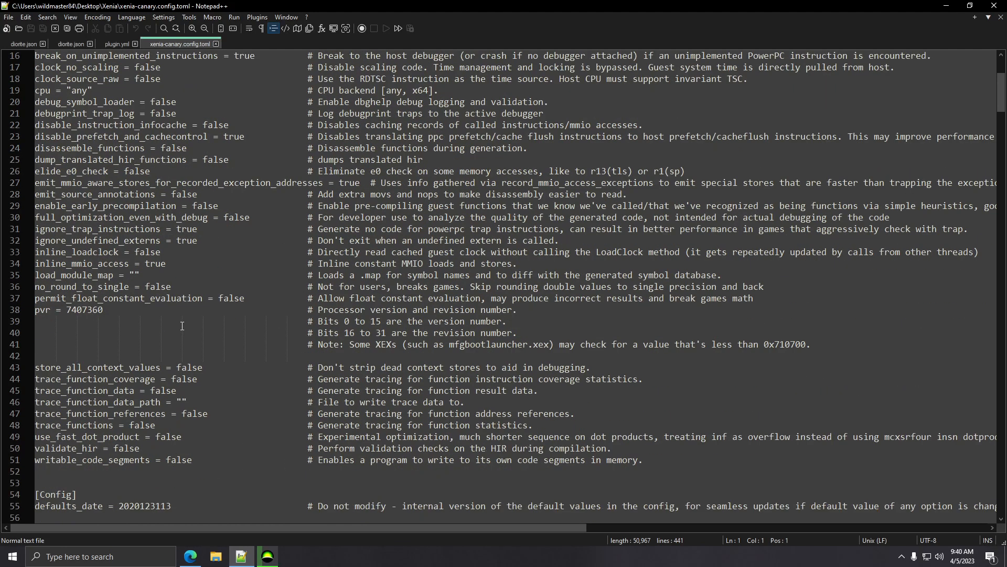
{"action": "scroll", "scroll_direction": "down", "scroll_amount": 3}
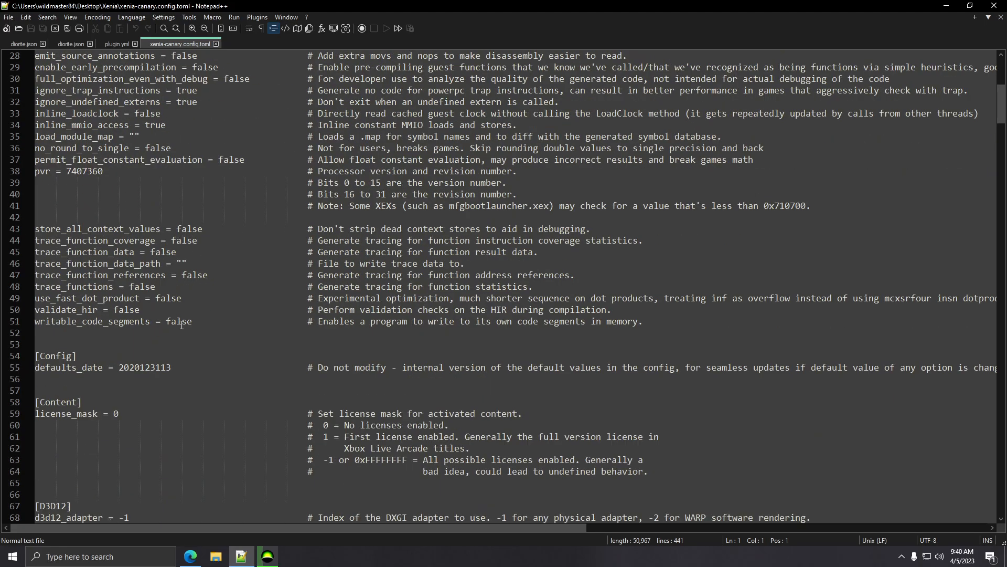
{"action": "scroll", "scroll_direction": "down", "scroll_amount": 3}
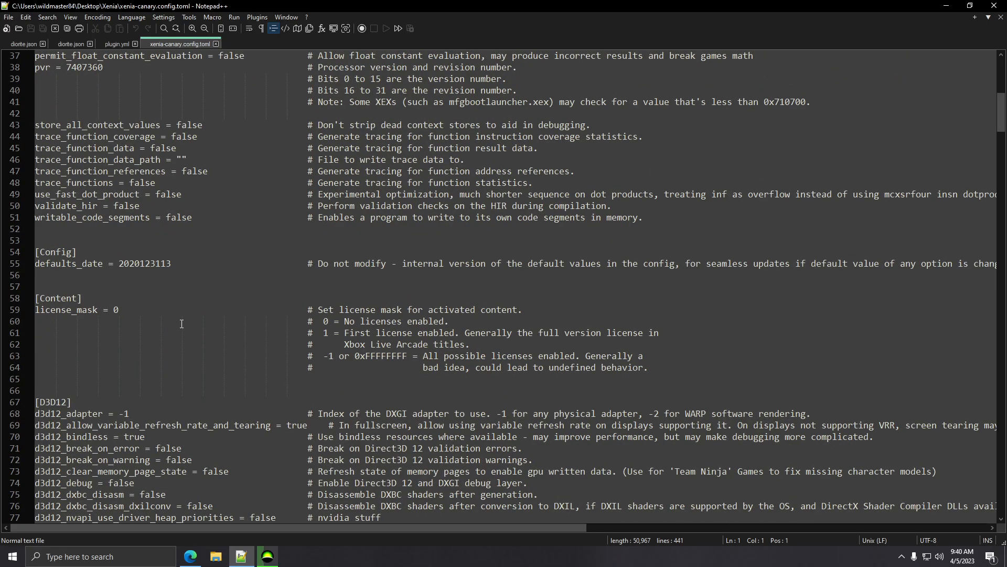
{"action": "left_click", "coordinate": [127, 308]}
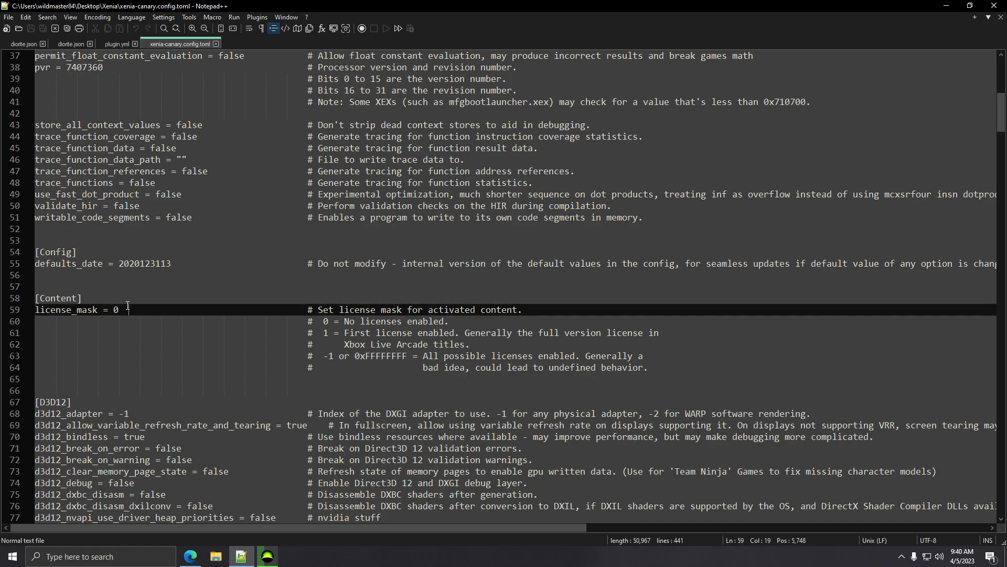
{"action": "key", "text": "Backspace"}
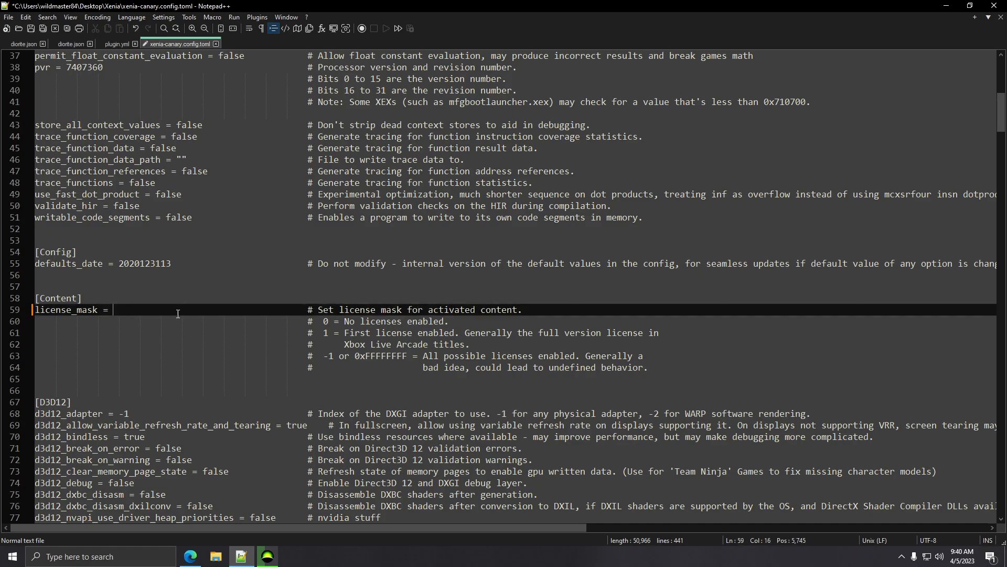
{"action": "type", "text": "-1"}
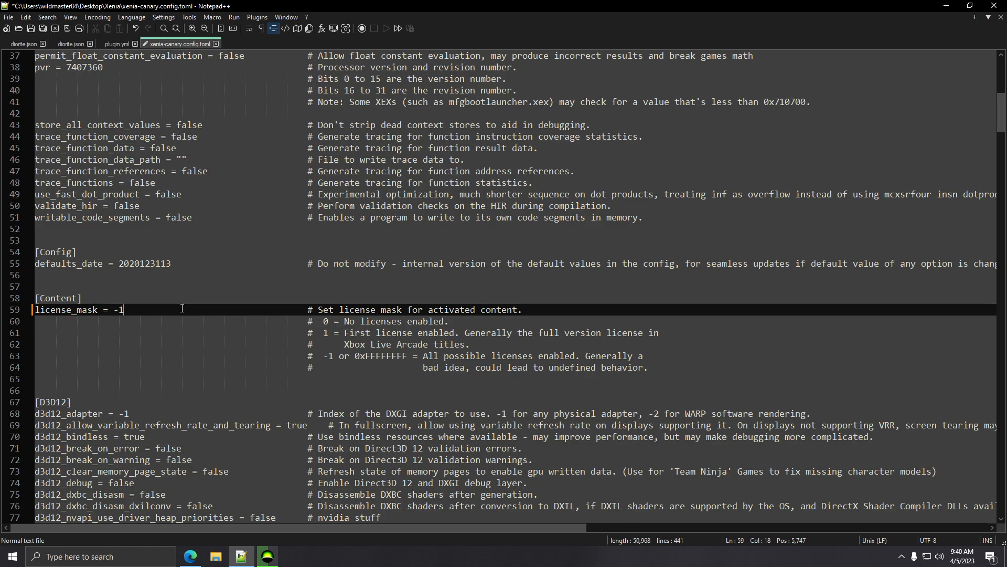
Move down to the [Storage] section and begin editing the empty cache_root value
{"action": "scroll", "scroll_direction": "down", "scroll_amount": 3}
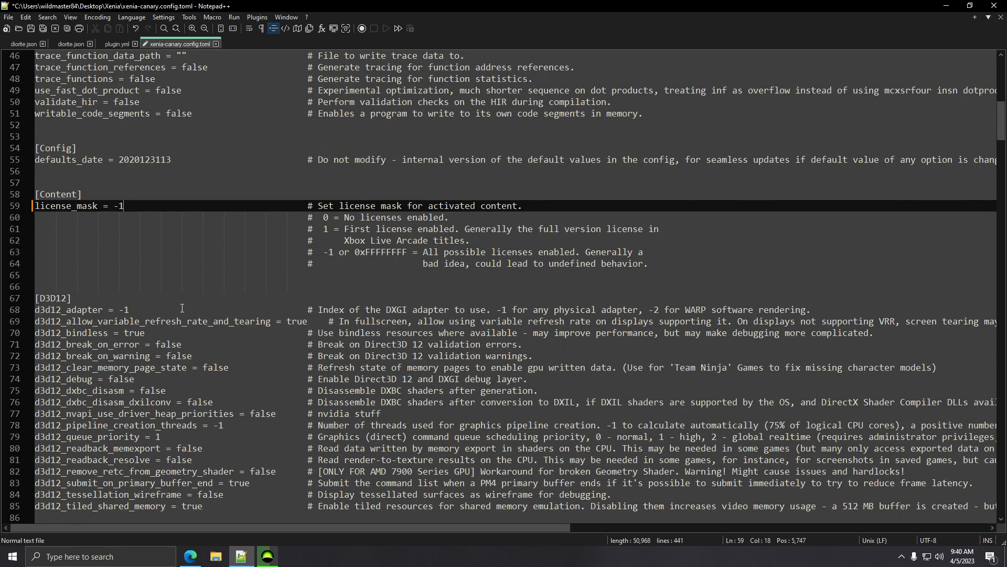
{"action": "scroll", "scroll_direction": "down", "scroll_amount": 3}
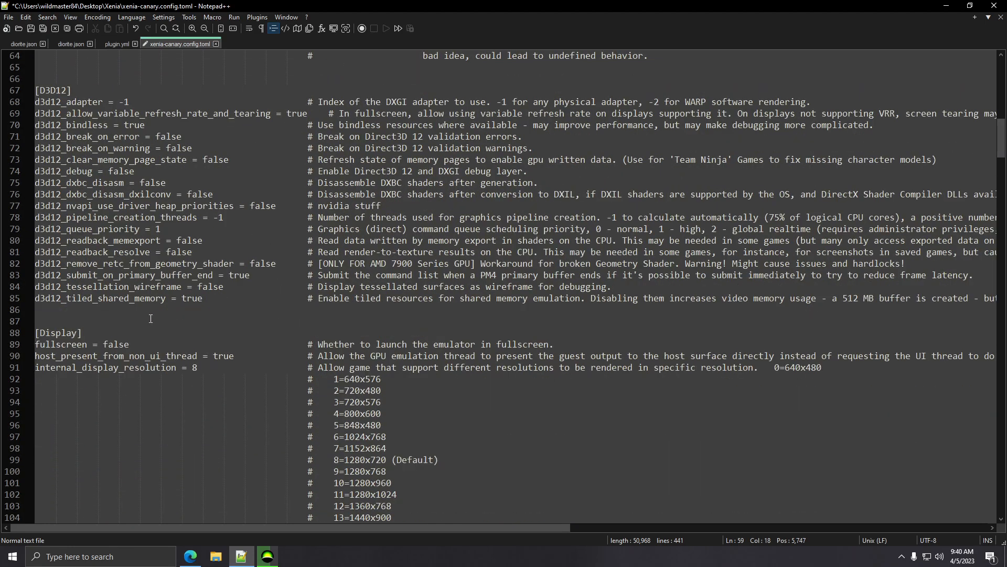
{"action": "scroll", "scroll_direction": "down", "scroll_amount": 3}
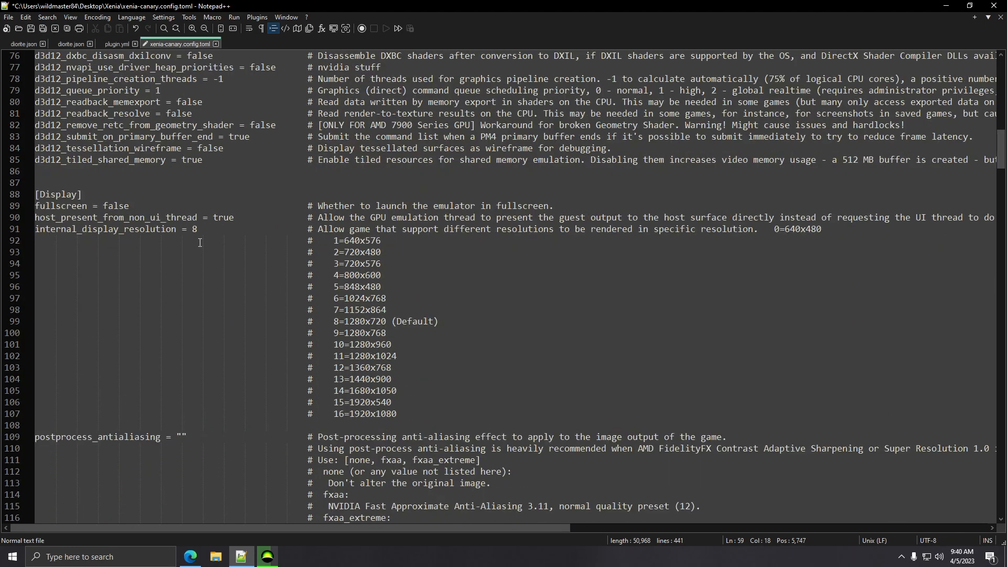
{"action": "scroll", "scroll_direction": "down", "scroll_amount": 3}
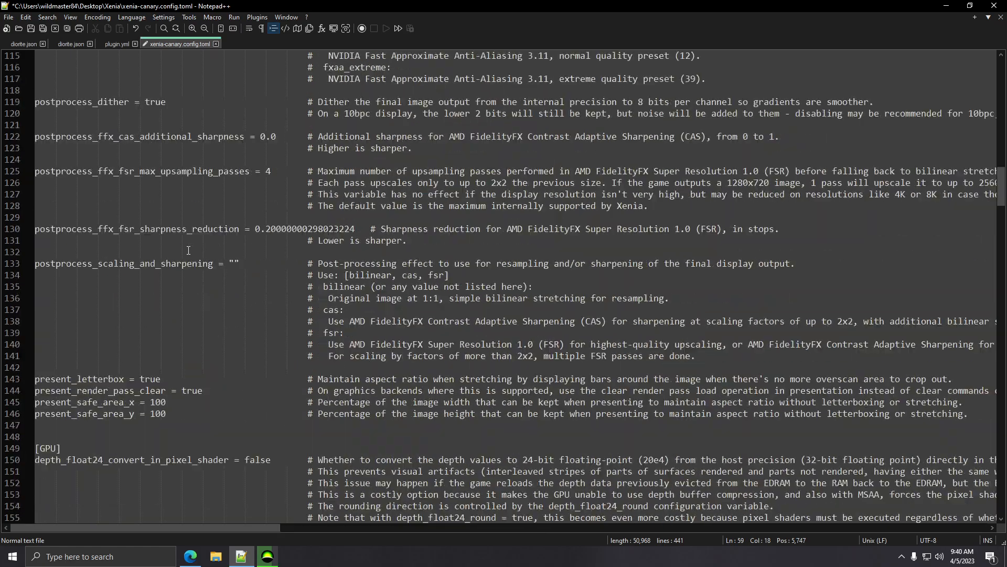
{"action": "scroll", "scroll_direction": "down", "scroll_amount": 3}
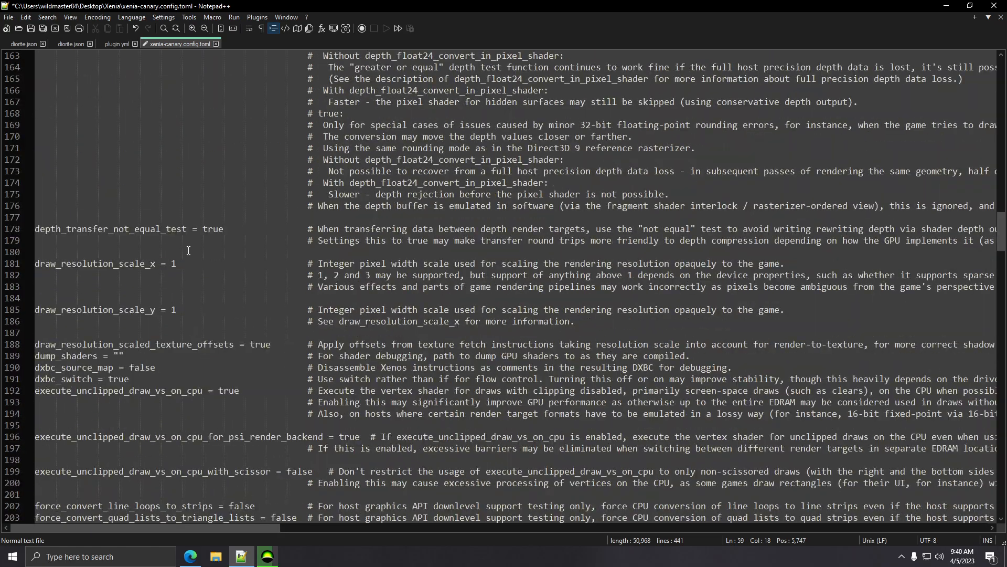
{"action": "scroll", "scroll_direction": "down", "scroll_amount": 3}
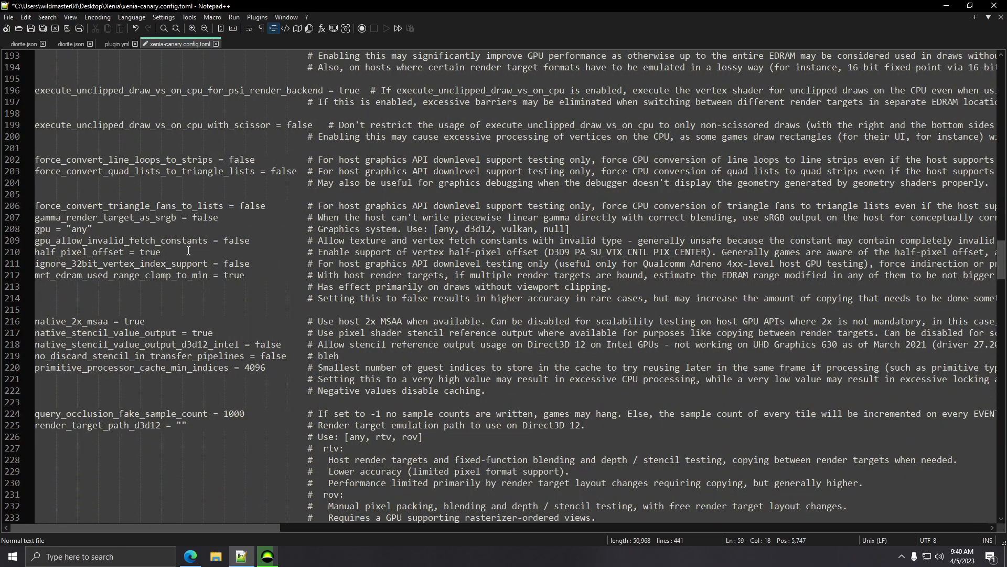
{"action": "scroll", "scroll_direction": "down", "scroll_amount": 3}
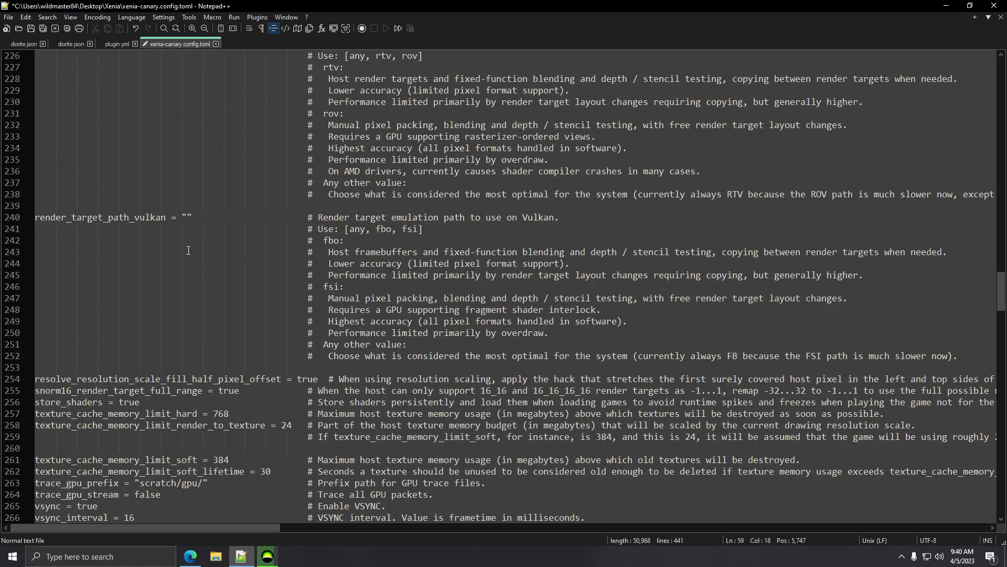
{"action": "scroll", "scroll_direction": "down", "scroll_amount": 3}
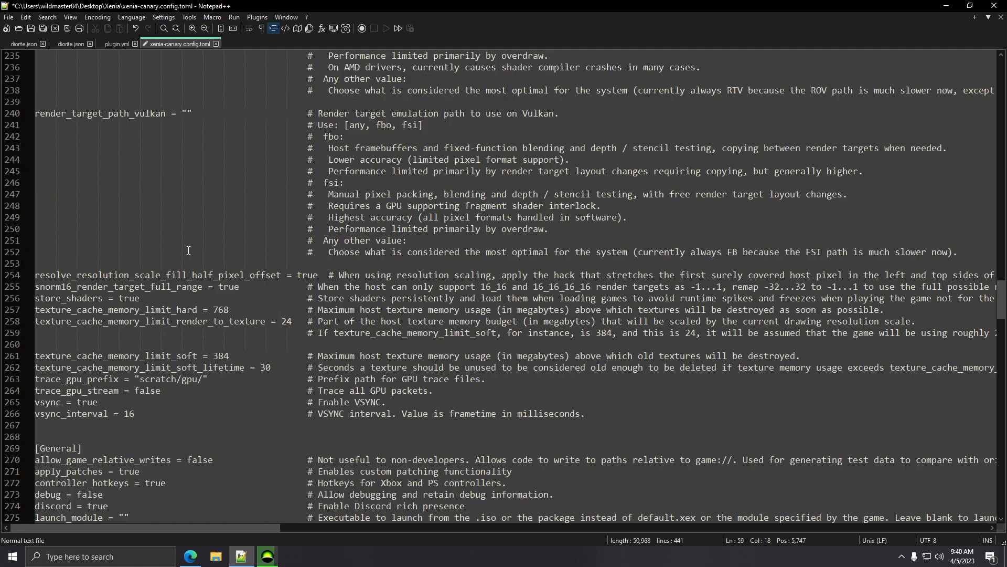
{"action": "scroll", "scroll_direction": "down", "scroll_amount": 3}
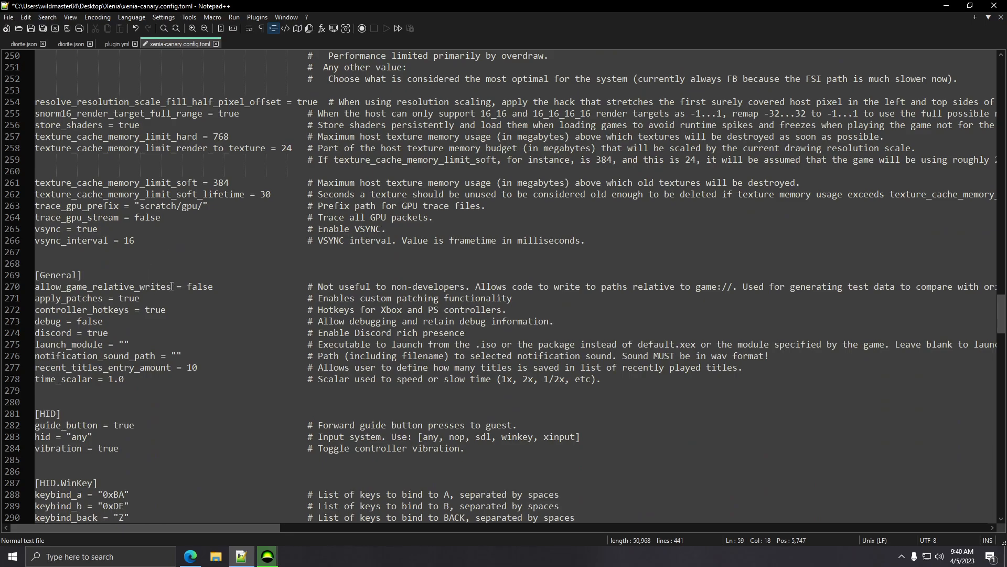
{"action": "mouse_move", "coordinate": [197, 285]}
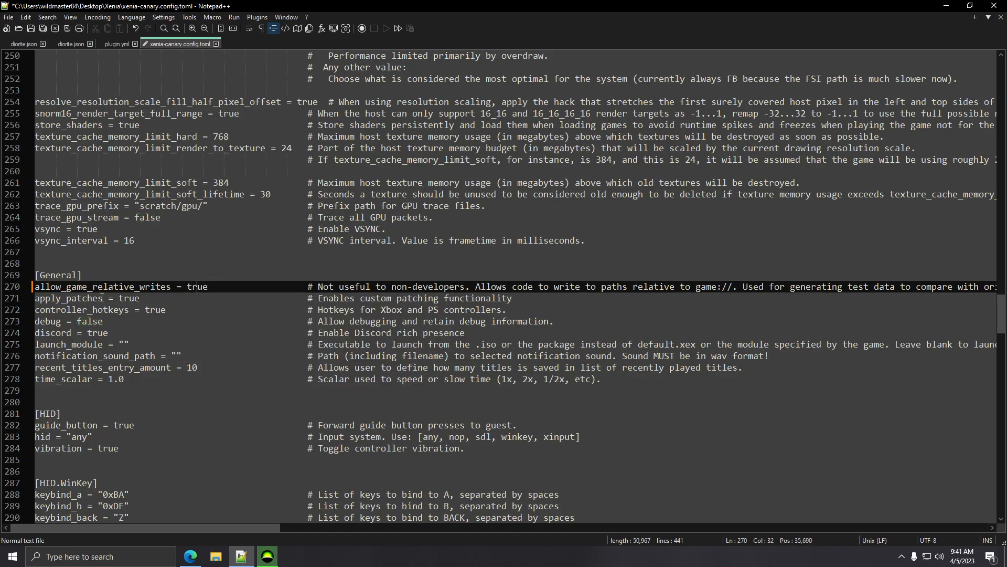
{"action": "scroll", "scroll_direction": "down", "scroll_amount": 3}
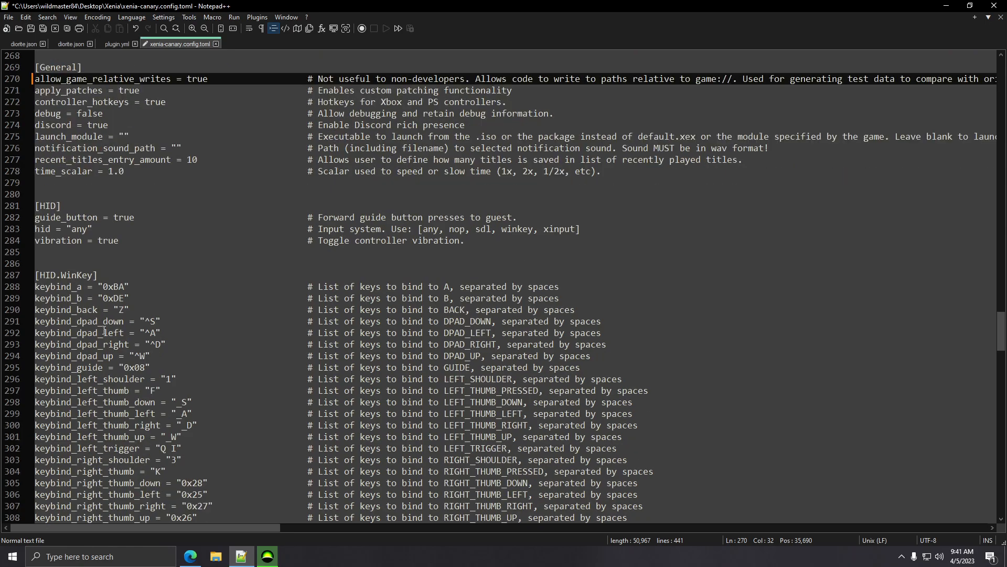
{"action": "scroll", "scroll_direction": "down", "scroll_amount": 3}
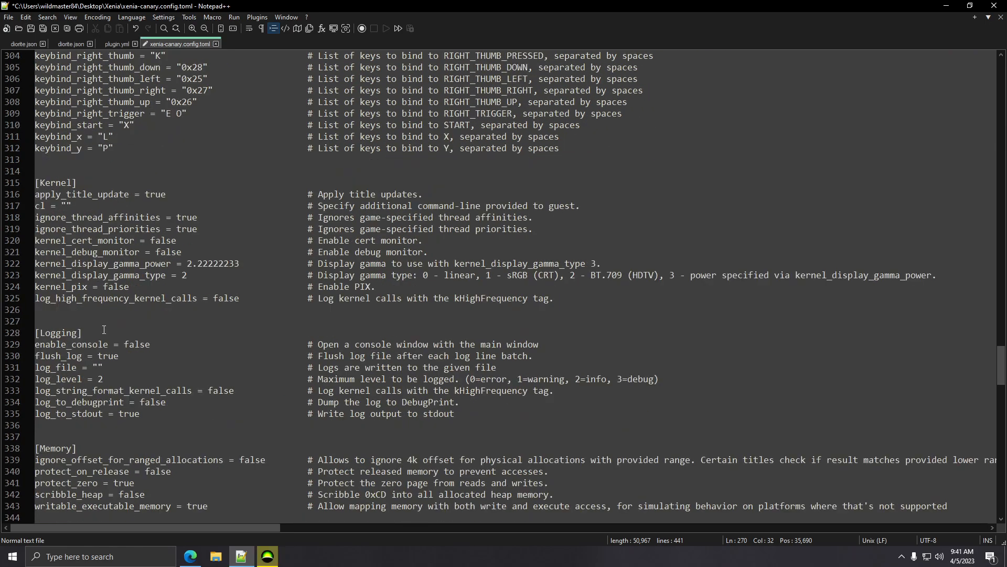
{"action": "scroll", "scroll_direction": "down", "scroll_amount": 3}
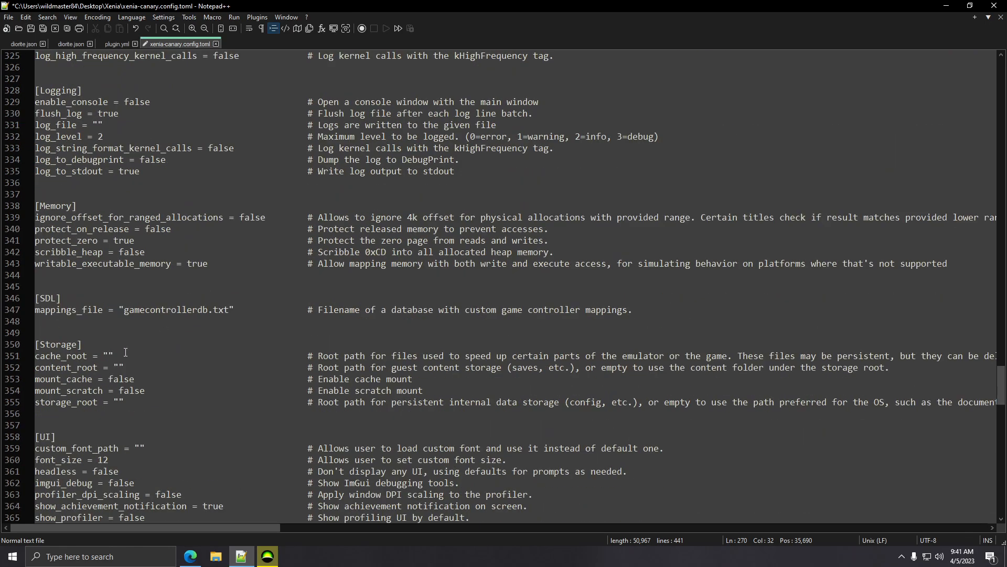
{"action": "left_click", "coordinate": [111, 356]}
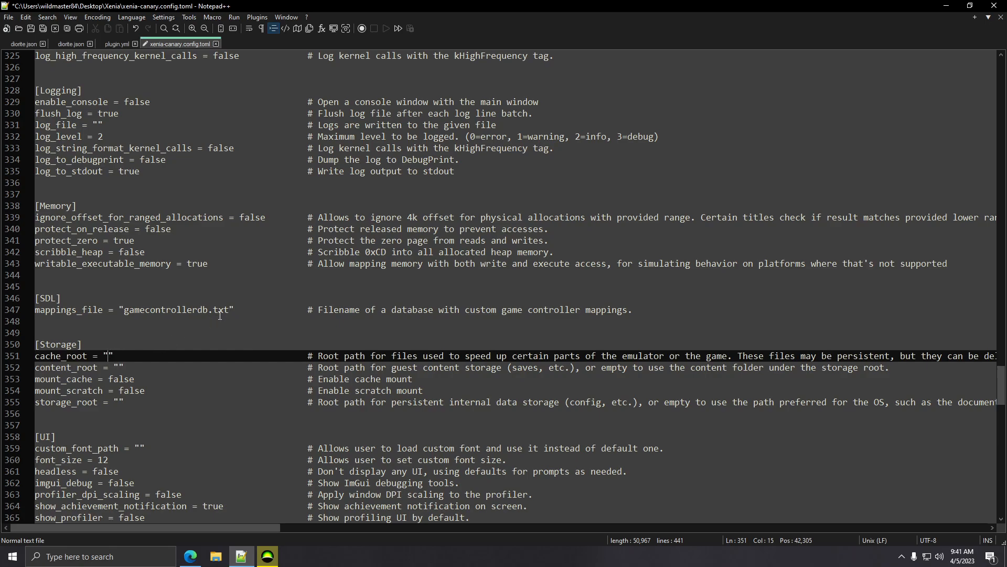
{"action": "mouse_move", "coordinate": [214, 322]}
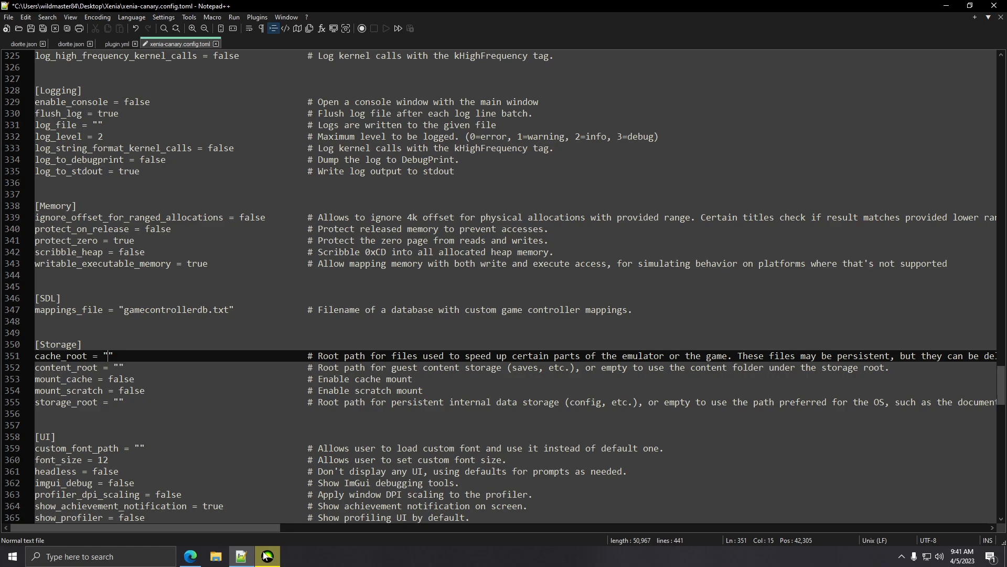
{"action": "left_click", "coordinate": [266, 556]}
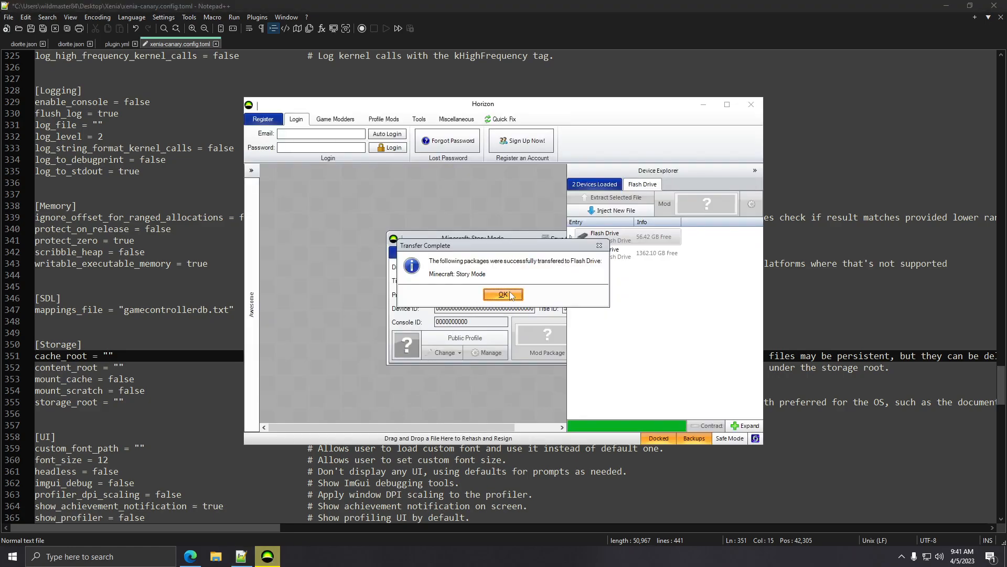
{"action": "left_click", "coordinate": [503, 294]}
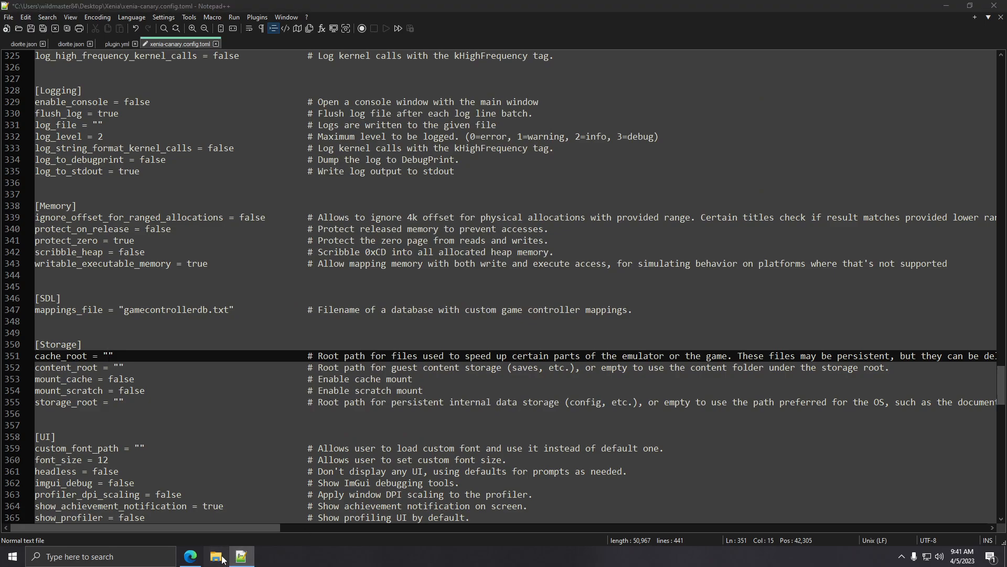
{"action": "left_click", "coordinate": [217, 556]}
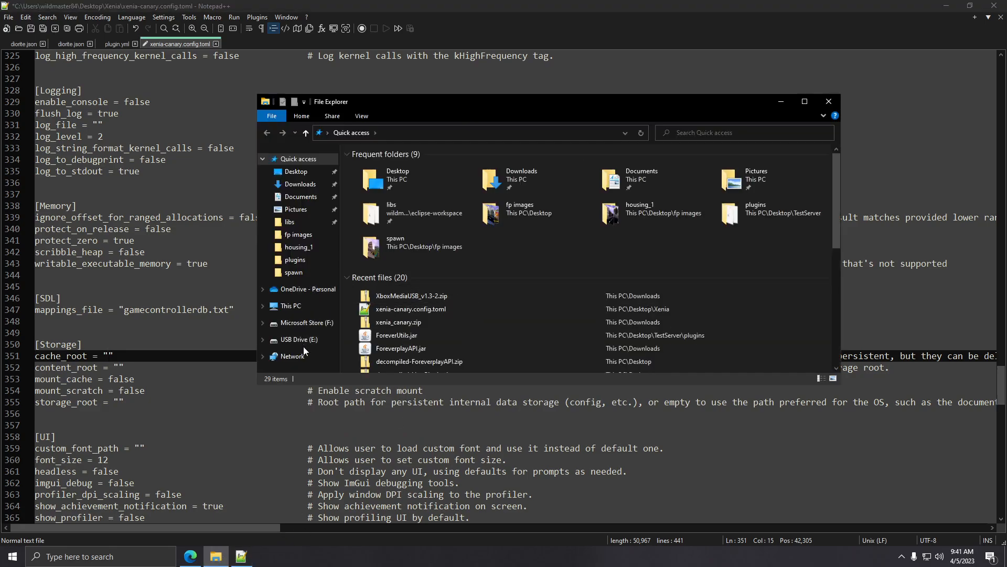
{"action": "left_click", "coordinate": [299, 339]}
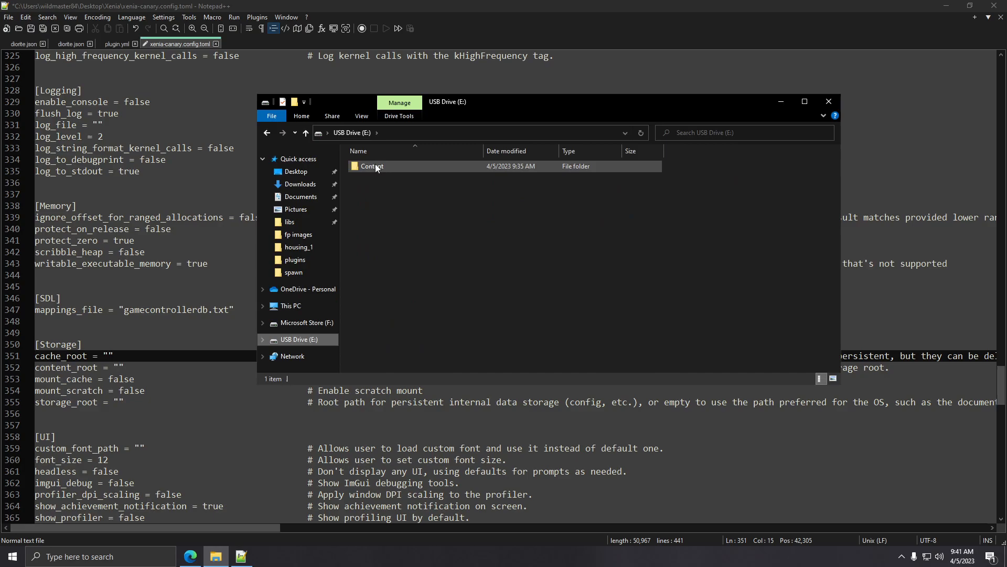
{"action": "double_click", "coordinate": [372, 166]}
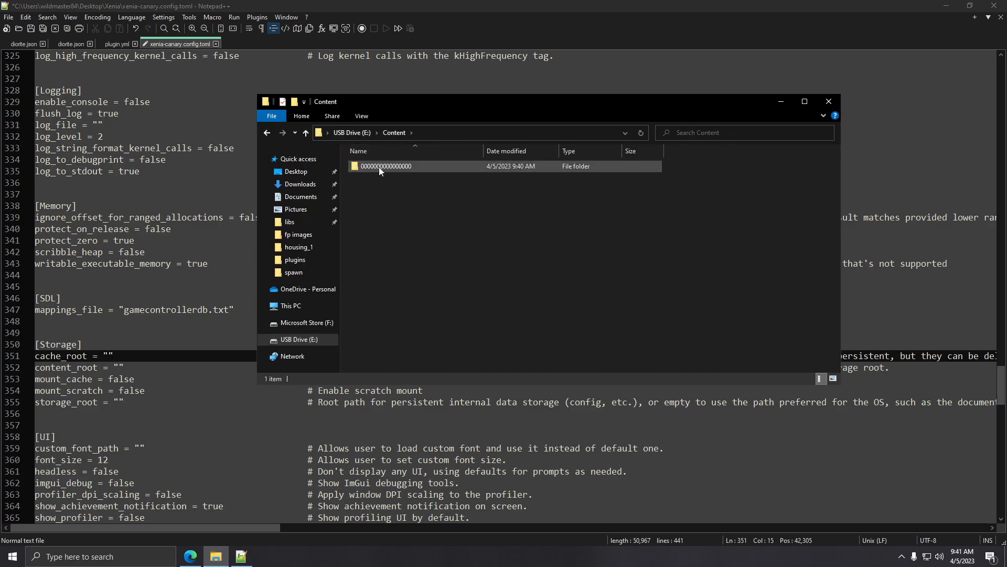
{"action": "double_click", "coordinate": [385, 166]}
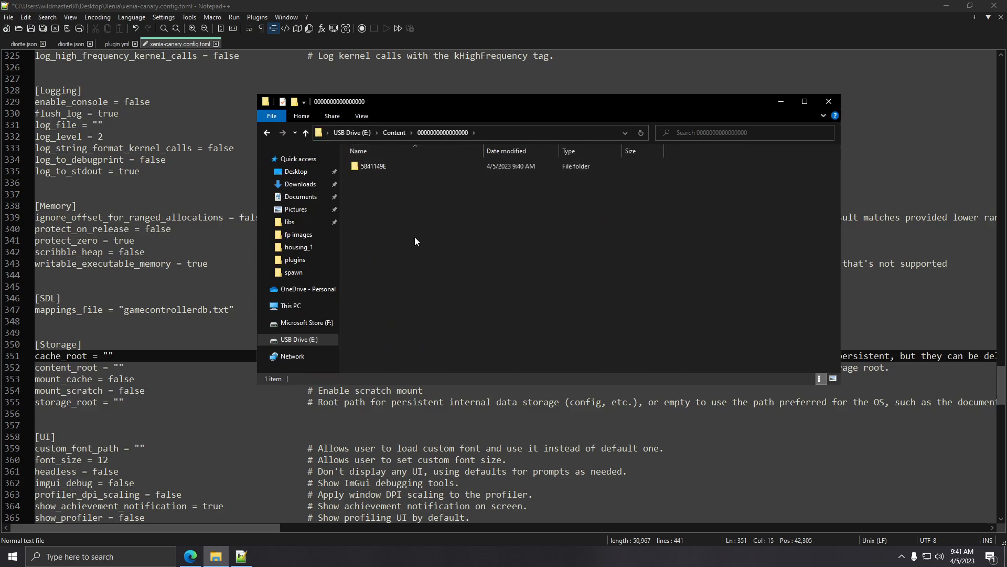
{"action": "mouse_move", "coordinate": [390, 144]}
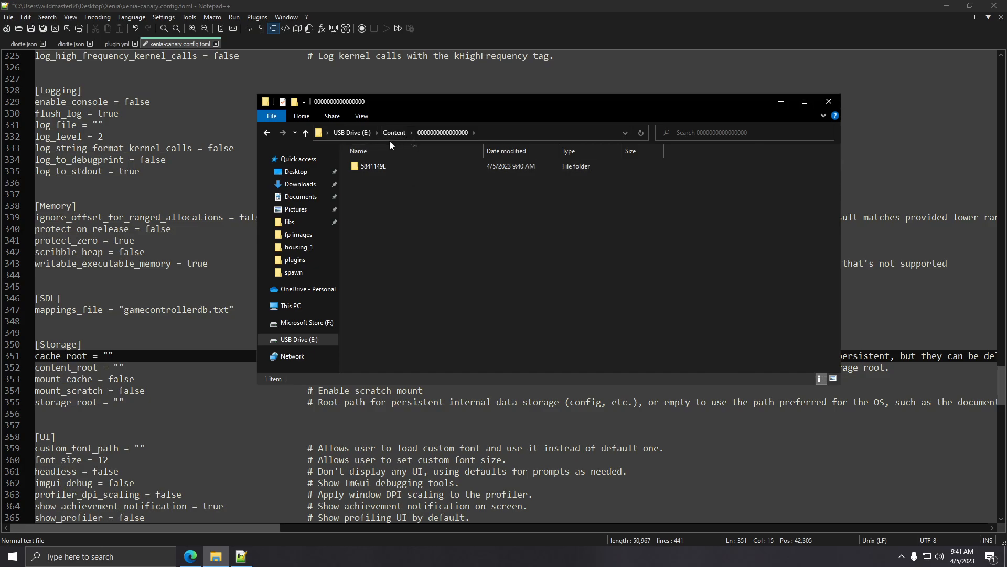
After peeking into 5841149E, return to the all-zeros folder and select its full path in the address bar
{"action": "double_click", "coordinate": [374, 165]}
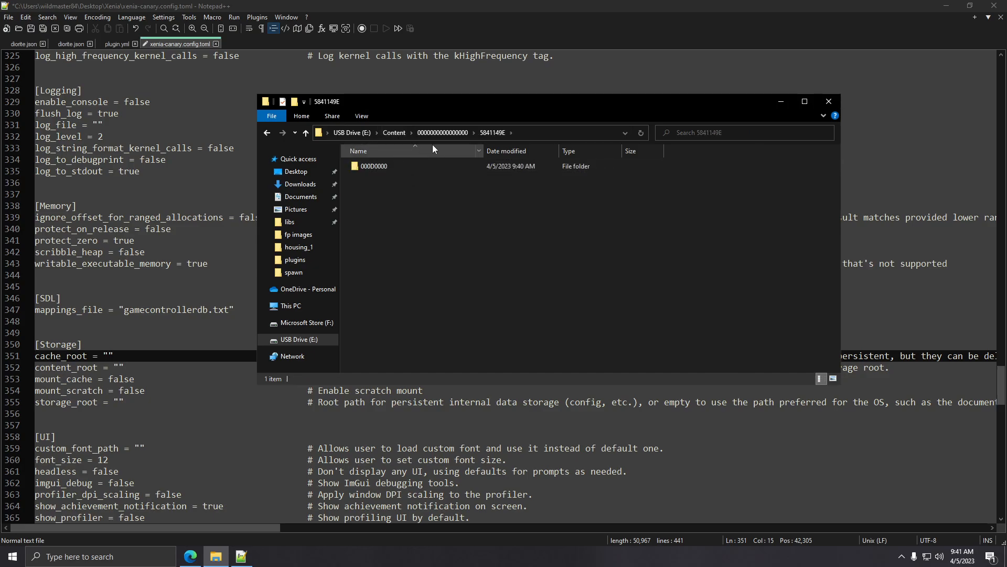
{"action": "left_click", "coordinate": [393, 132]}
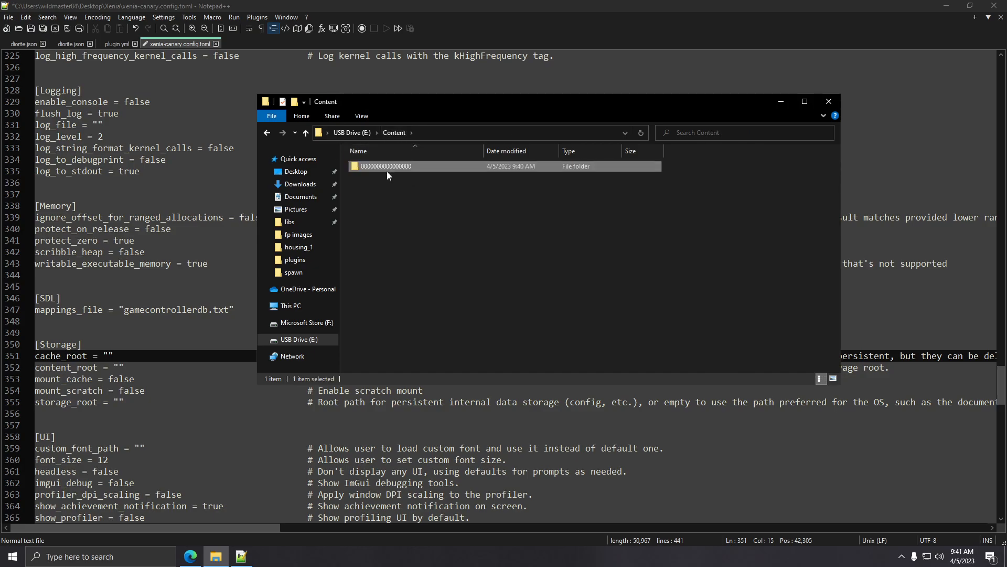
{"action": "double_click", "coordinate": [386, 166]}
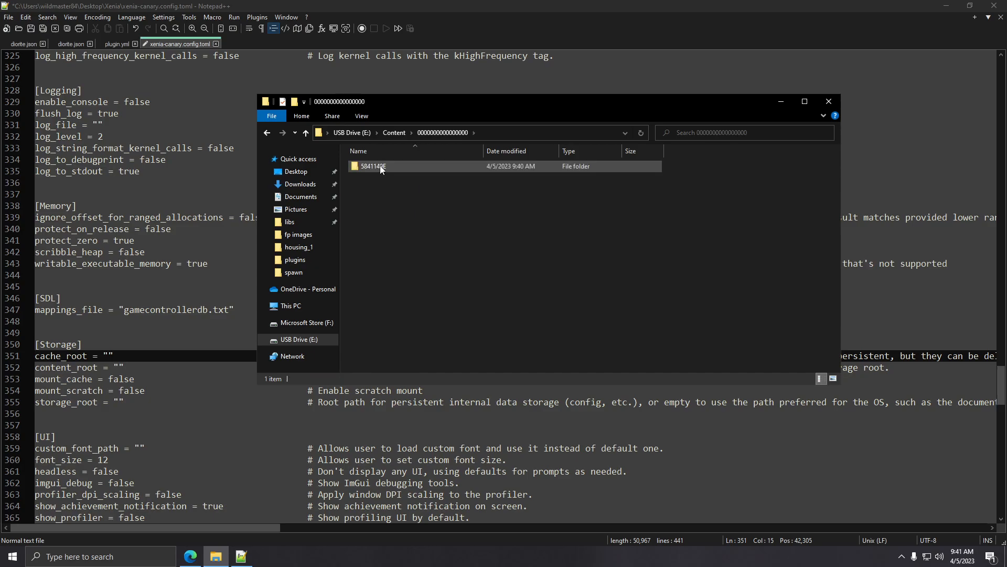
{"action": "double_click", "coordinate": [373, 166]}
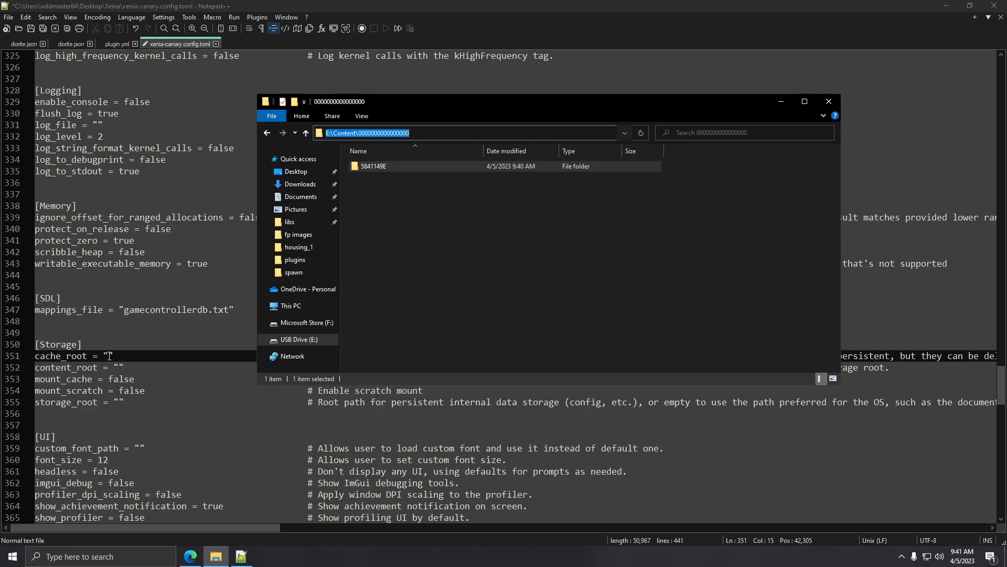
{"action": "left_click", "coordinate": [828, 102]}
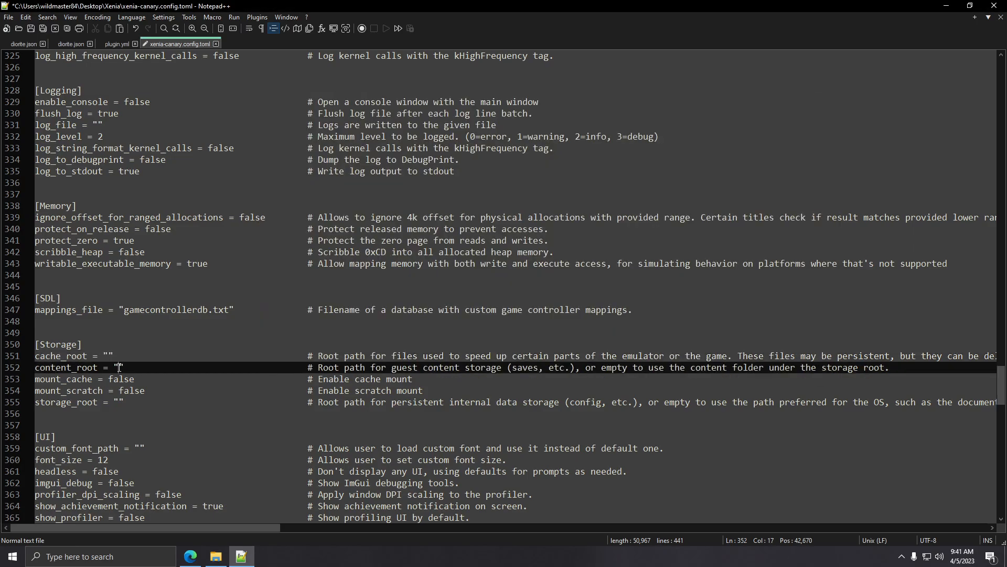
{"action": "type", "text": "E:\\Content\\0000000000000000"}
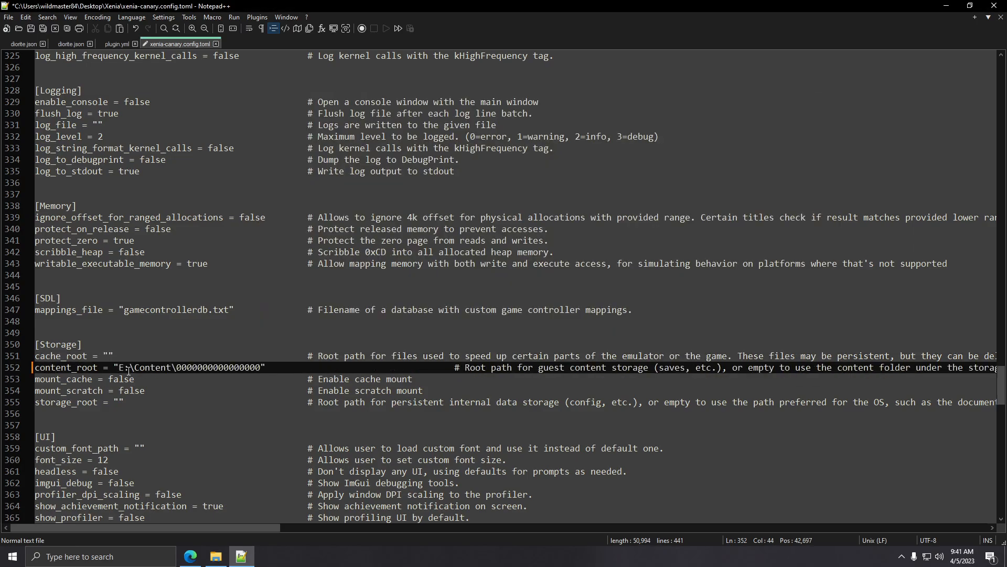
{"action": "left_click", "coordinate": [148, 368]}
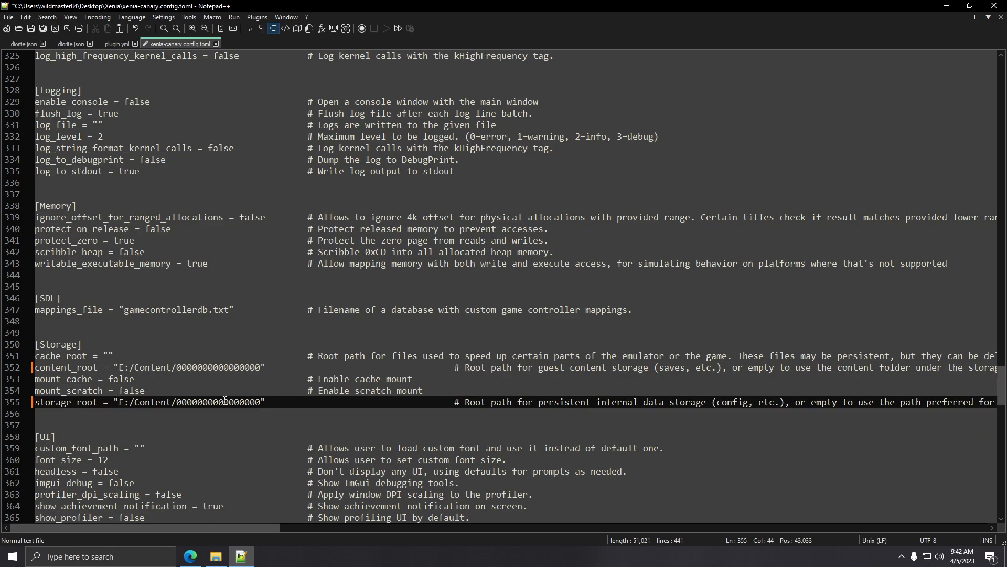
{"action": "left_click", "coordinate": [157, 367]}
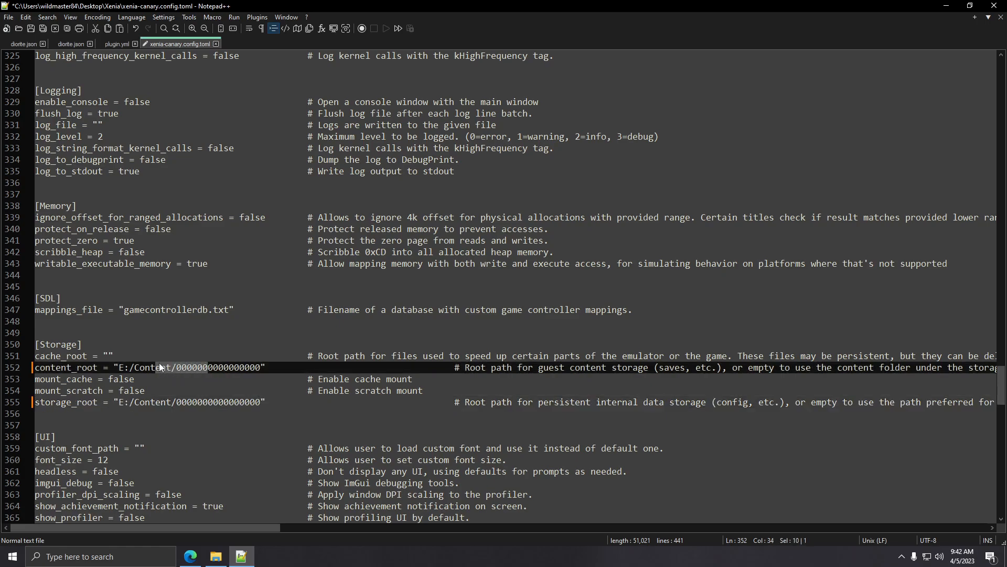
Set cache_root to E:\cache
{"action": "left_click", "coordinate": [110, 356]}
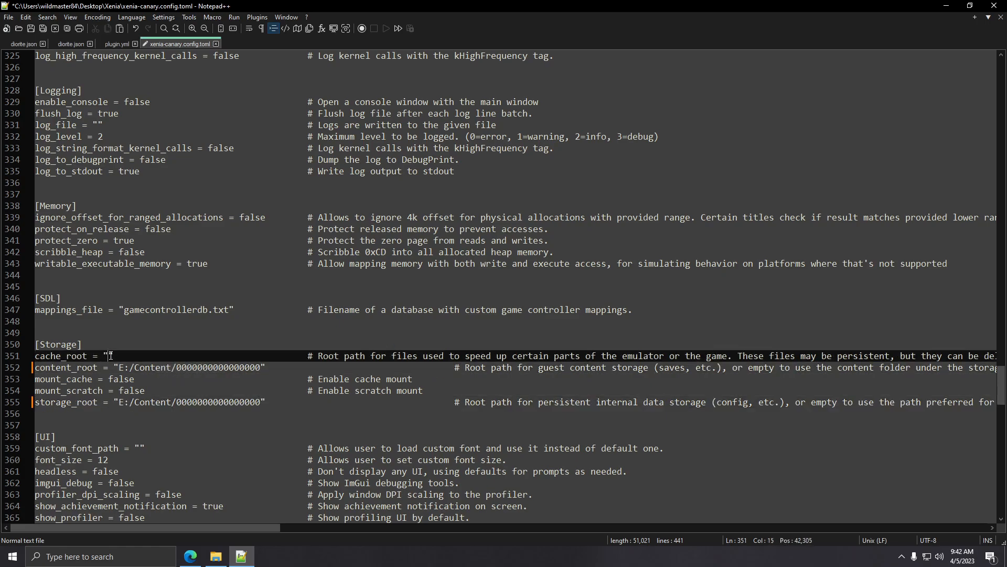
{"action": "type", "text": "E:"}
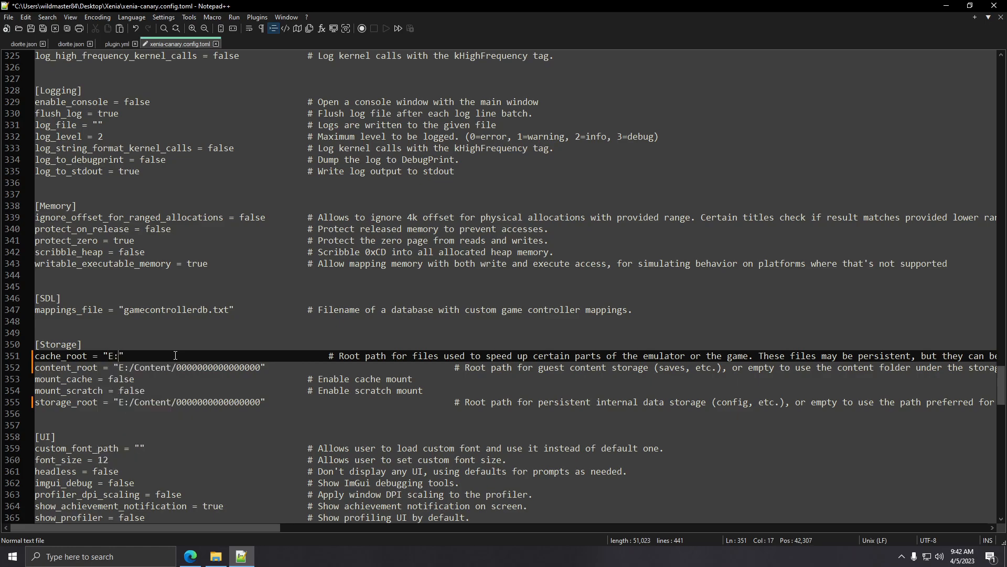
{"action": "type", "text": "\\"}
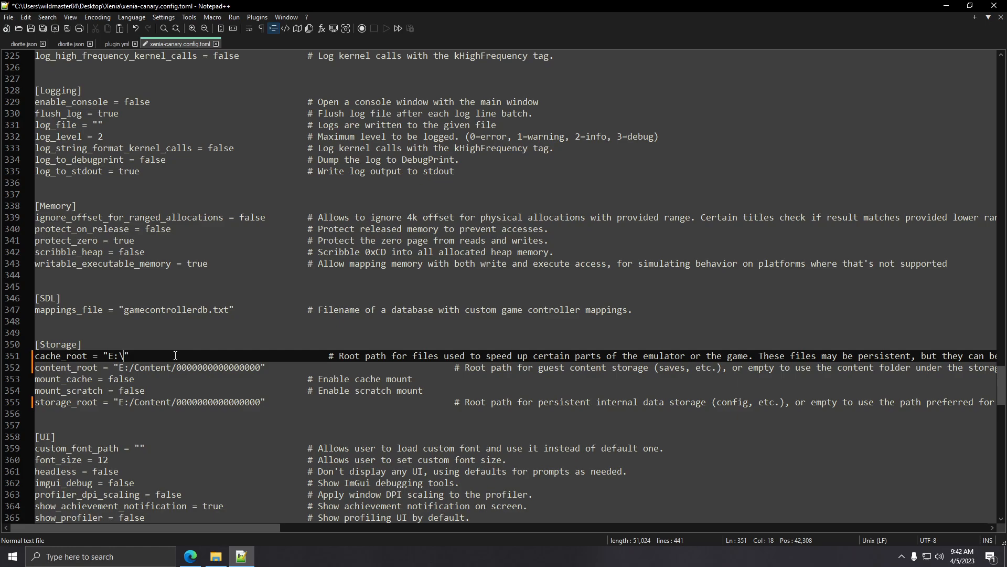
{"action": "type", "text": "cache"}
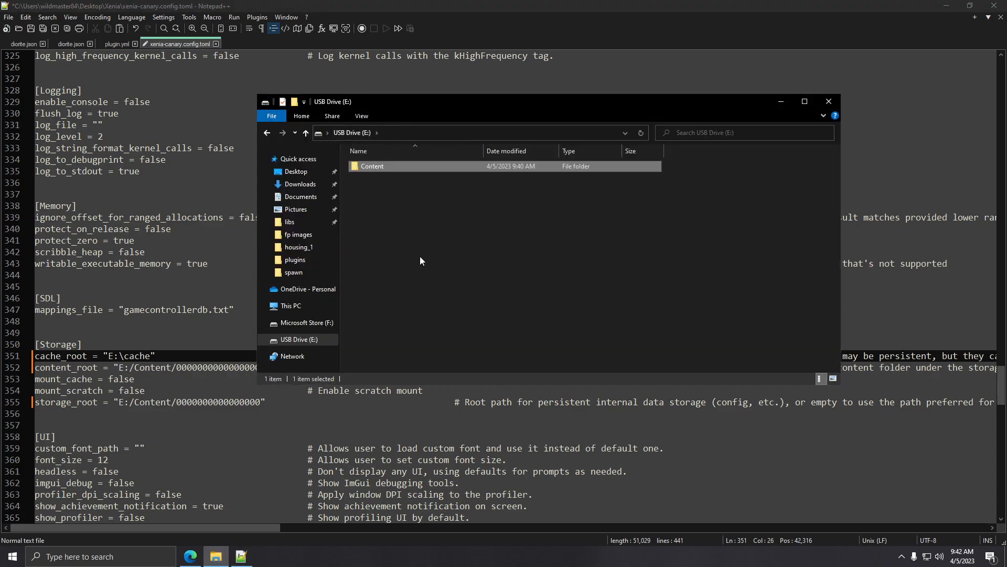
Create a new folder on USB Drive (E:) beside Content for the cache
{"action": "right_click", "coordinate": [421, 260]}
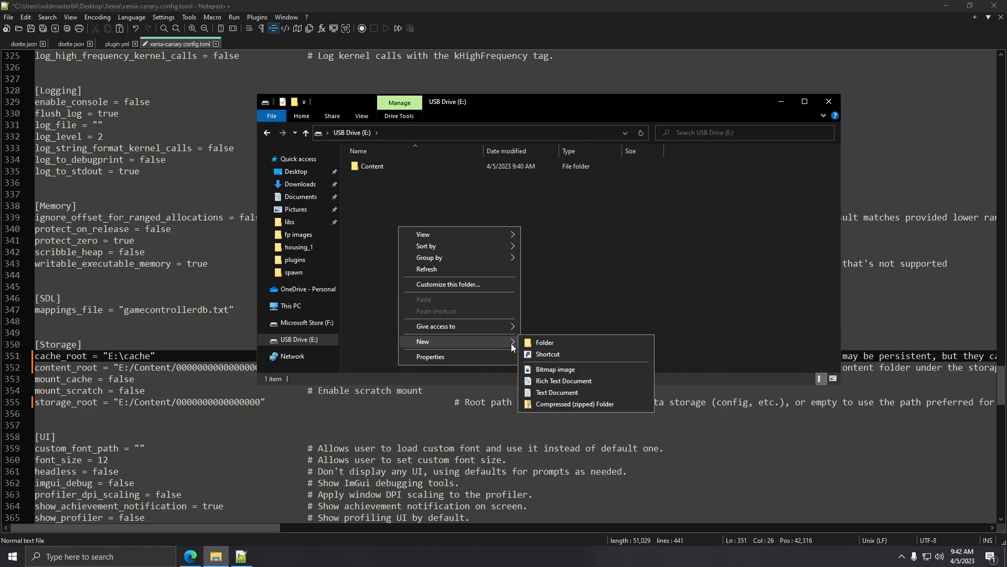
{"action": "left_click", "coordinate": [544, 342]}
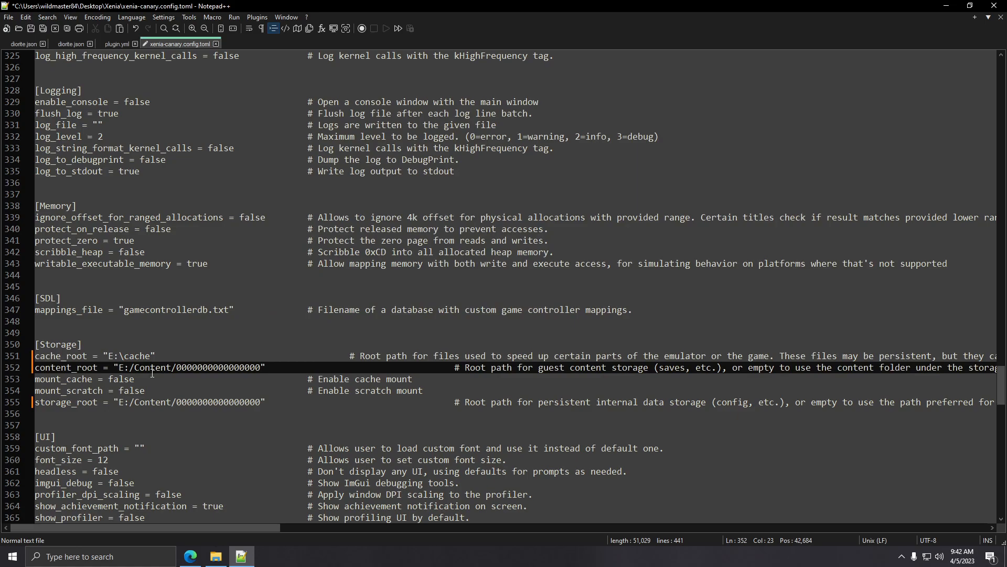
{"action": "left_click", "coordinate": [151, 379]}
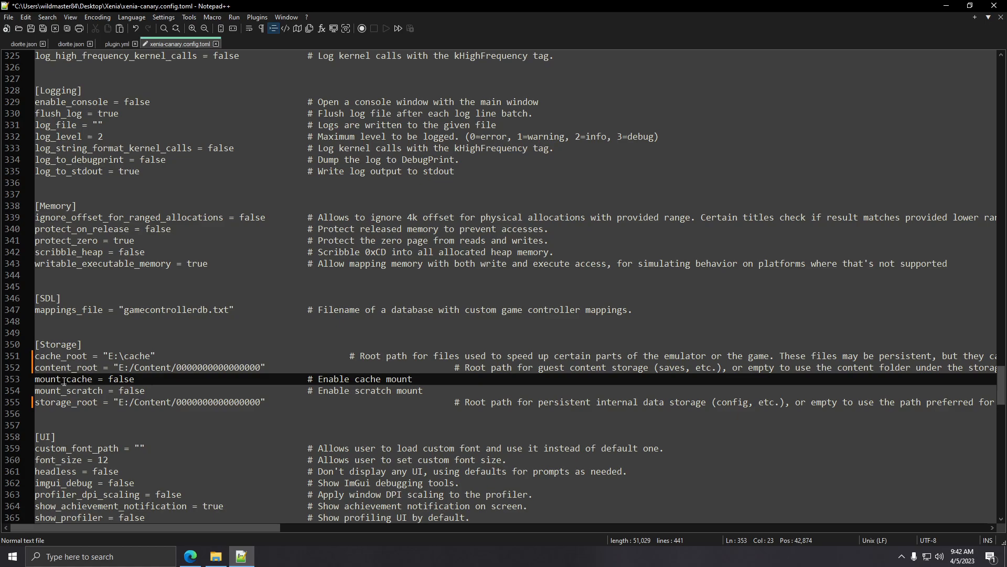
{"action": "mouse_move", "coordinate": [132, 392]}
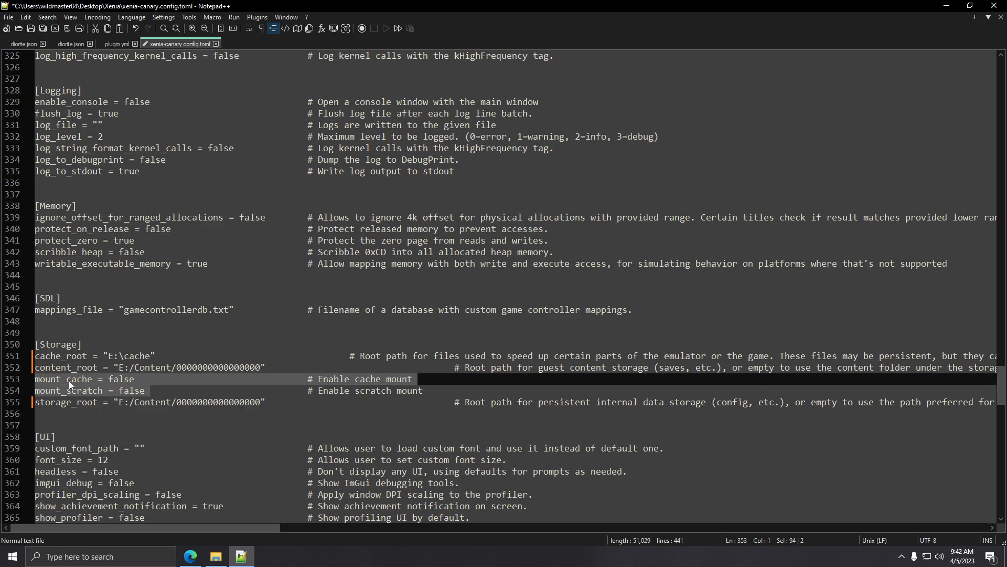
{"action": "left_click", "coordinate": [149, 391]}
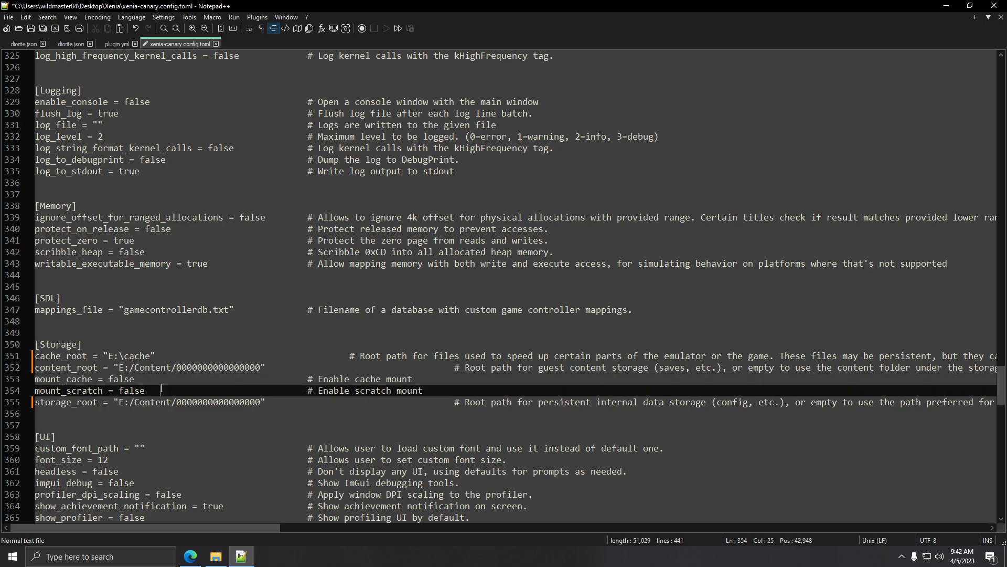
{"action": "scroll", "scroll_direction": "down", "scroll_amount": 3}
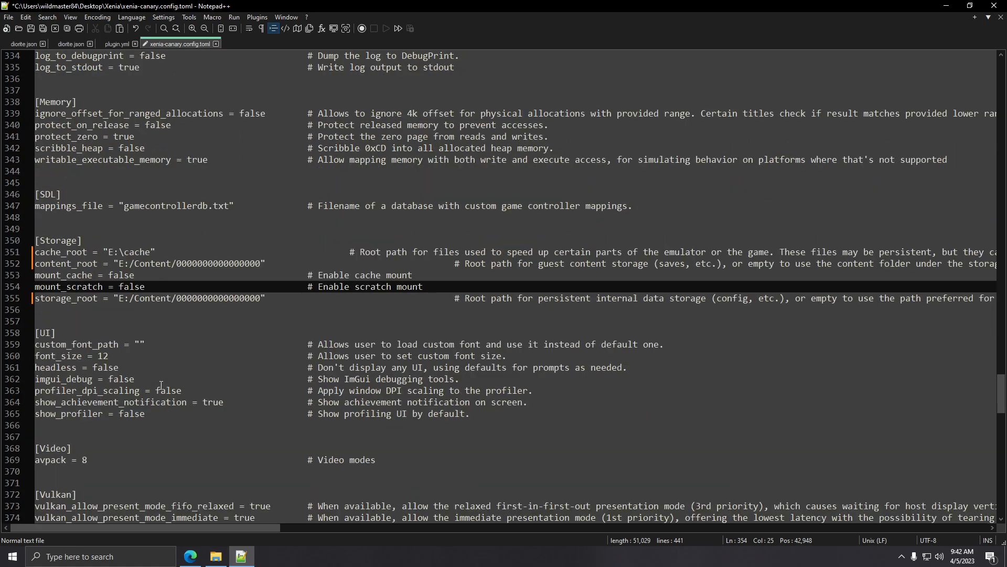
{"action": "scroll", "scroll_direction": "down", "scroll_amount": 3}
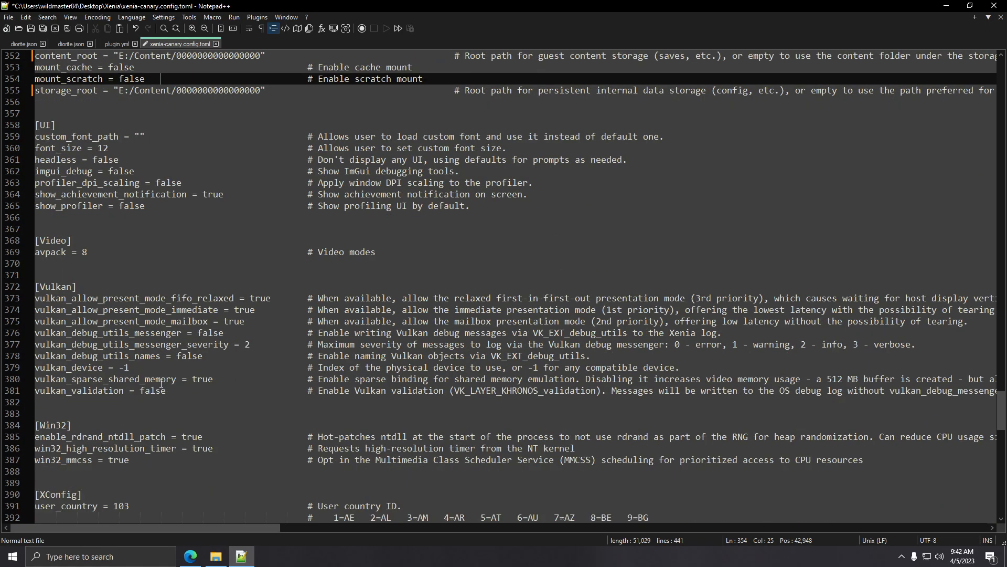
{"action": "scroll", "scroll_direction": "down", "scroll_amount": 3}
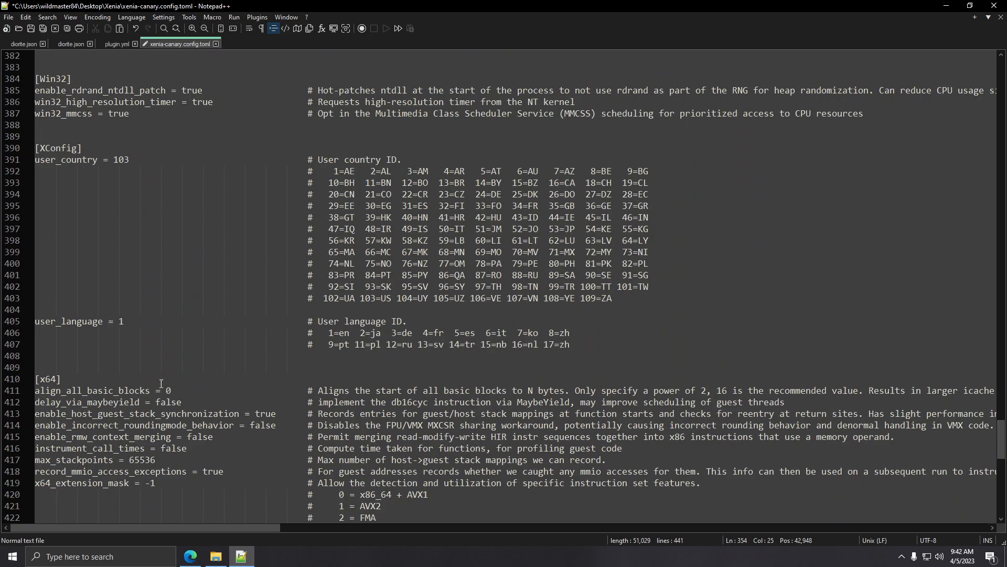
{"action": "scroll", "scroll_direction": "down", "scroll_amount": 3}
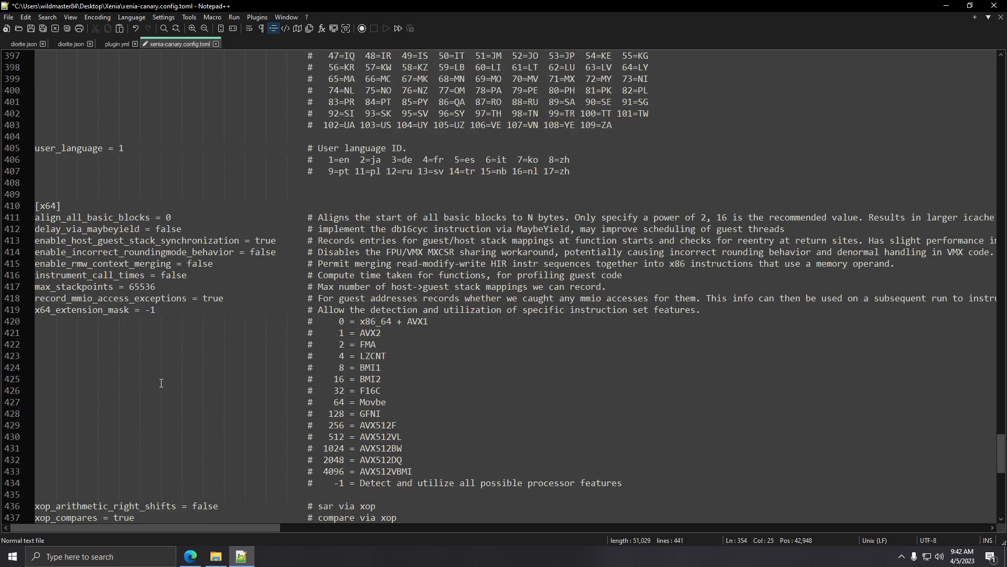
{"action": "scroll", "scroll_direction": "down", "scroll_amount": 3}
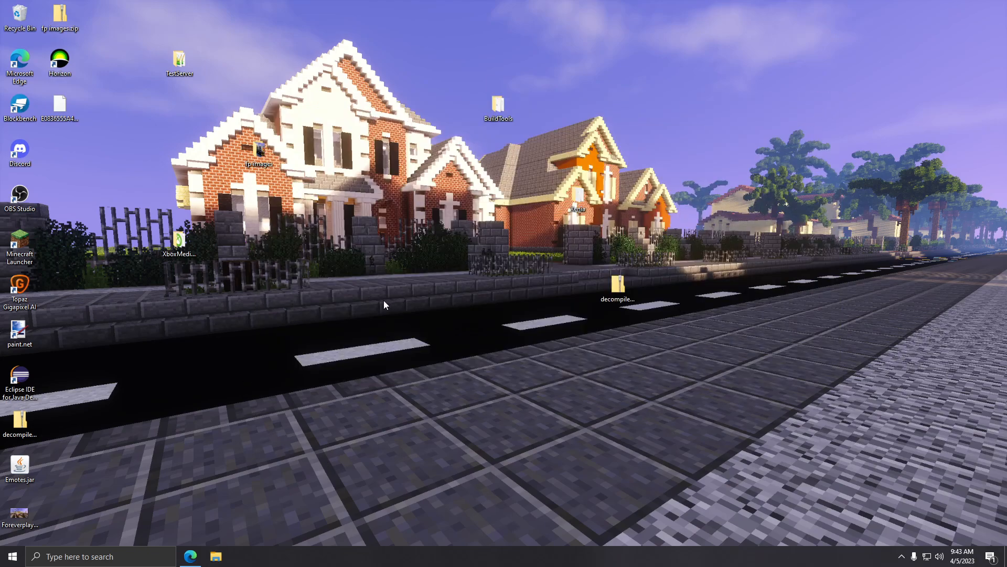
{"action": "mouse_move", "coordinate": [560, 315]}
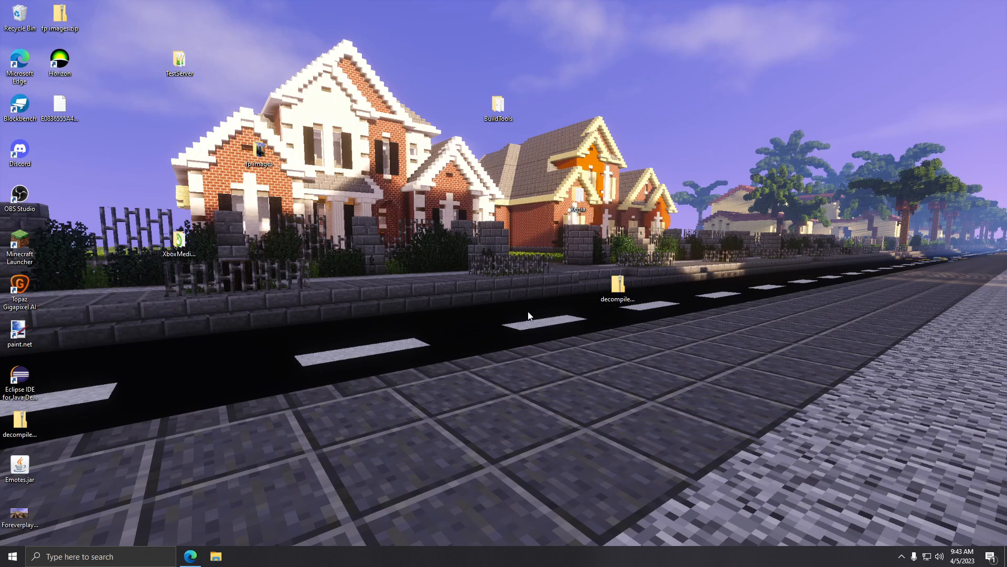
{"action": "mouse_move", "coordinate": [864, 250]}
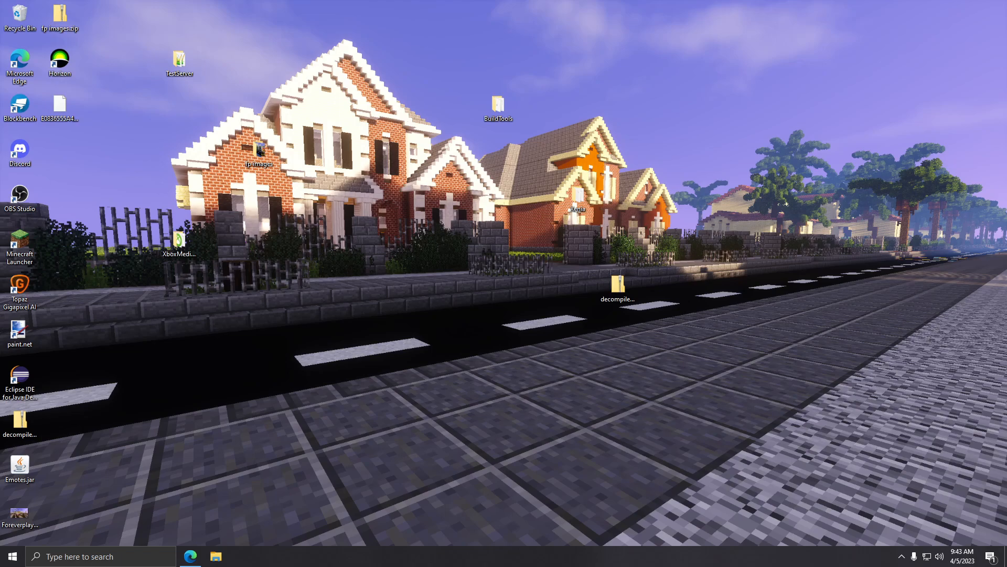
{"action": "mouse_move", "coordinate": [96, 224]}
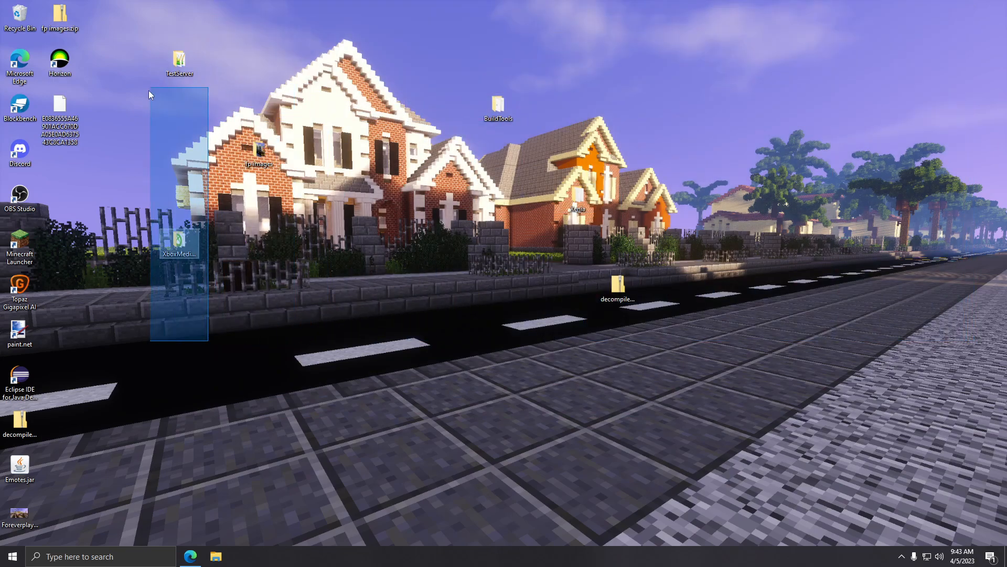
Launch xenia_canary.exe and dismiss the config parse error about line 351
{"action": "left_click", "coordinate": [154, 353]}
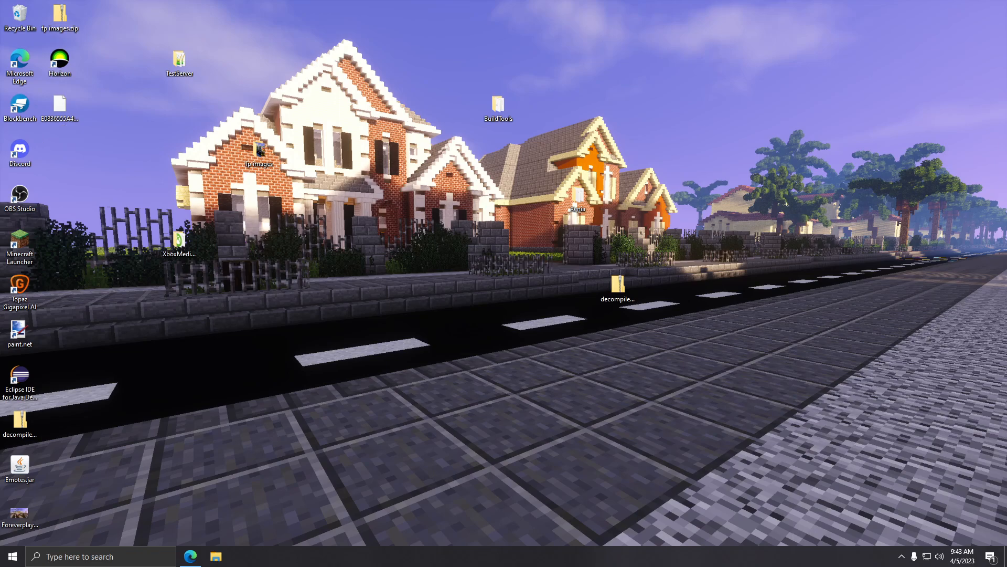
{"action": "right_click", "coordinate": [737, 328]}
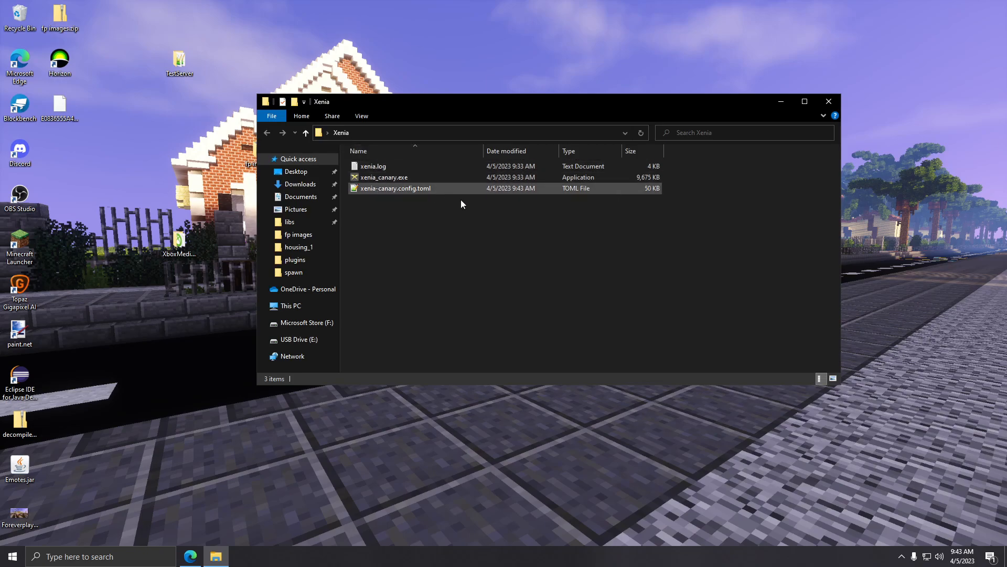
{"action": "double_click", "coordinate": [383, 176]}
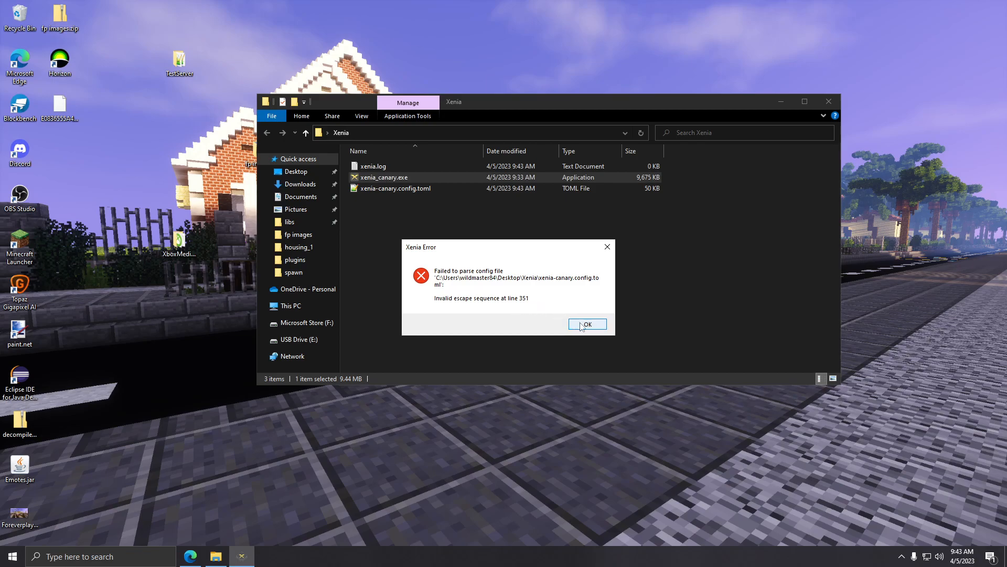
{"action": "left_click", "coordinate": [586, 324]}
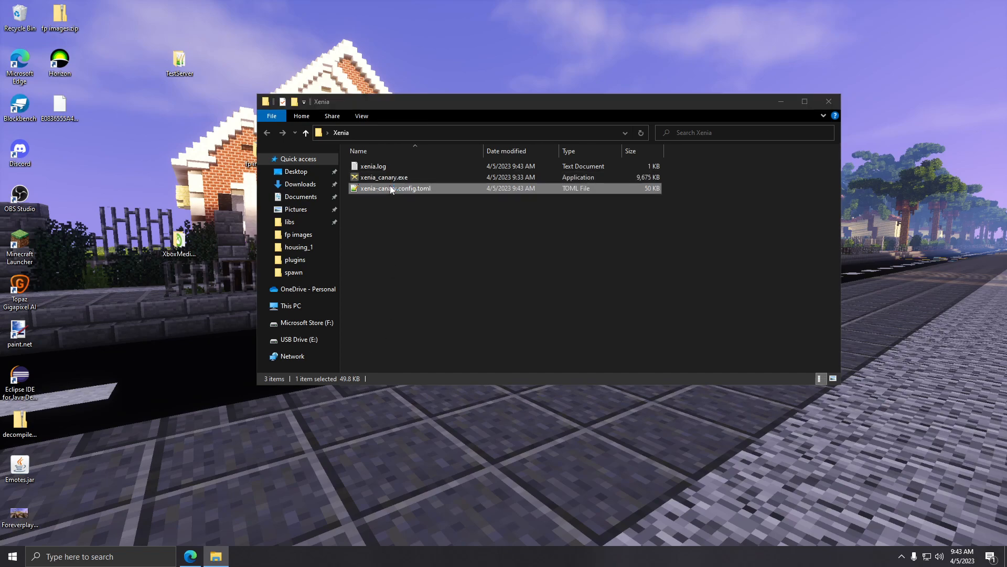
Reopen the .toml and rewrite cache_root with a forward slash so it reads E:/cache
{"action": "double_click", "coordinate": [394, 188]}
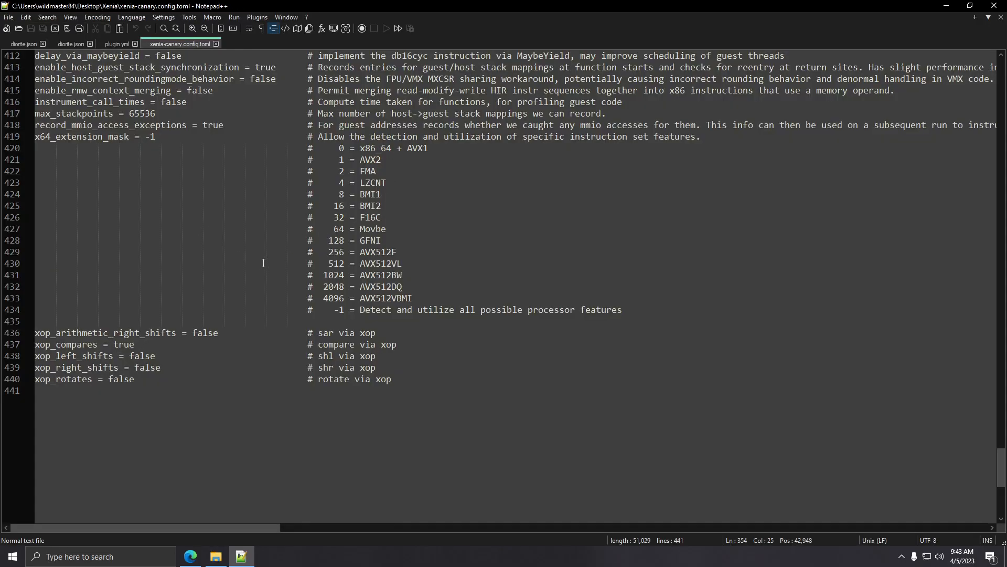
{"action": "scroll", "scroll_direction": "up", "scroll_amount": 3}
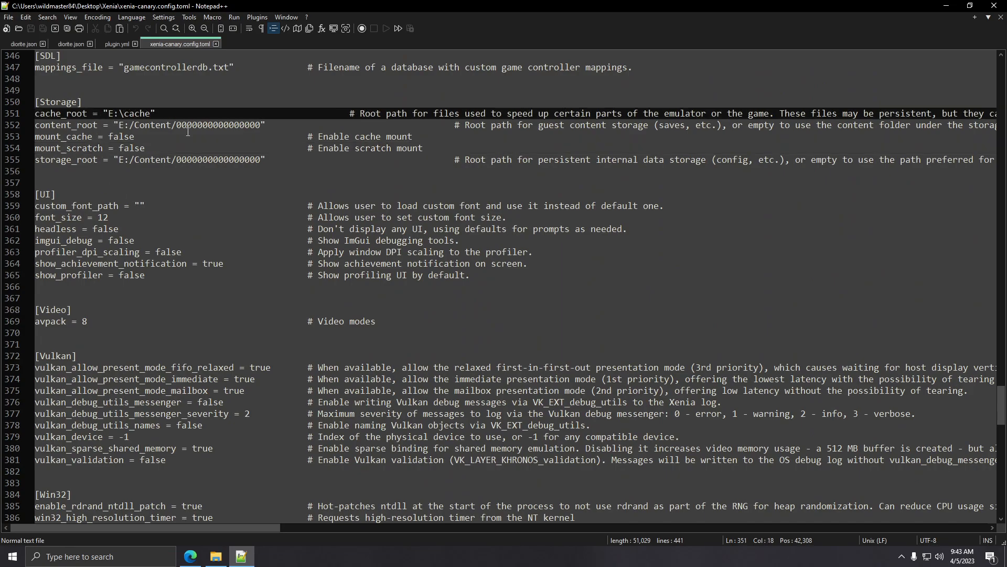
{"action": "key", "text": "Backspace"}
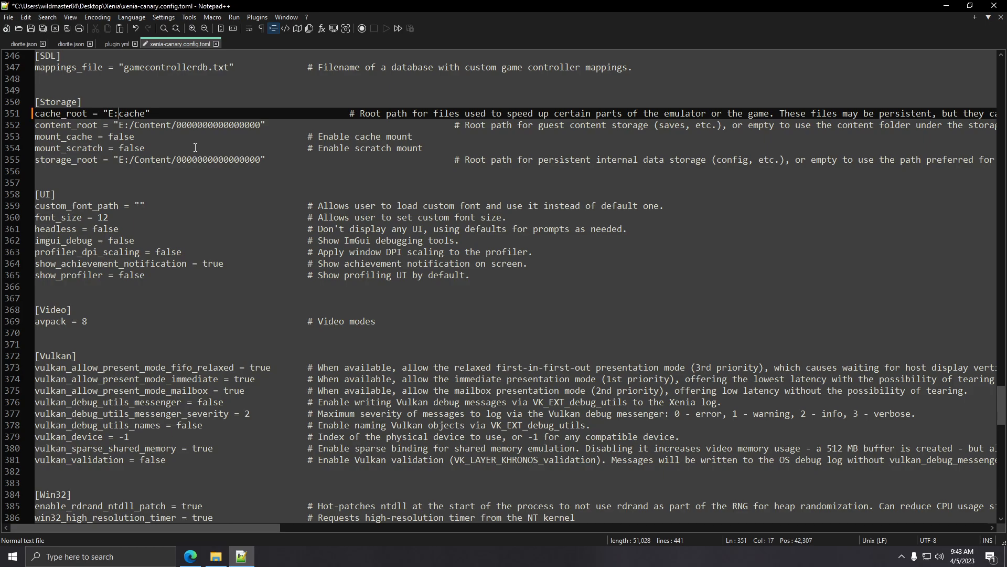
{"action": "type", "text": "/"}
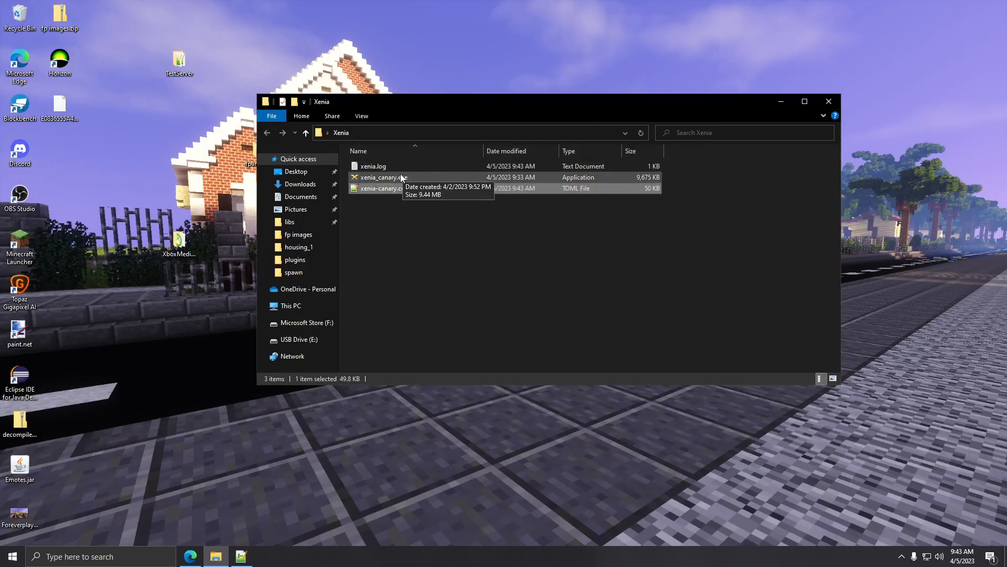
Relaunch Xenia Canary and look through its File menu loading options
{"action": "double_click", "coordinate": [382, 177]}
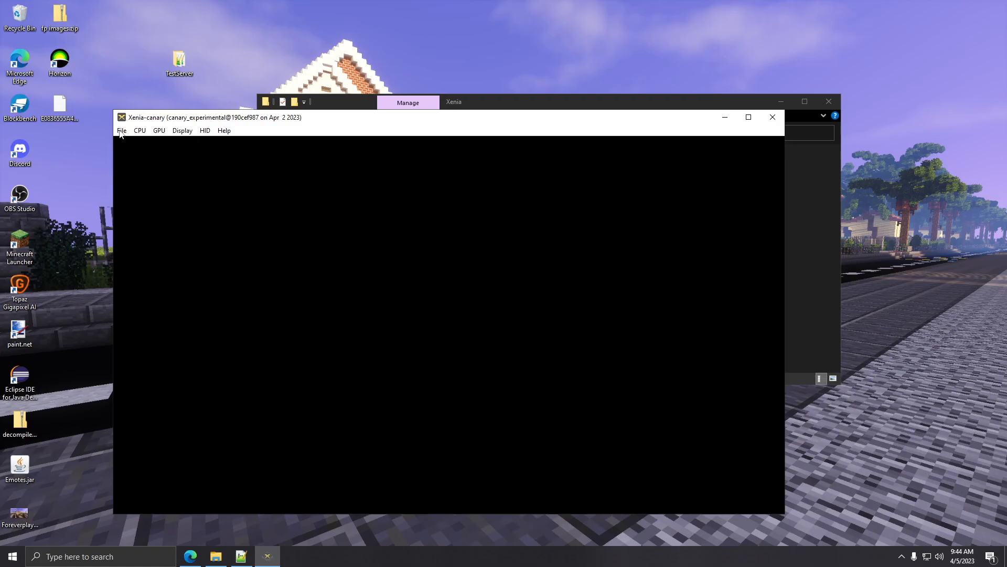
{"action": "left_click", "coordinate": [121, 130]}
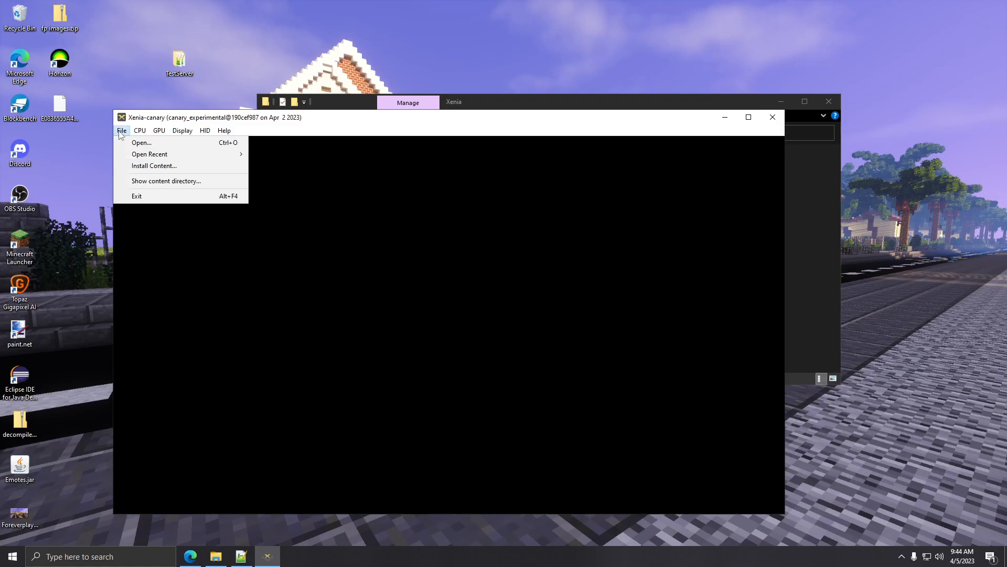
{"action": "left_click", "coordinate": [159, 130]}
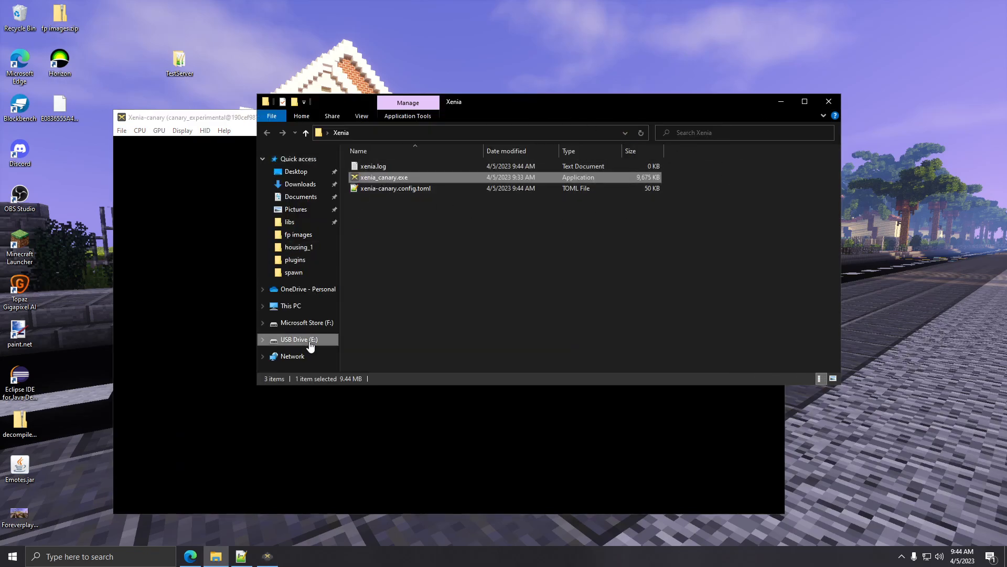
{"action": "double_click", "coordinate": [299, 339]}
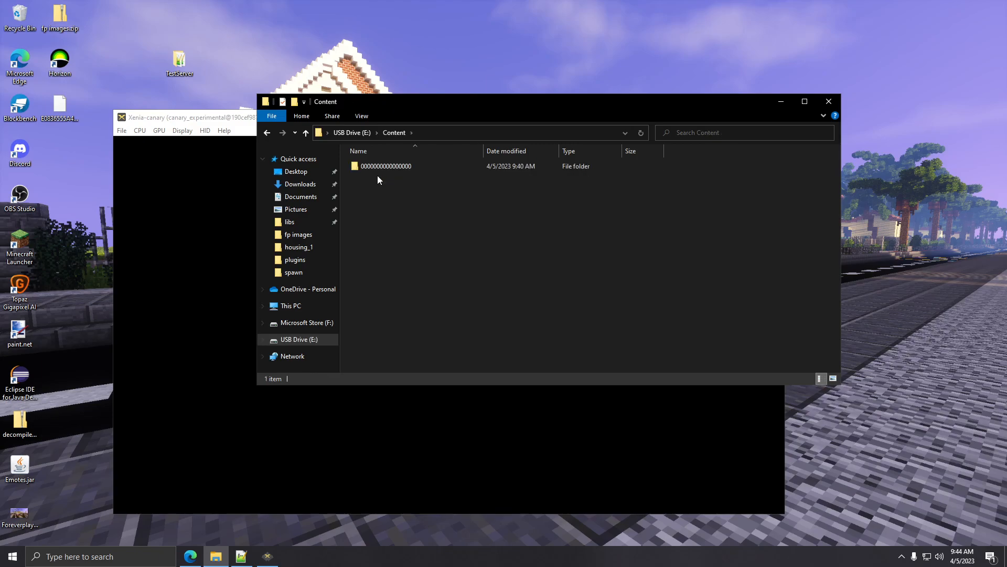
{"action": "double_click", "coordinate": [387, 166]}
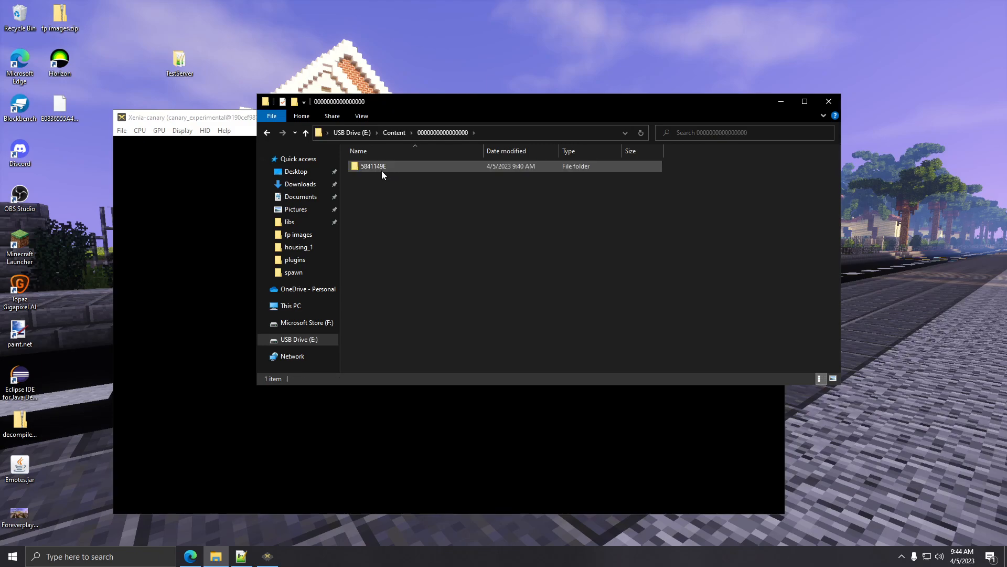
{"action": "mouse_move", "coordinate": [376, 175]}
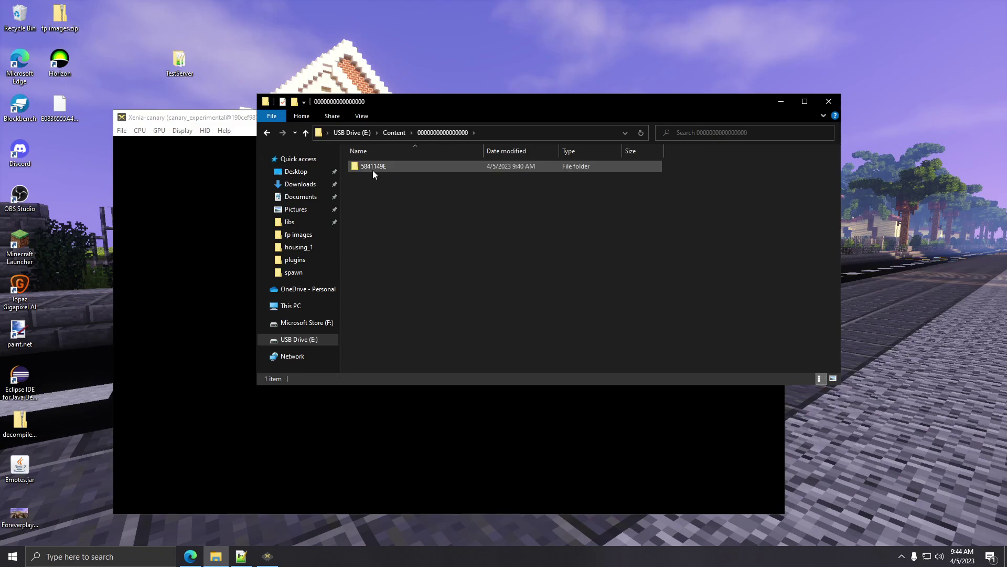
{"action": "mouse_move", "coordinate": [385, 168]}
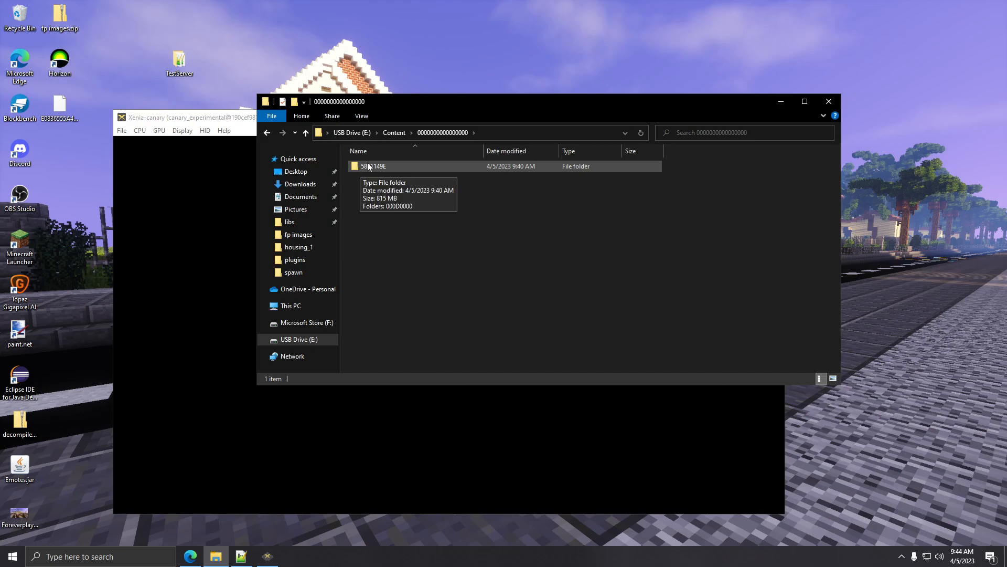
{"action": "mouse_move", "coordinate": [385, 167]}
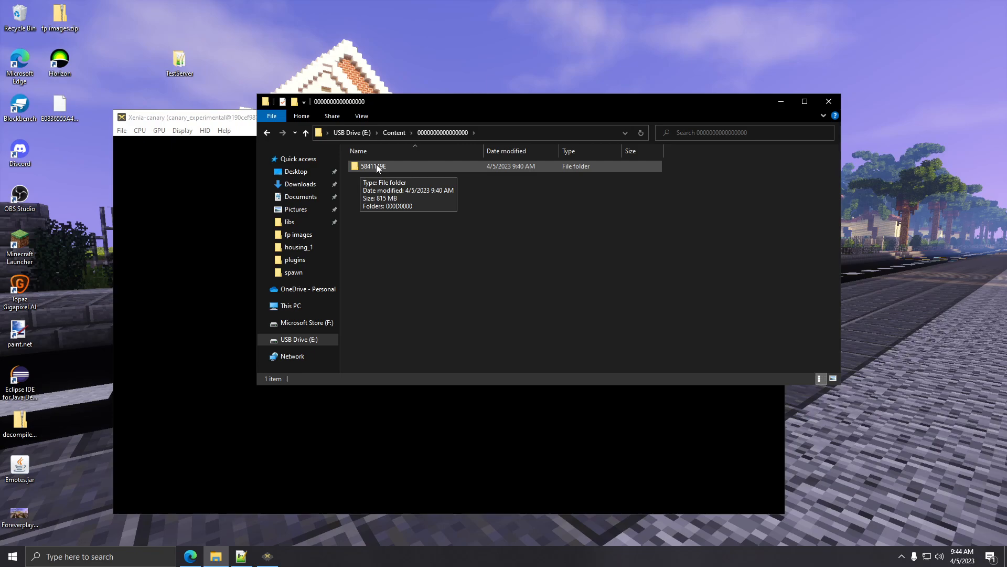
{"action": "double_click", "coordinate": [374, 166]}
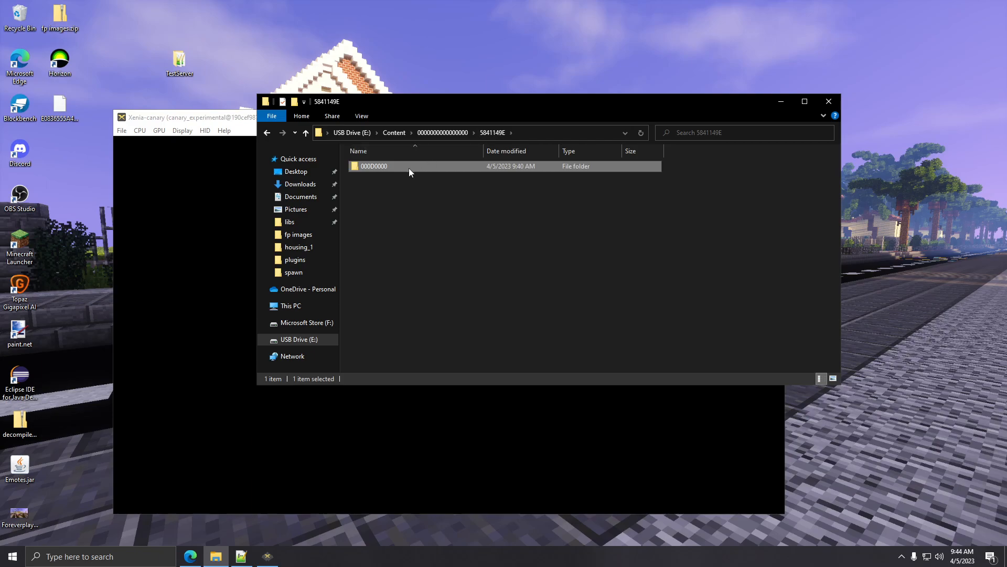
{"action": "mouse_move", "coordinate": [369, 170]}
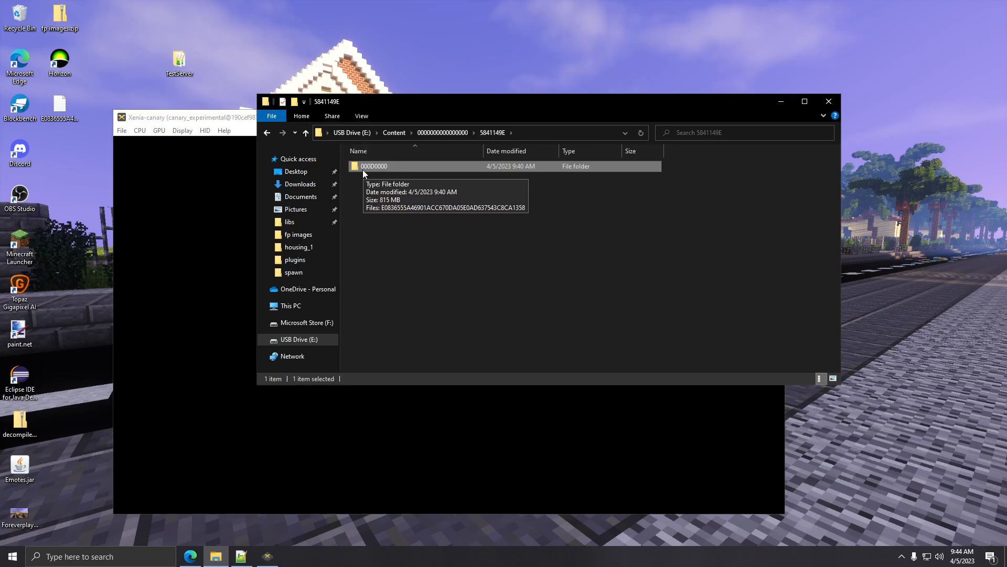
{"action": "double_click", "coordinate": [374, 166]}
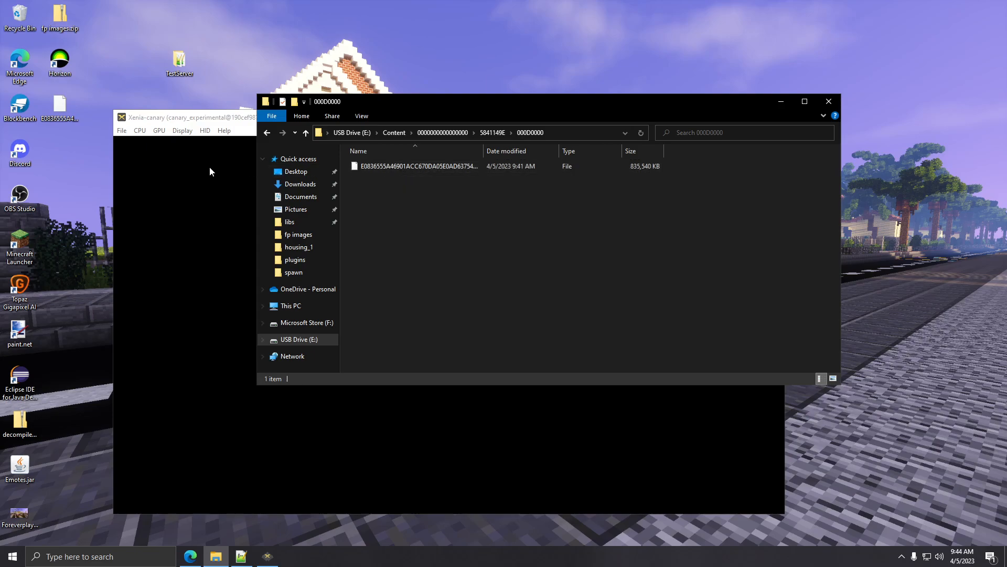
Load the 000D0000 package from the USB drive via File > Open so Minecraft: Story Mode's menu runs
{"action": "left_click", "coordinate": [120, 130]}
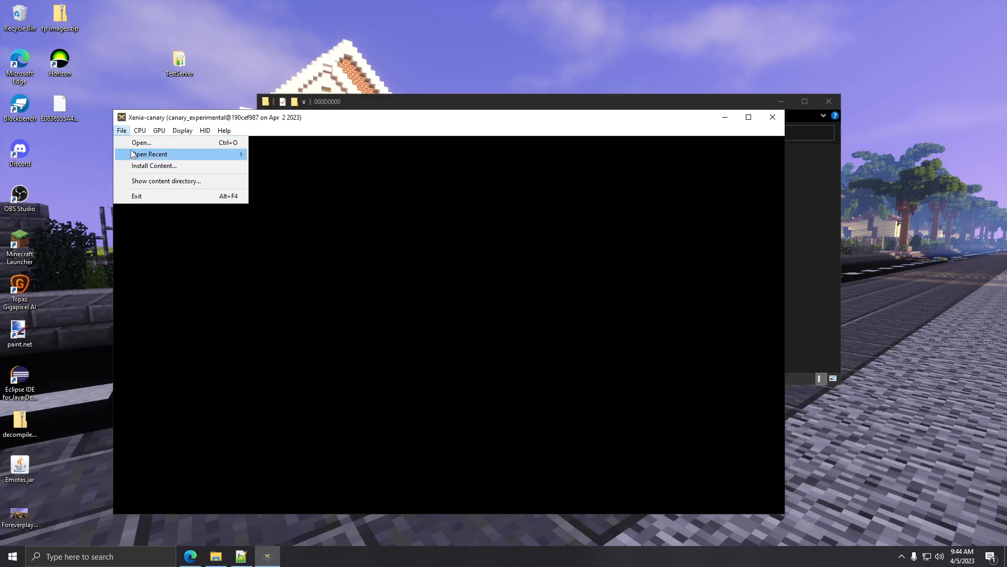
{"action": "left_click", "coordinate": [154, 166]}
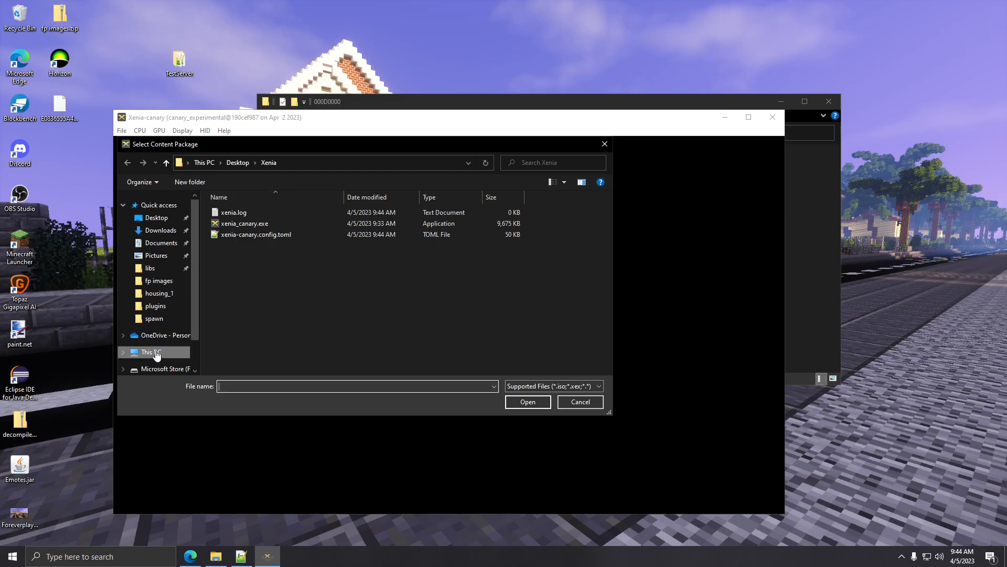
{"action": "scroll", "scroll_direction": "down", "scroll_amount": 3}
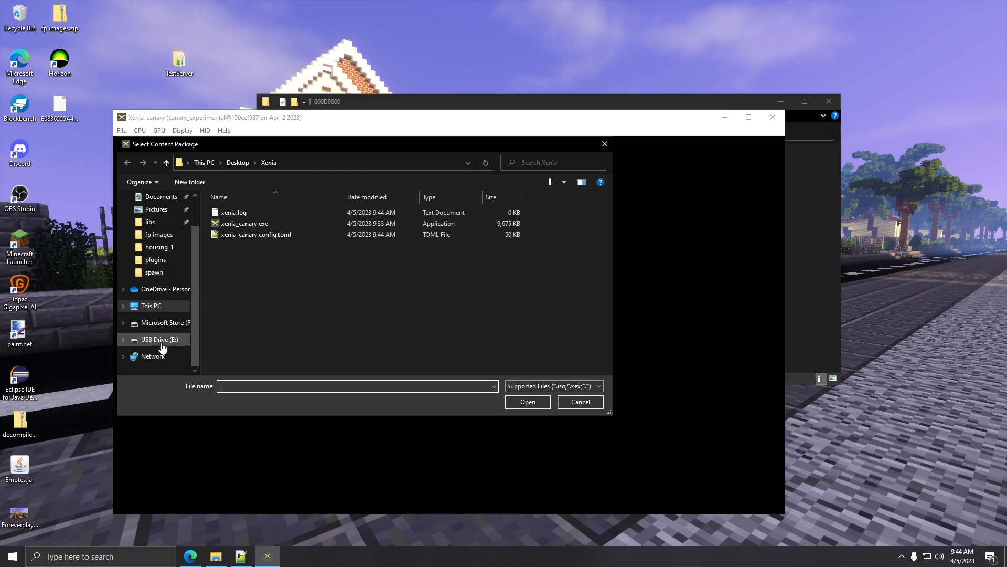
{"action": "double_click", "coordinate": [158, 339]}
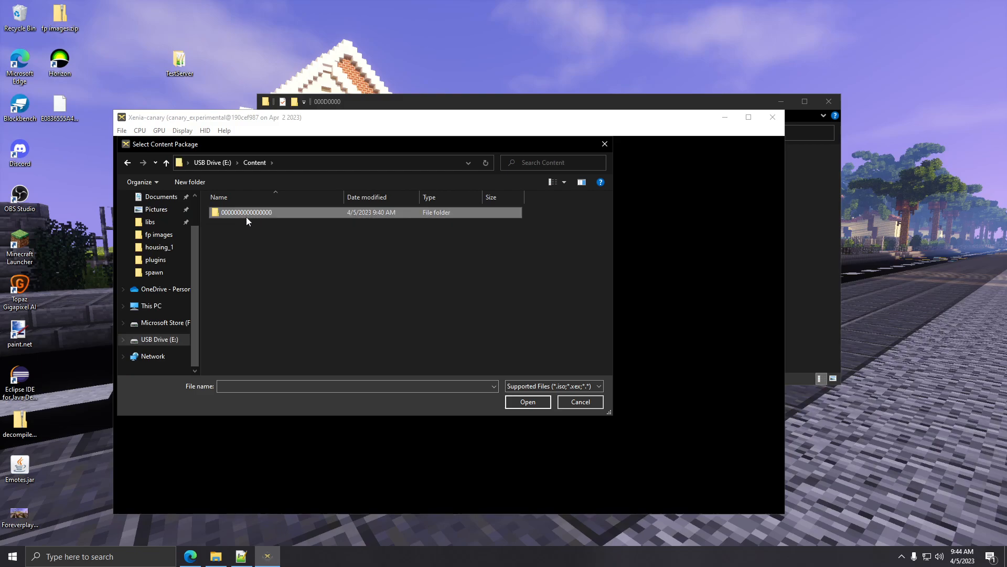
{"action": "double_click", "coordinate": [246, 212]}
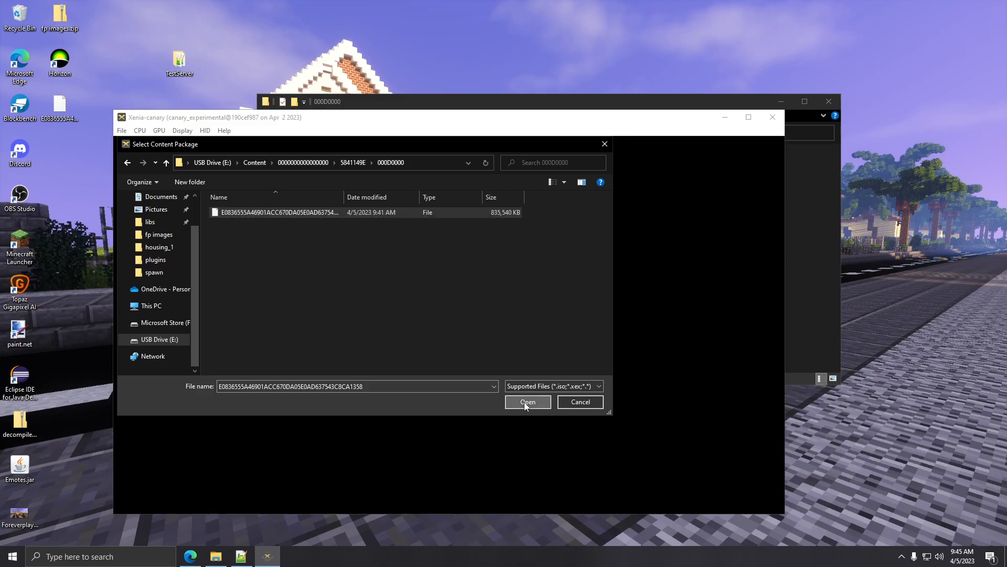
{"action": "left_click", "coordinate": [528, 402]}
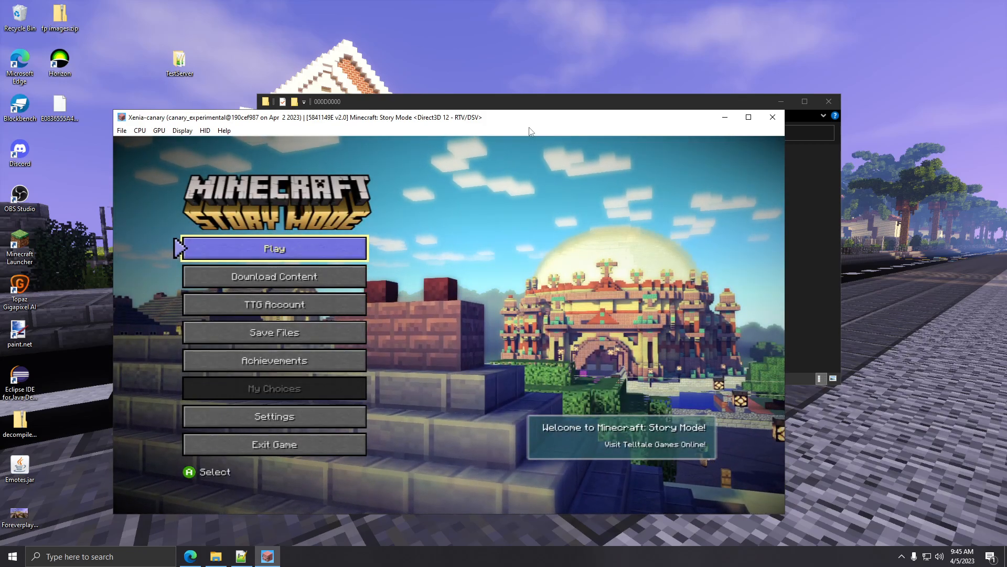
Check the new 00000001 folder with its TTG subfolder in 5841149E and close the Xenia game window
{"action": "left_click", "coordinate": [274, 248]}
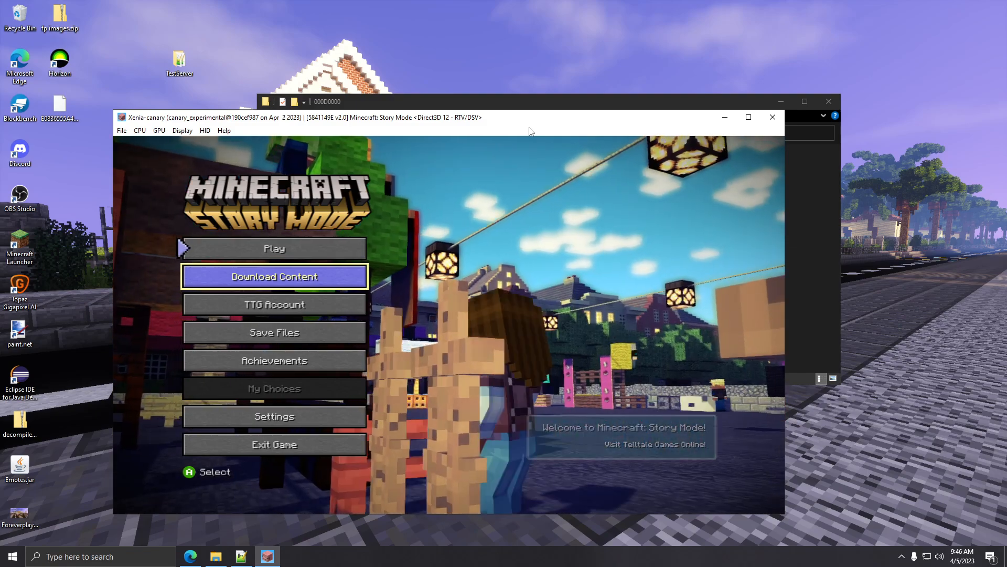
{"action": "mouse_move", "coordinate": [651, 143]}
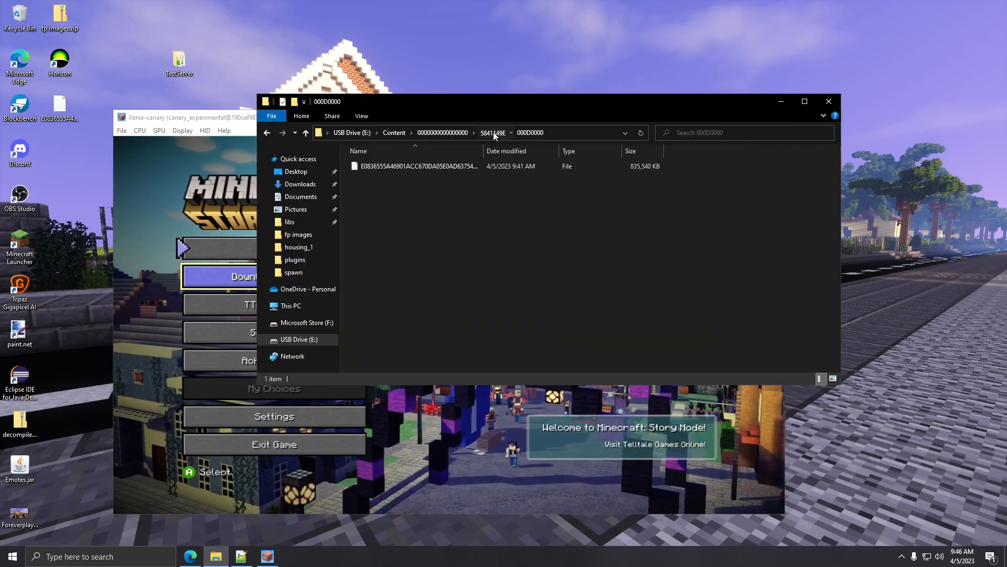
{"action": "left_click", "coordinate": [493, 132]}
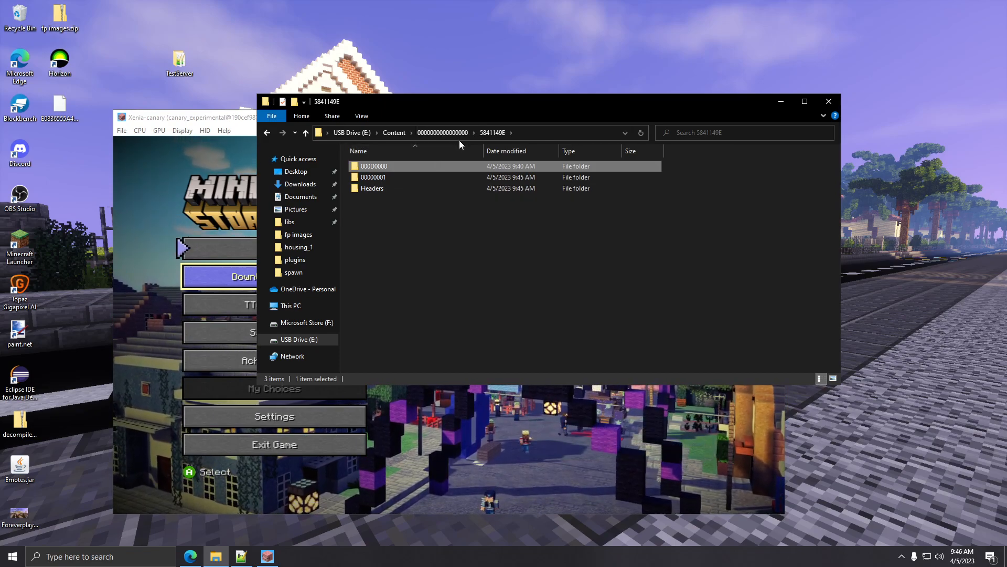
{"action": "double_click", "coordinate": [373, 176]}
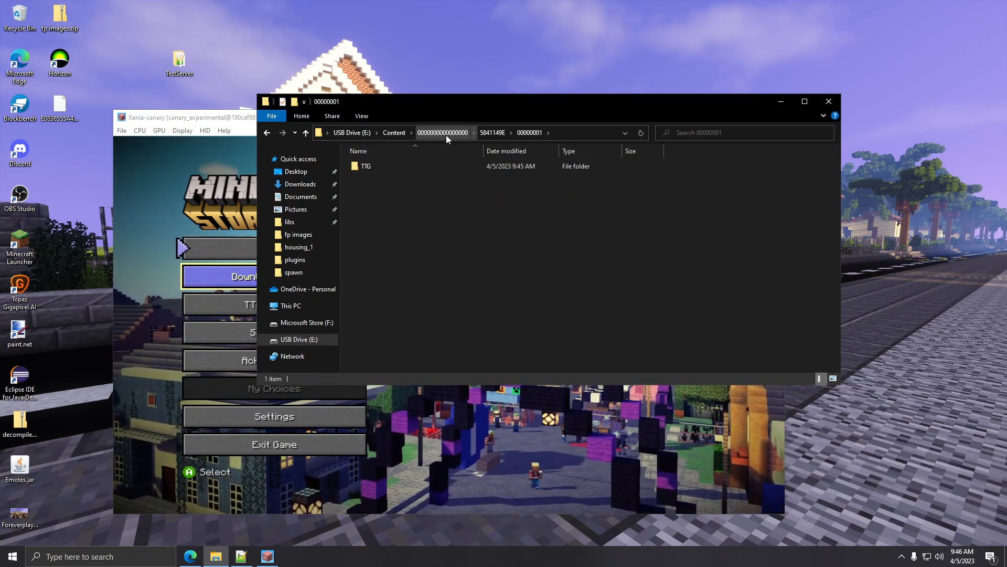
{"action": "double_click", "coordinate": [366, 165]}
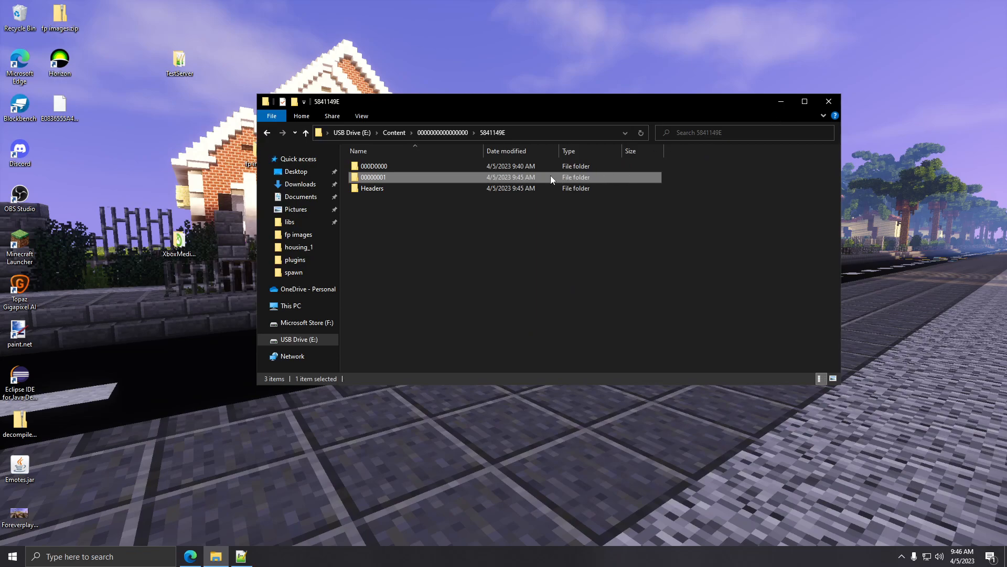
{"action": "mouse_move", "coordinate": [127, 527]}
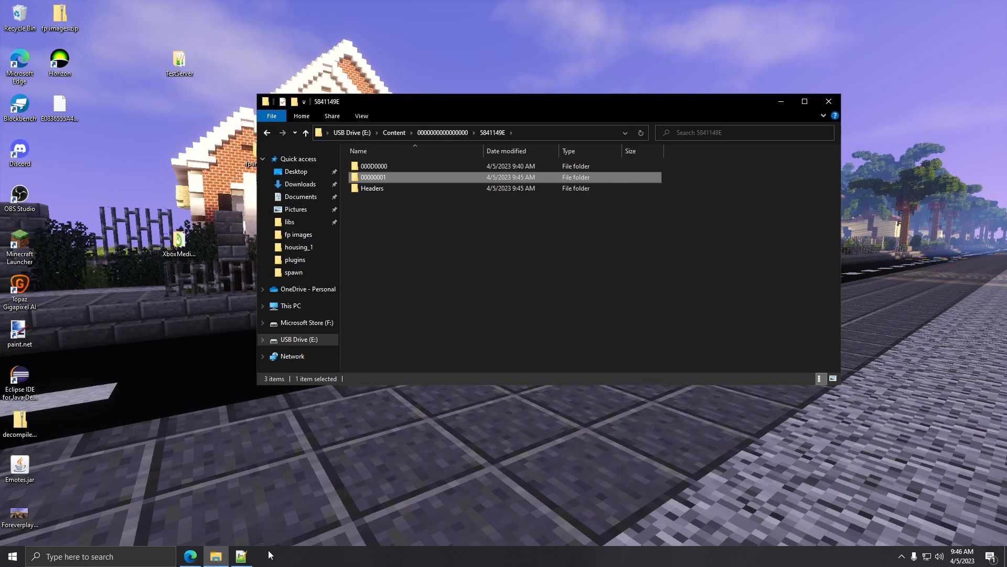
Open Minecraft Story Mode TU.7z from Downloads in 7-Zip
{"action": "left_click", "coordinate": [299, 159]}
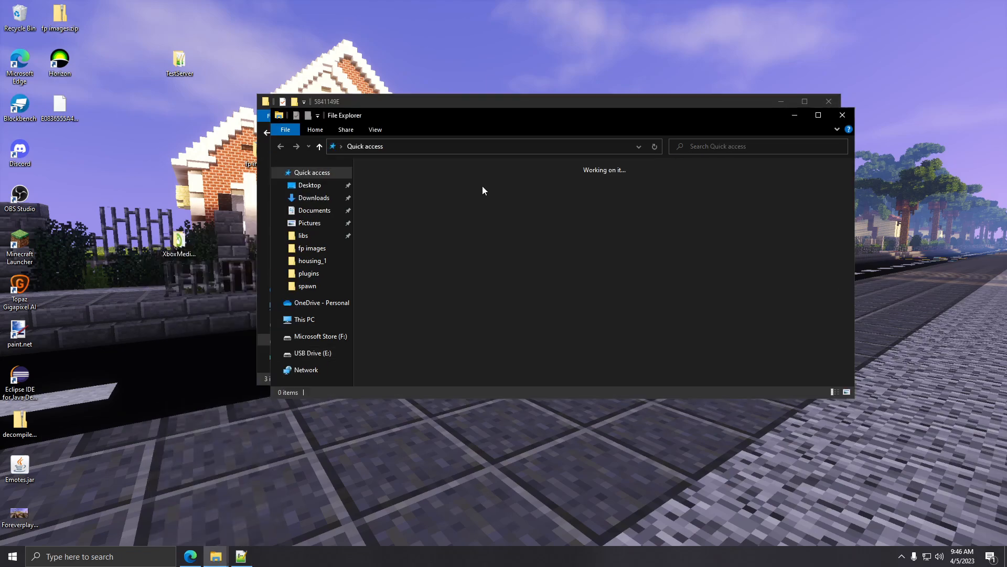
{"action": "left_click", "coordinate": [315, 197]}
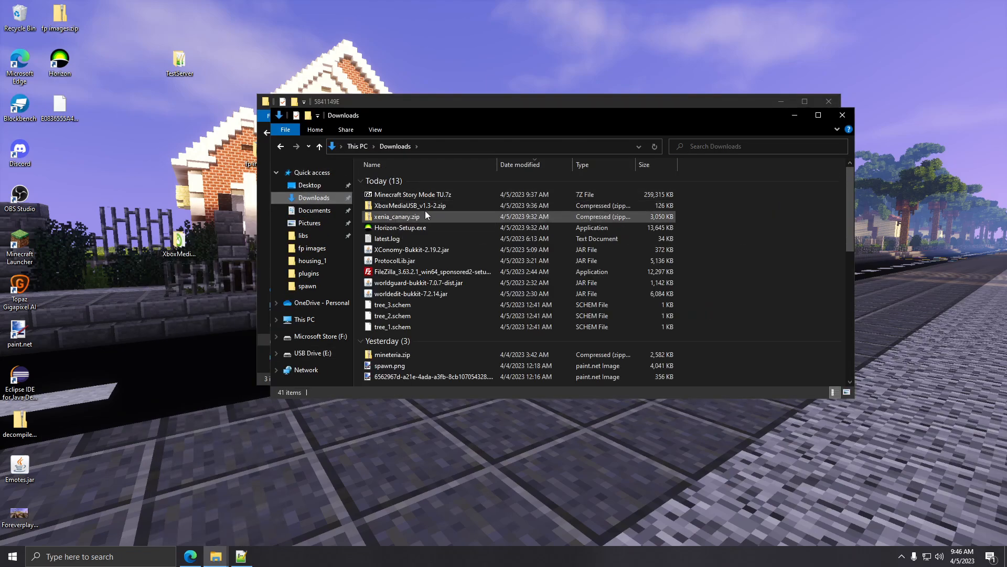
{"action": "left_click", "coordinate": [413, 194]}
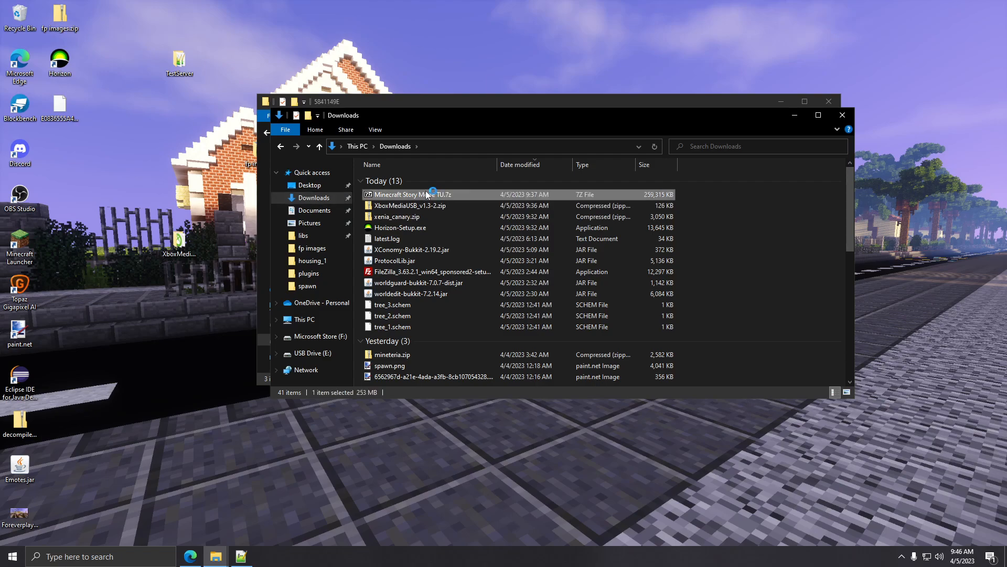
{"action": "double_click", "coordinate": [415, 194]}
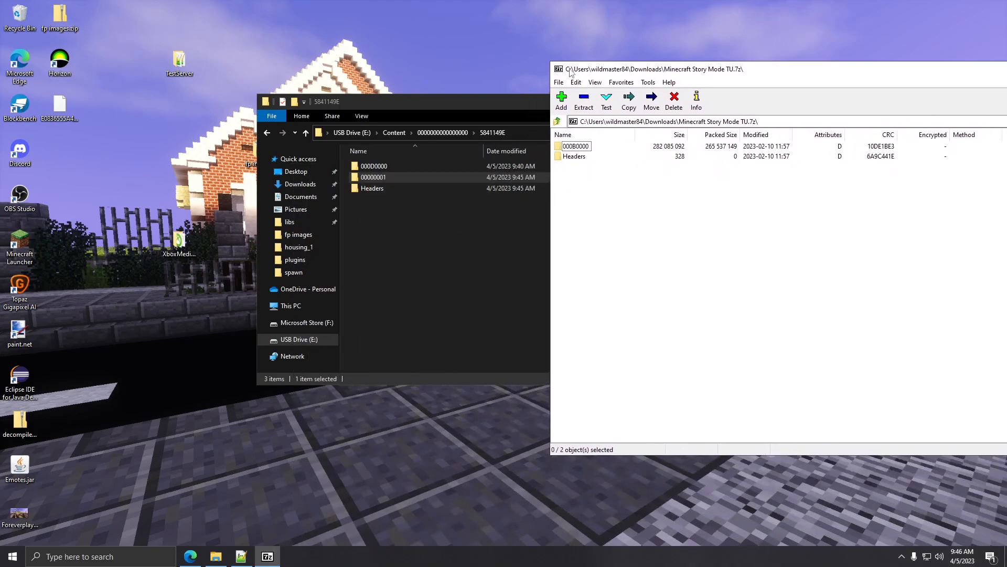
{"action": "mouse_move", "coordinate": [573, 167]}
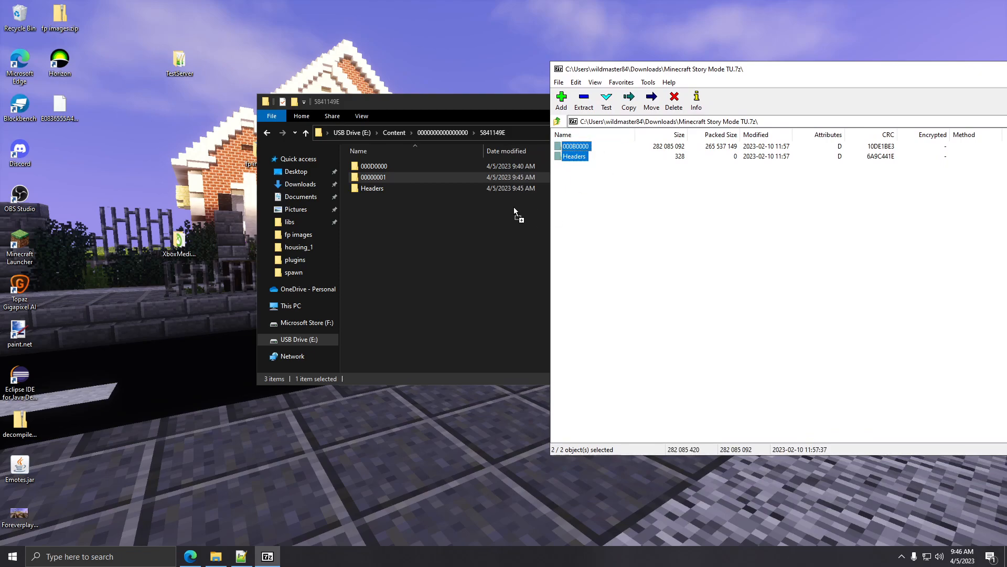
Extract the archive's 000B0000 and Headers folders into the USB drive's 5841149E folder
{"action": "left_click", "coordinate": [584, 101]}
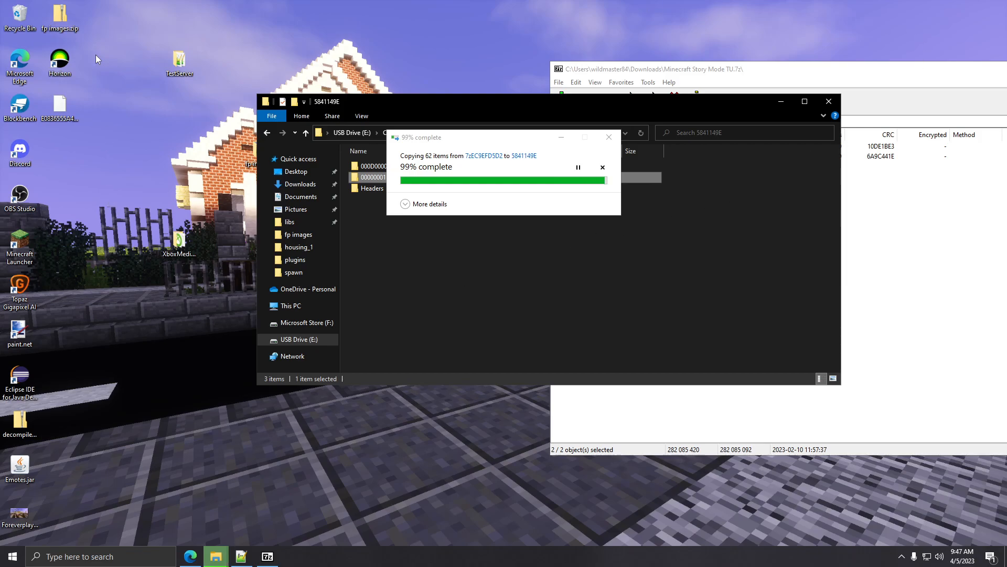
{"action": "mouse_move", "coordinate": [847, 207]}
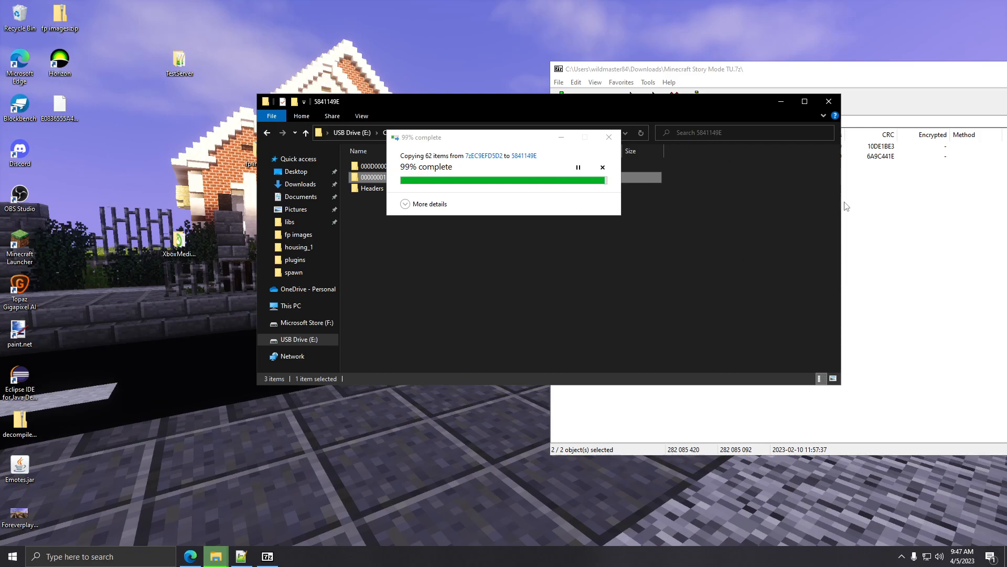
{"action": "mouse_move", "coordinate": [742, 72]}
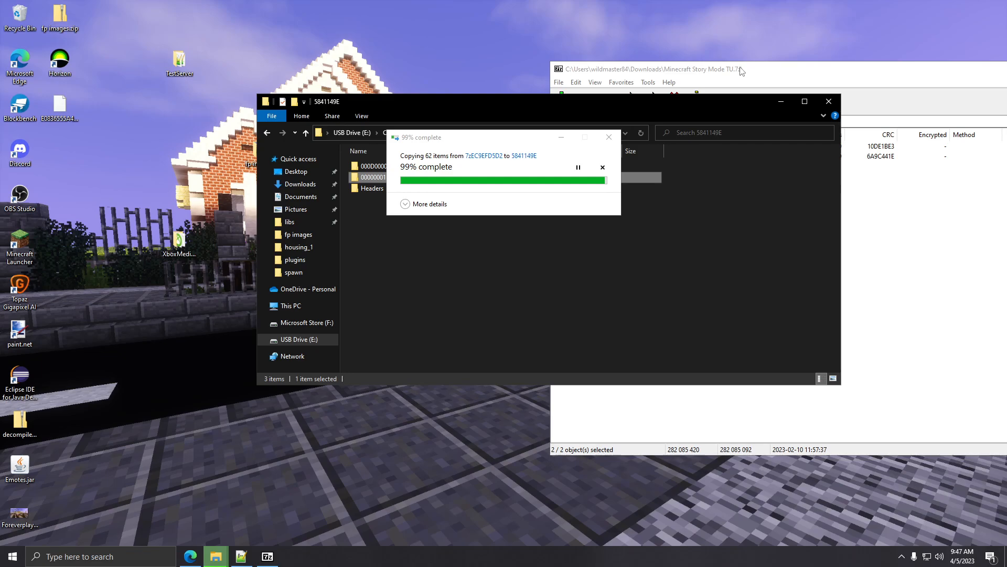
{"action": "mouse_move", "coordinate": [646, 146]}
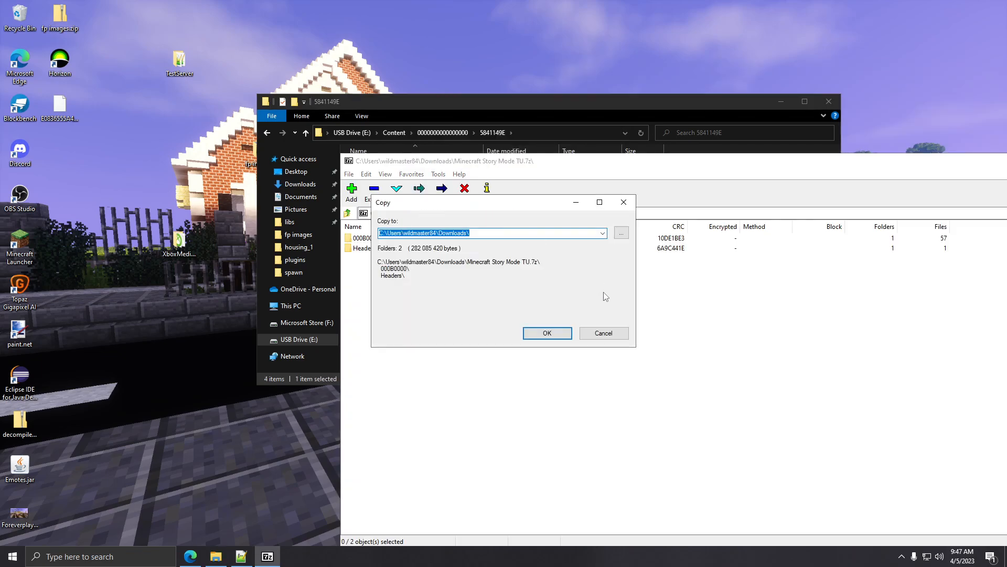
{"action": "left_click", "coordinate": [602, 332]}
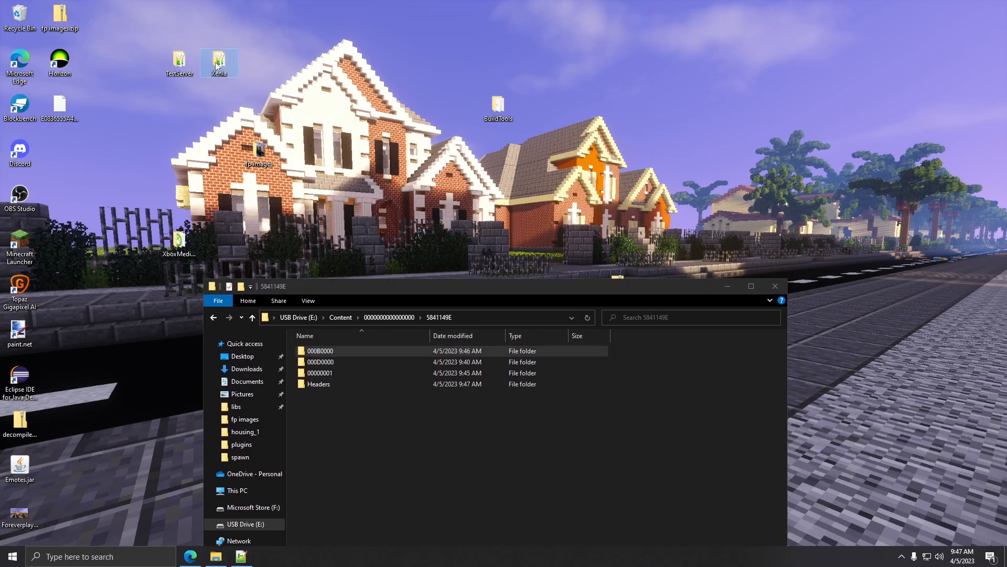
Relaunch the demo via File > Open Recent so it starts as v2.0.9, then close the emulator
{"action": "double_click", "coordinate": [220, 61]}
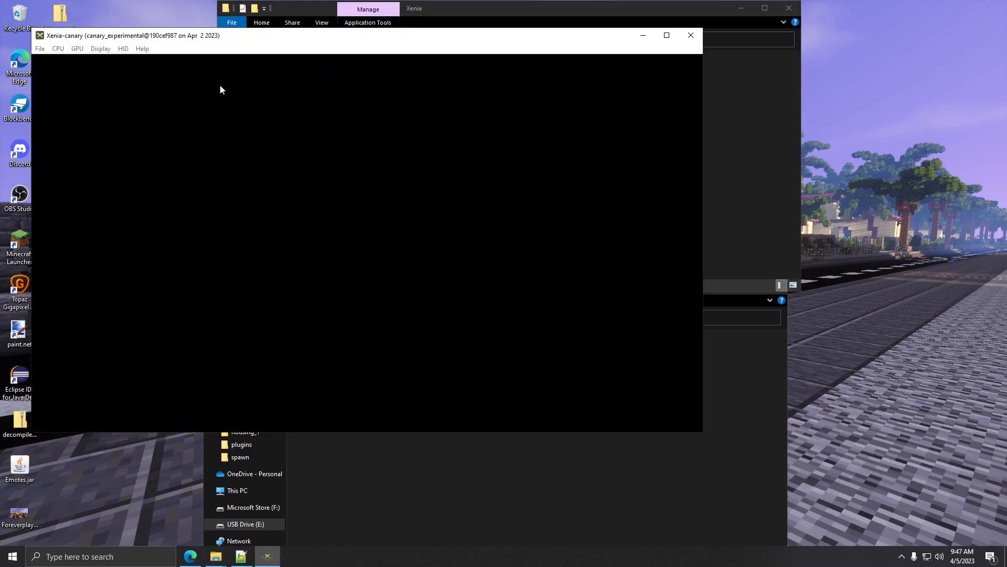
{"action": "left_click", "coordinate": [40, 48]}
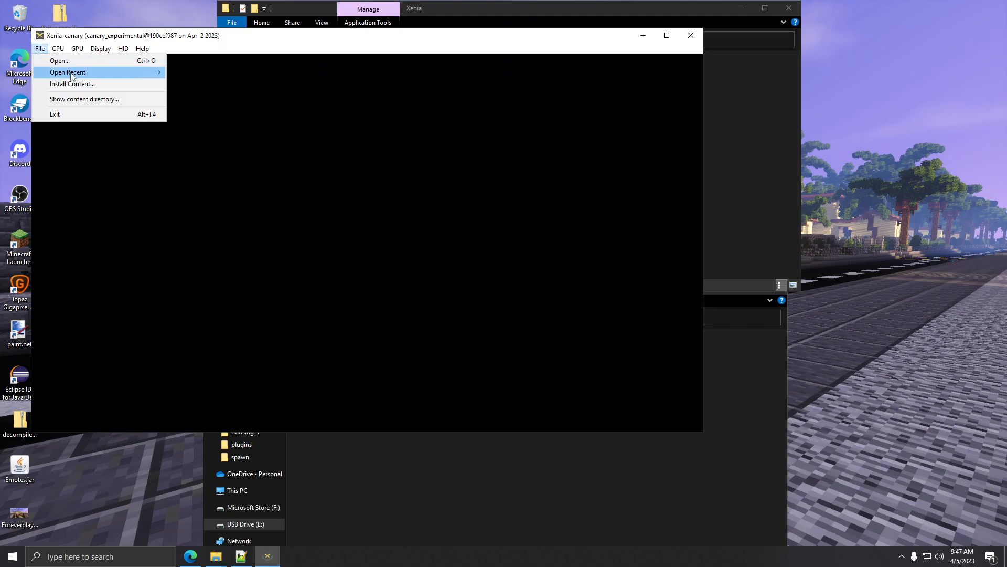
{"action": "left_click", "coordinate": [68, 73]}
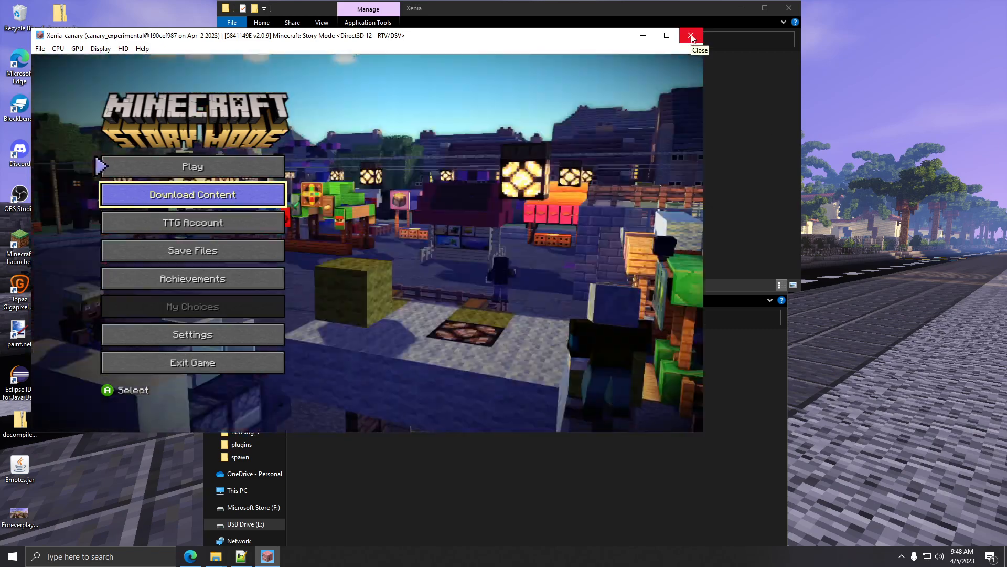
{"action": "left_click", "coordinate": [690, 36]}
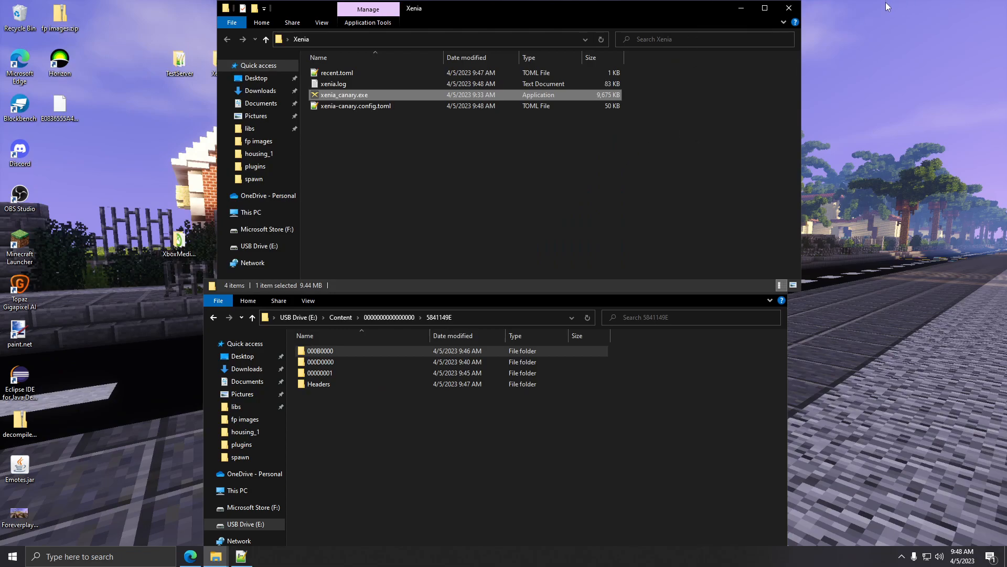